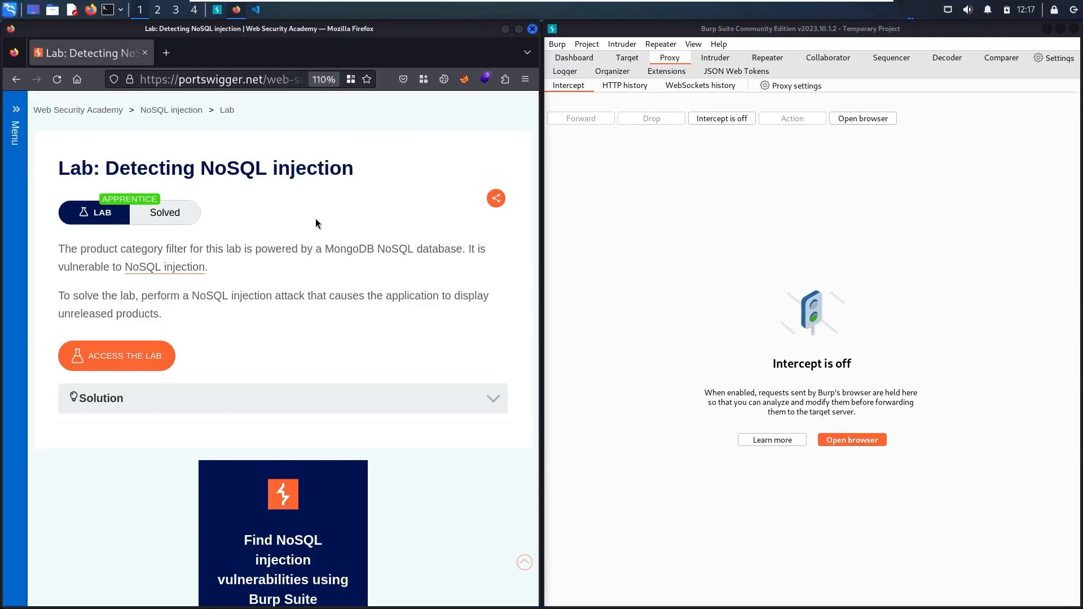
{"action": "mouse_move", "coordinate": [224, 201]}
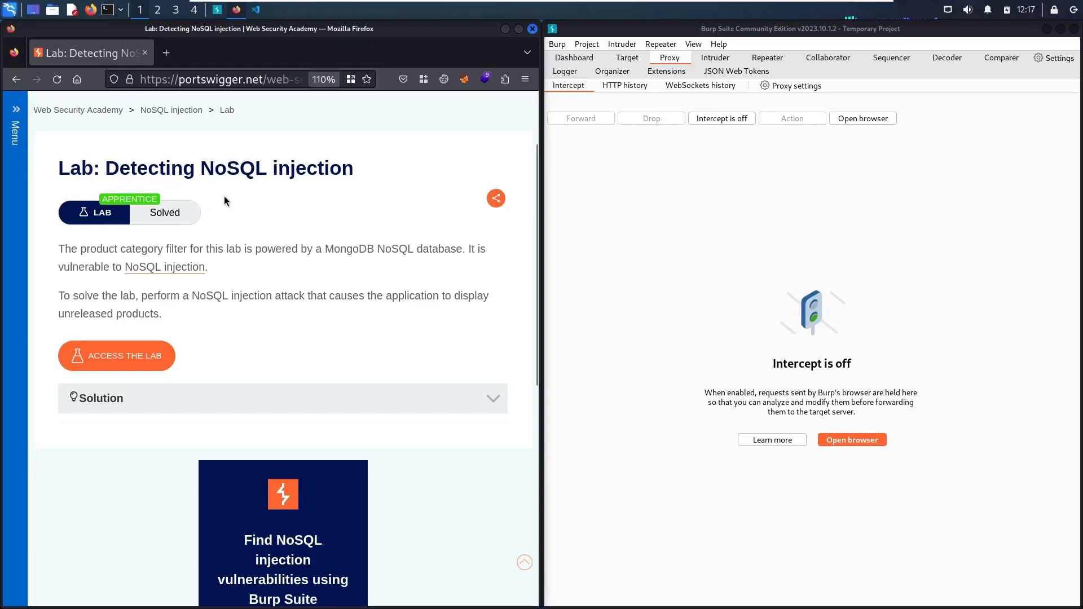
{"action": "mouse_move", "coordinate": [326, 187]}
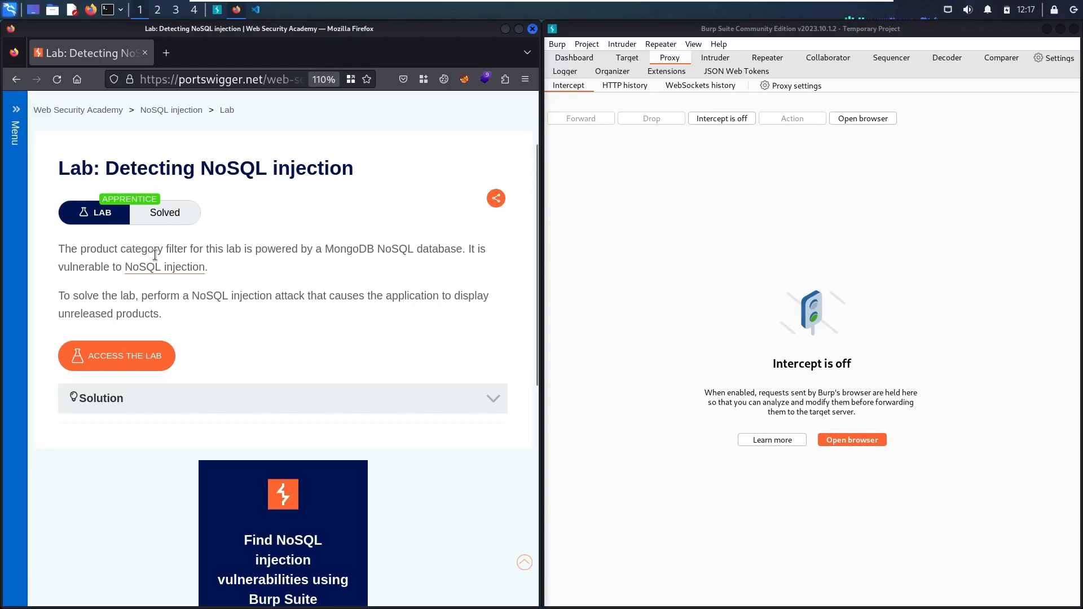
{"action": "mouse_move", "coordinate": [308, 262]}
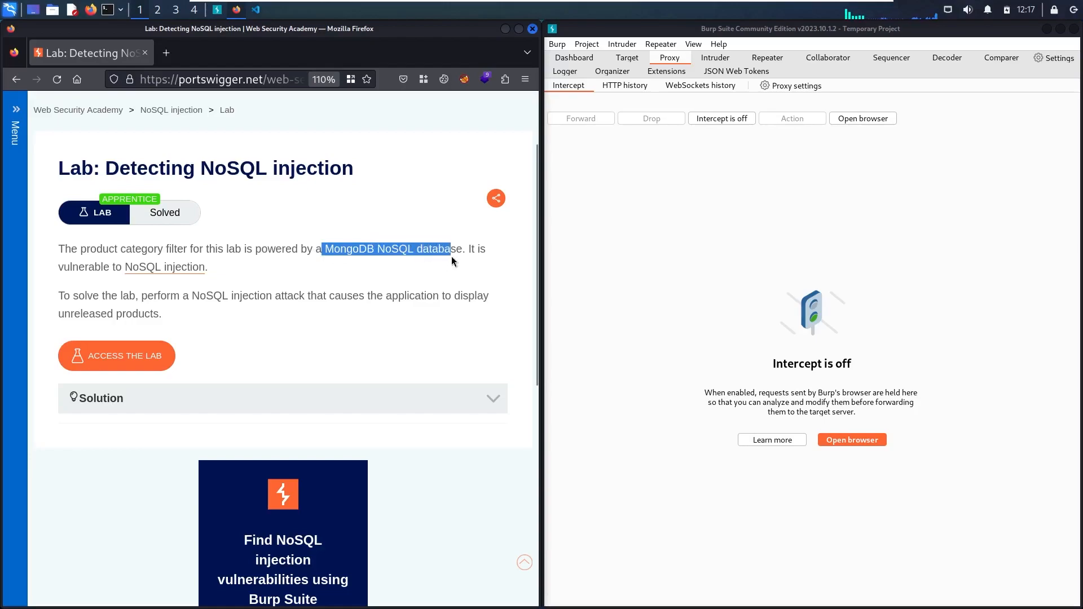
Launch the lab in a new browser tab.
{"action": "left_click", "coordinate": [453, 268]}
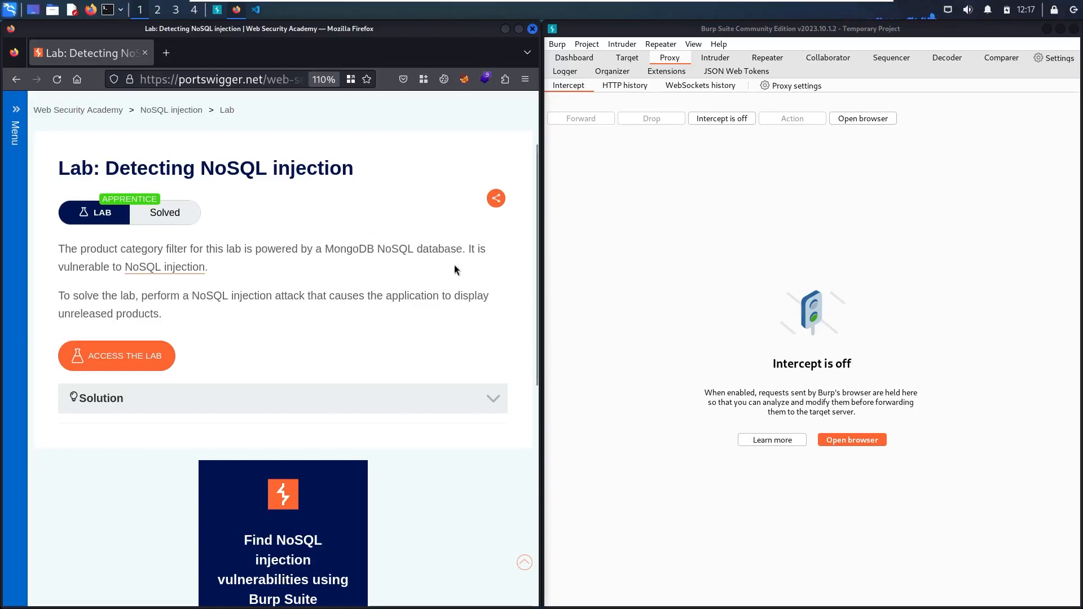
{"action": "mouse_move", "coordinate": [207, 284]}
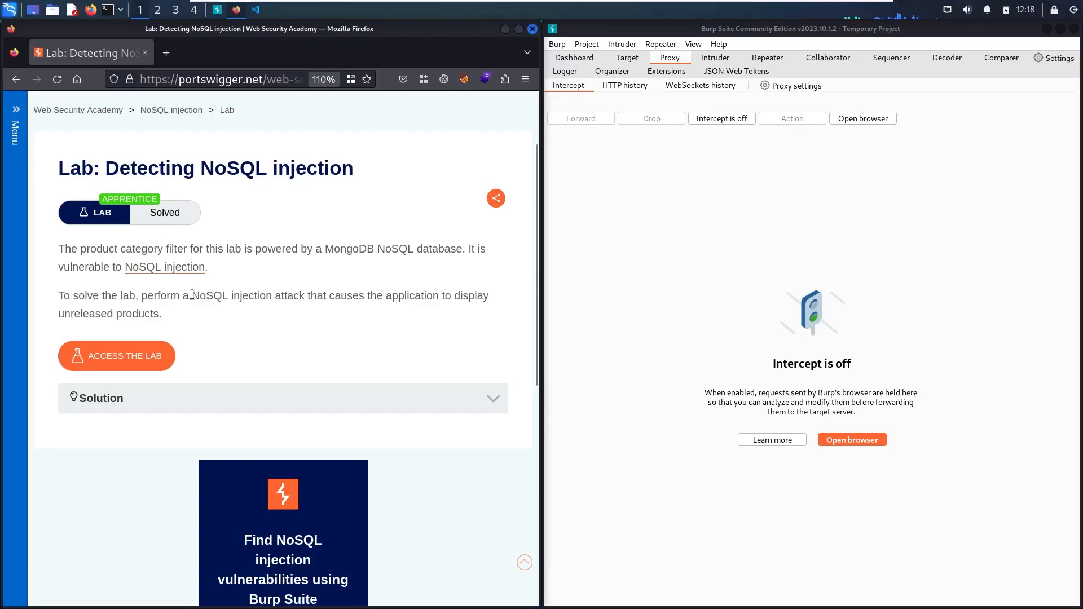
{"action": "mouse_move", "coordinate": [332, 320]}
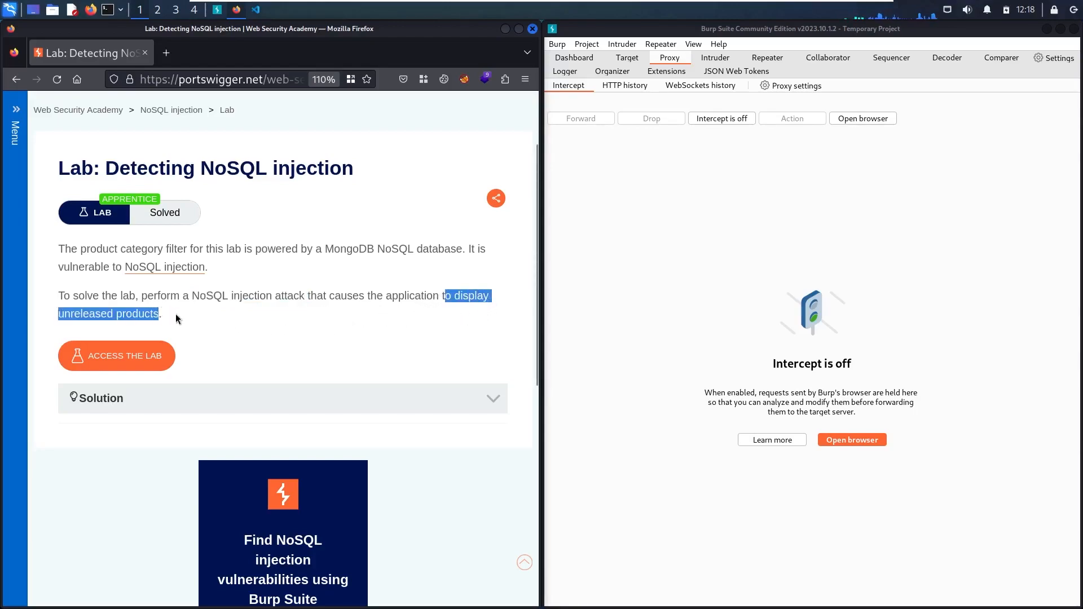
{"action": "left_click", "coordinate": [176, 318]}
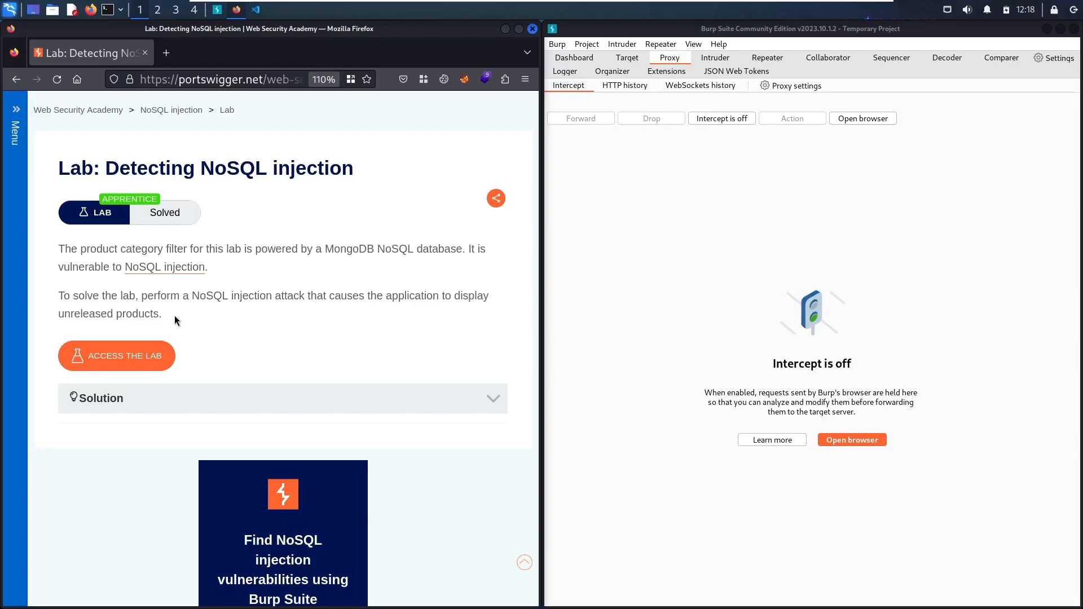
{"action": "left_click", "coordinate": [116, 356]}
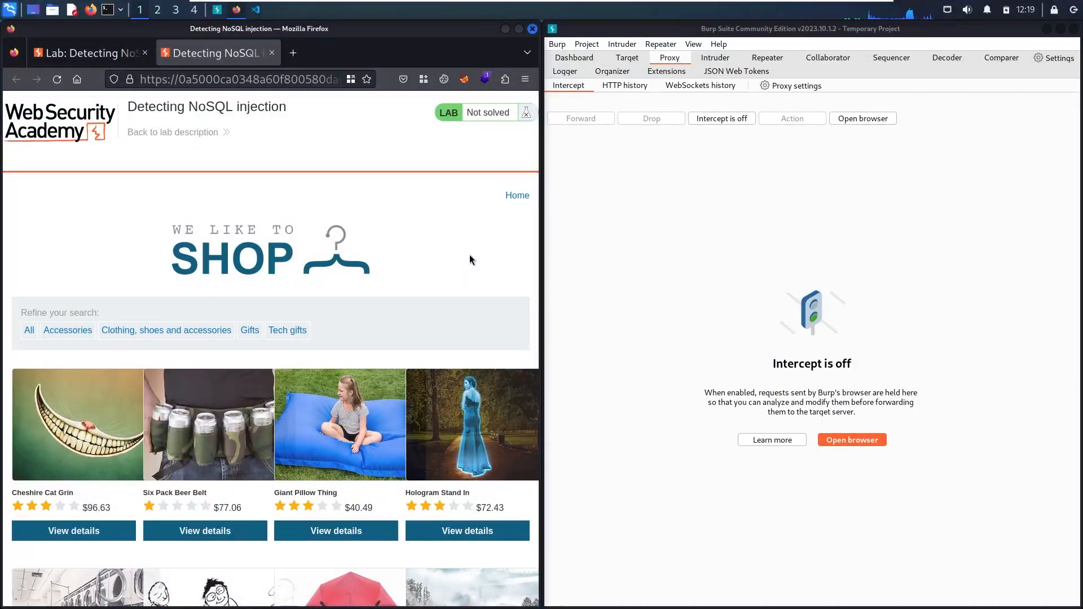
Route Firefox through BurpSuite community via FoxyProxy and inspect the shop's GET / request in HTTP history.
{"action": "left_click", "coordinate": [463, 79]}
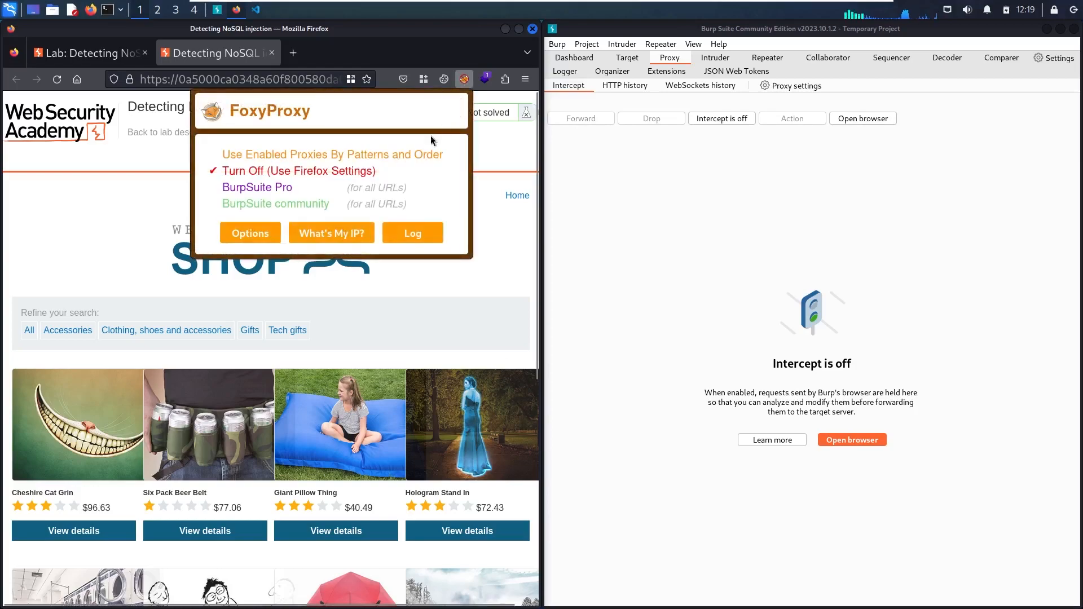
{"action": "left_click", "coordinate": [276, 203]}
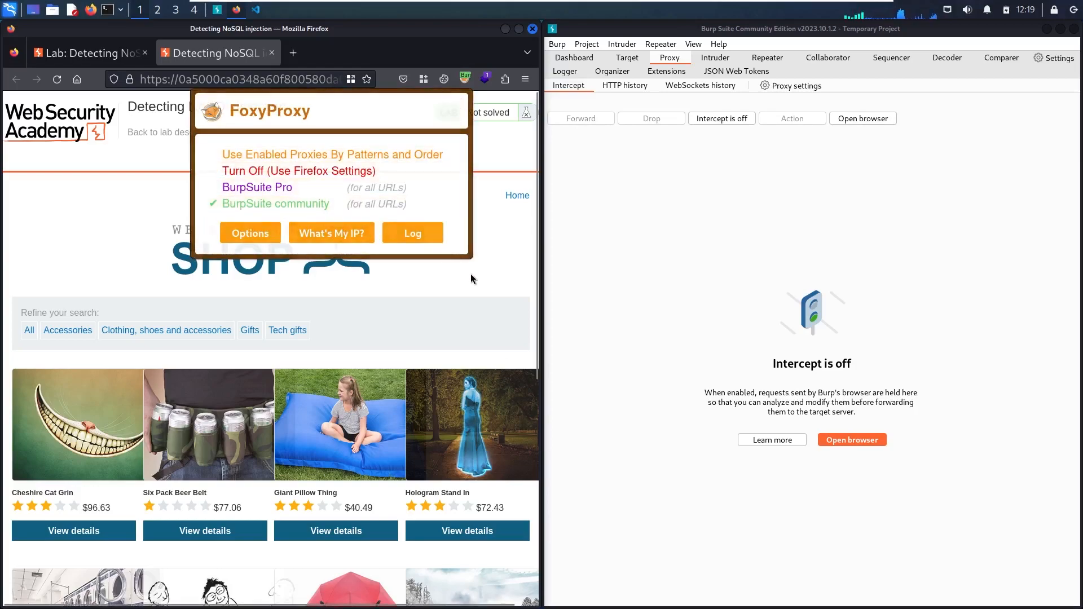
{"action": "left_click", "coordinate": [720, 117]}
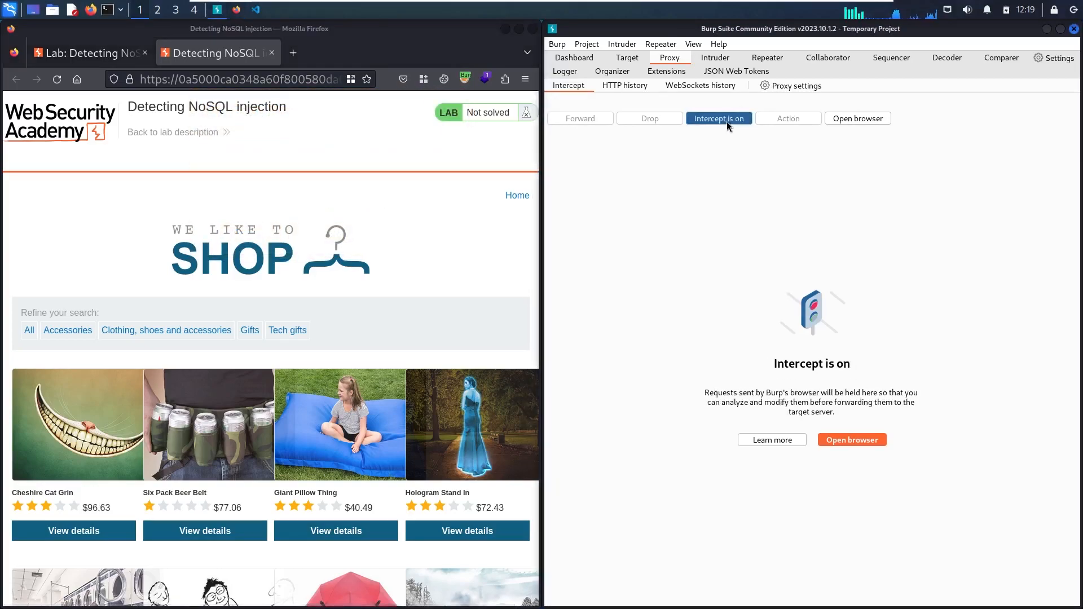
{"action": "left_click", "coordinate": [623, 85]}
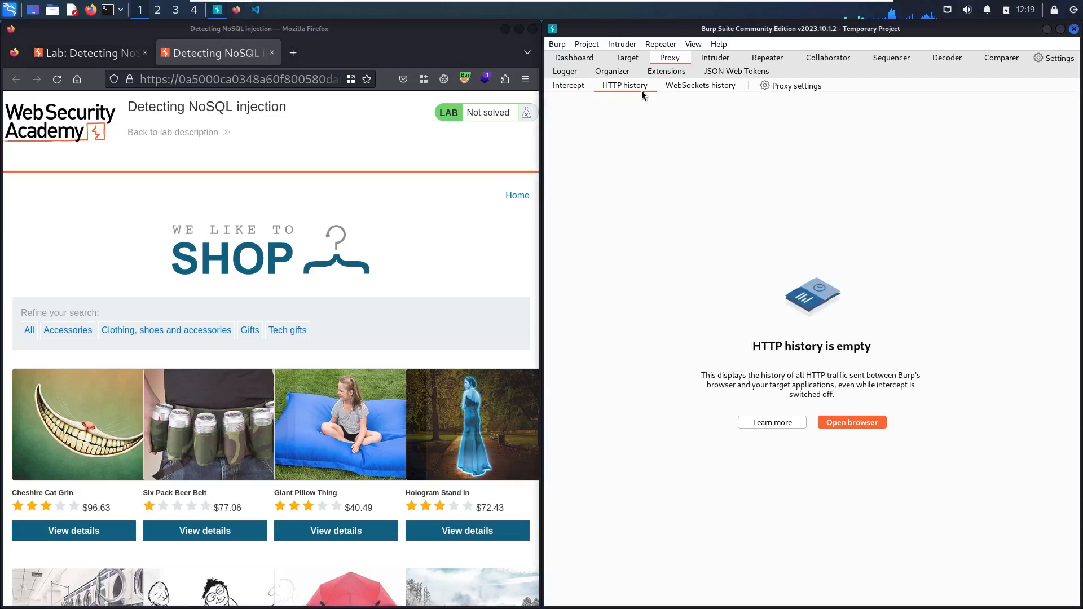
{"action": "mouse_move", "coordinate": [428, 225]}
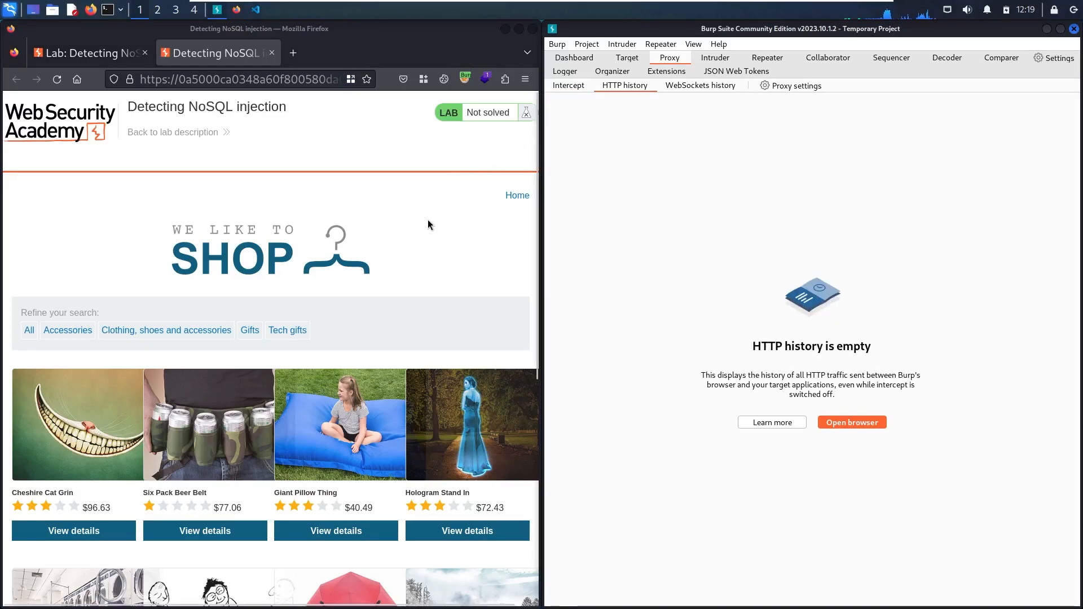
{"action": "mouse_move", "coordinate": [412, 222]}
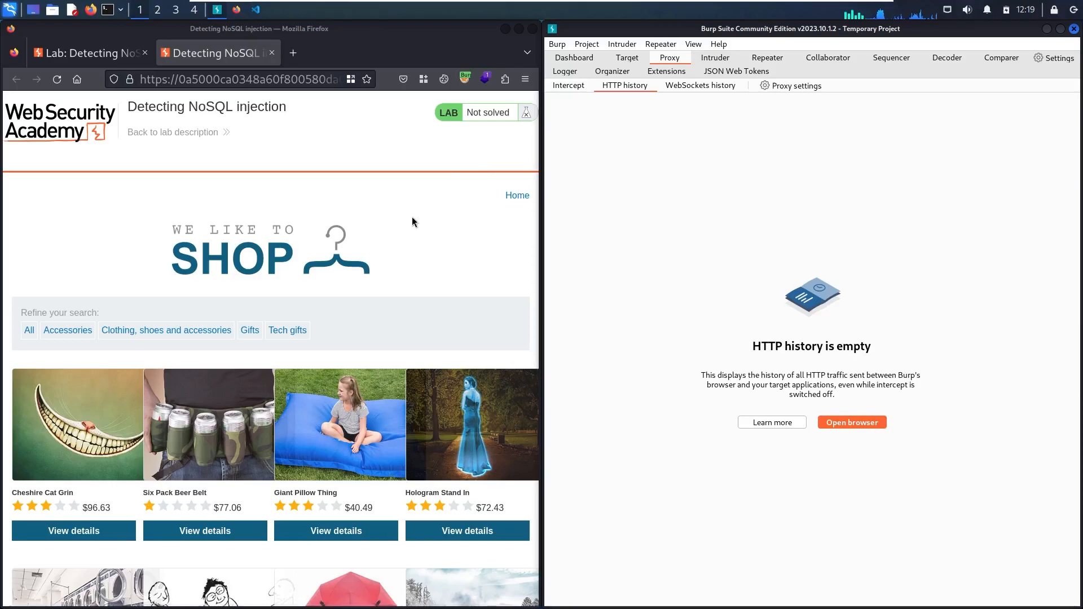
{"action": "mouse_move", "coordinate": [182, 291]}
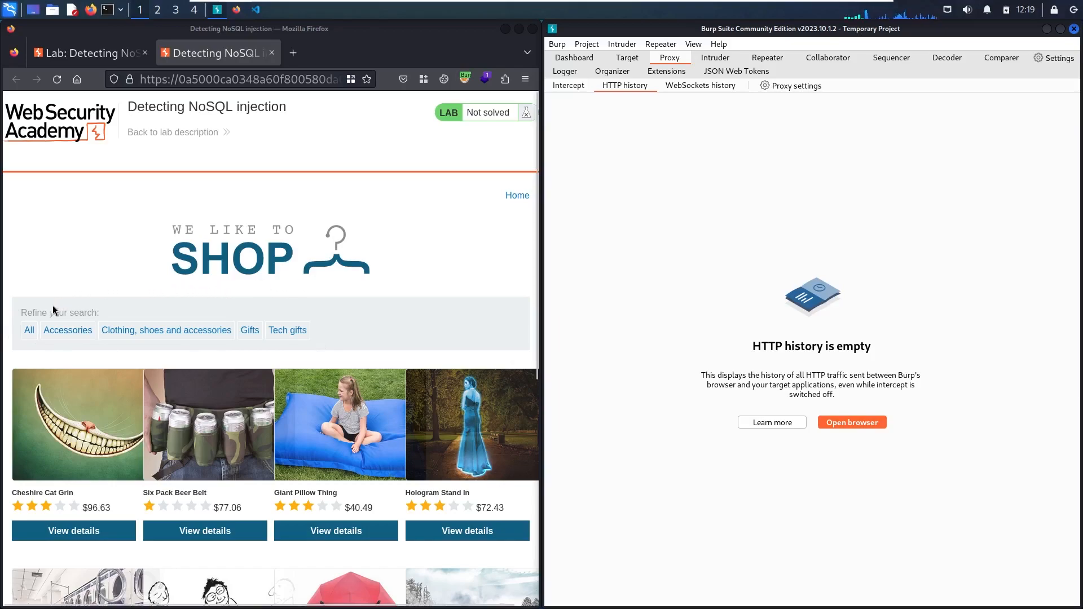
{"action": "left_click", "coordinate": [29, 329]}
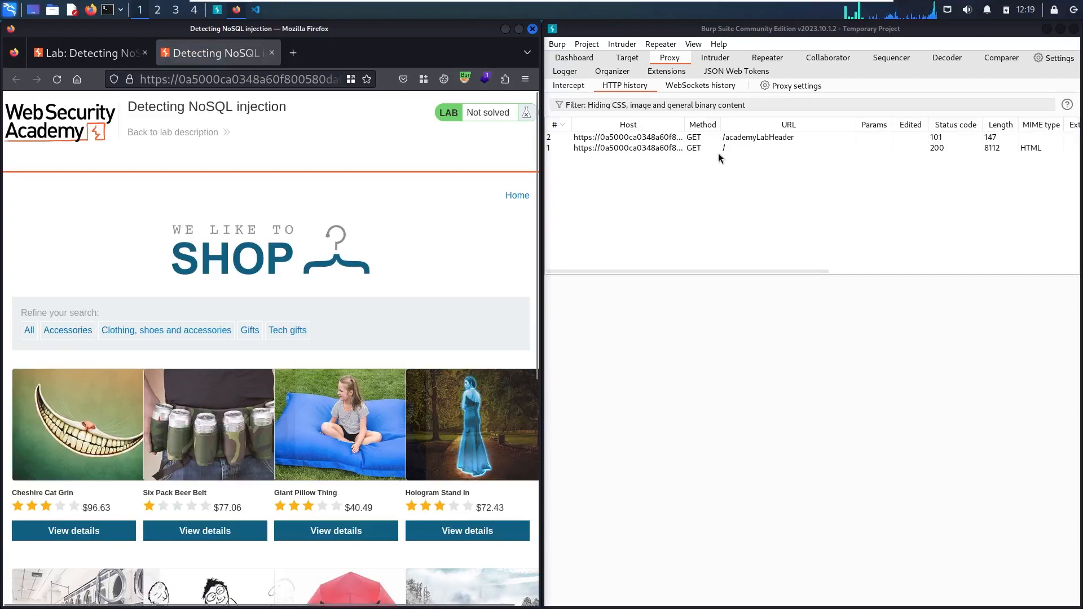
{"action": "mouse_move", "coordinate": [720, 155]}
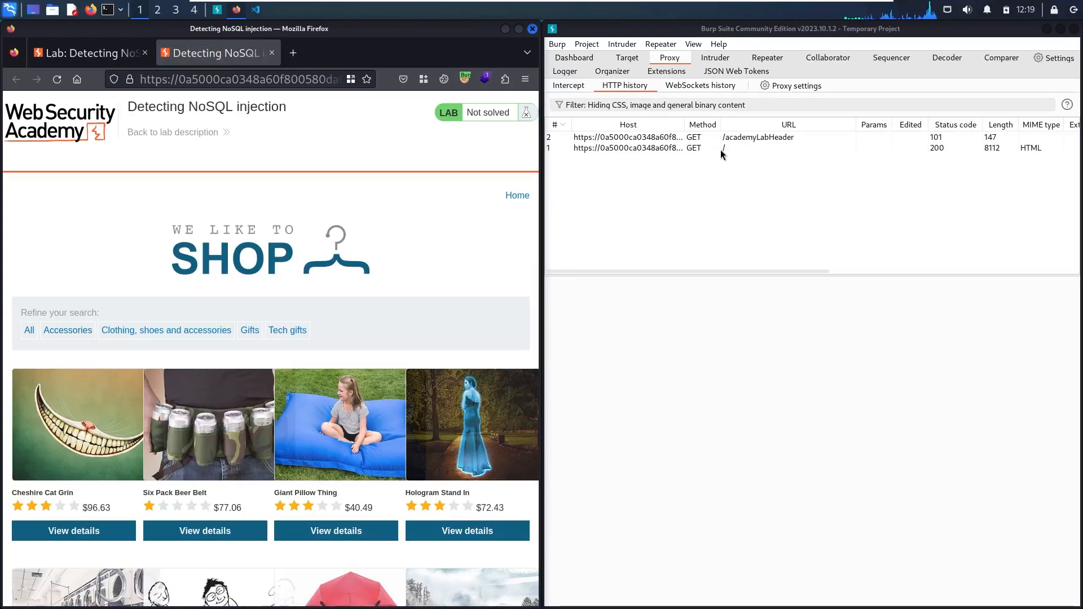
{"action": "left_click", "coordinate": [690, 148]}
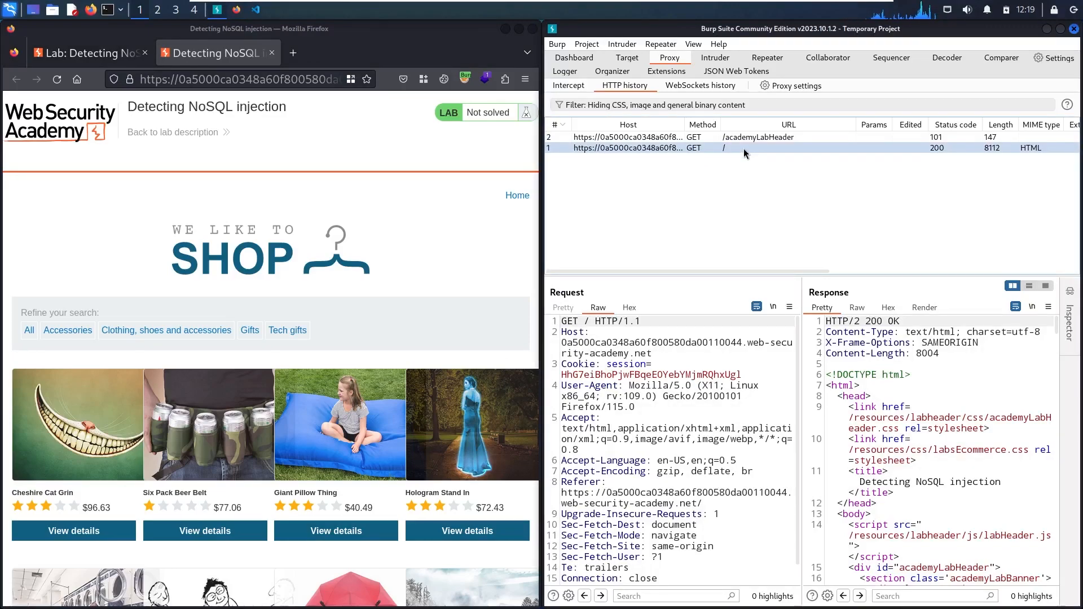
{"action": "mouse_move", "coordinate": [885, 496]}
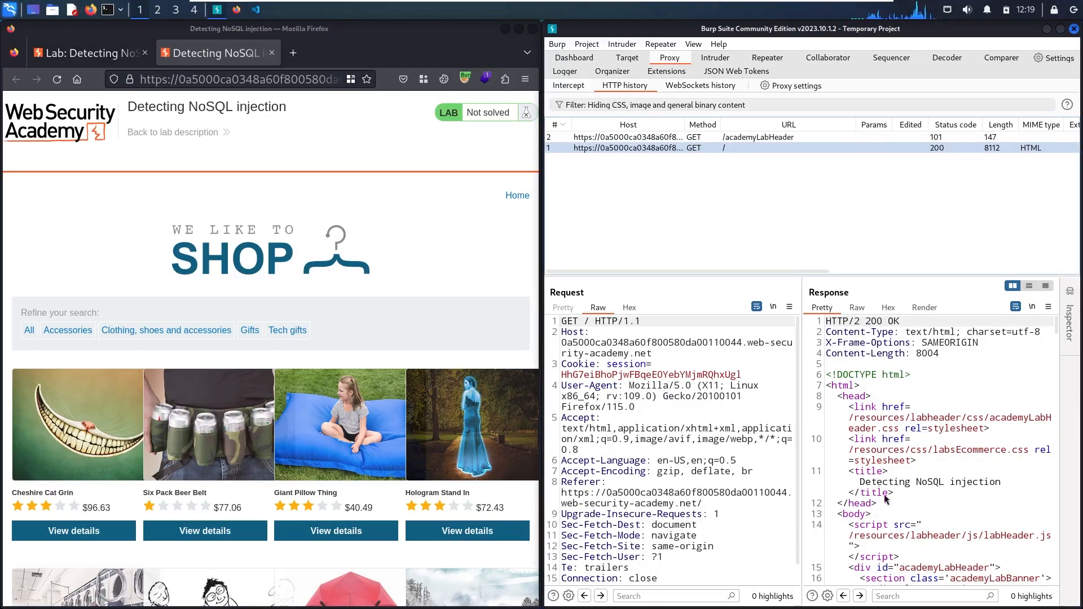
{"action": "mouse_move", "coordinate": [914, 350]}
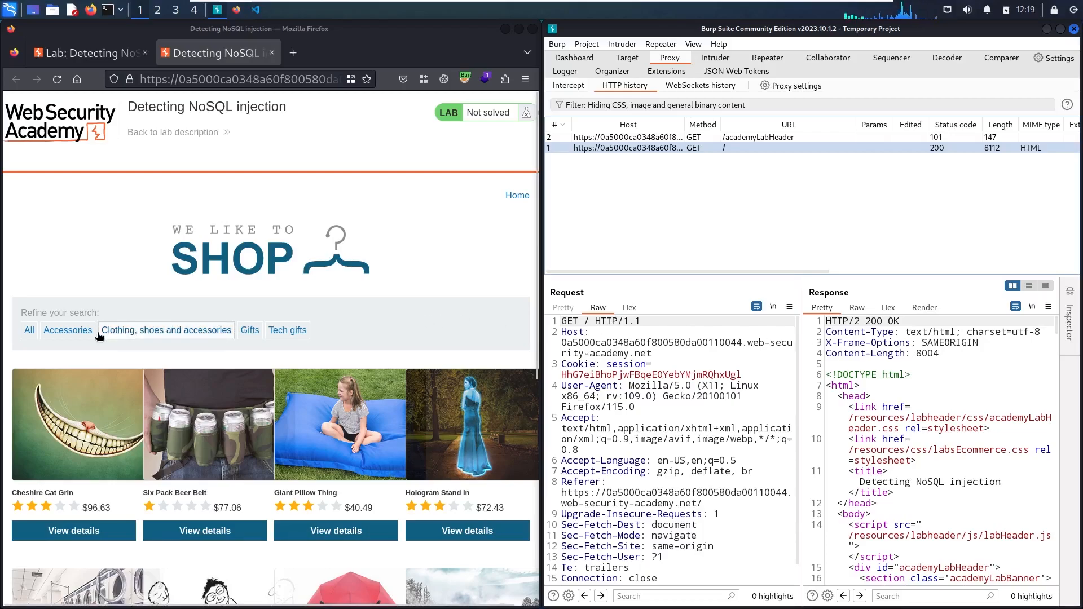
Filter the shop to Accessories and send the /filter?category=Accessories request to Repeater.
{"action": "left_click", "coordinate": [67, 330]}
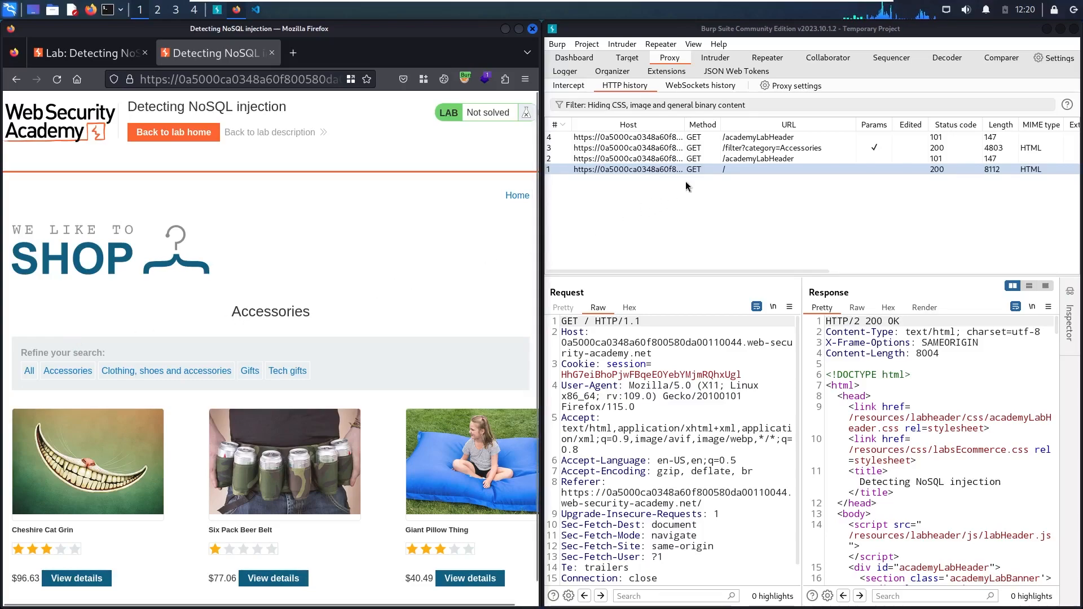
{"action": "left_click", "coordinate": [771, 148]}
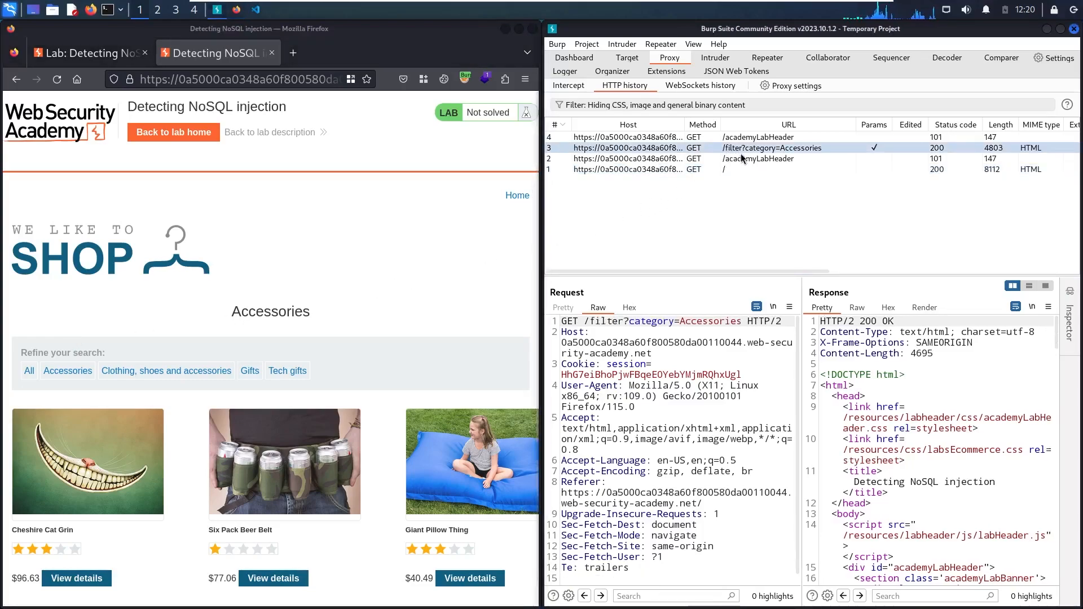
{"action": "mouse_move", "coordinate": [770, 158]}
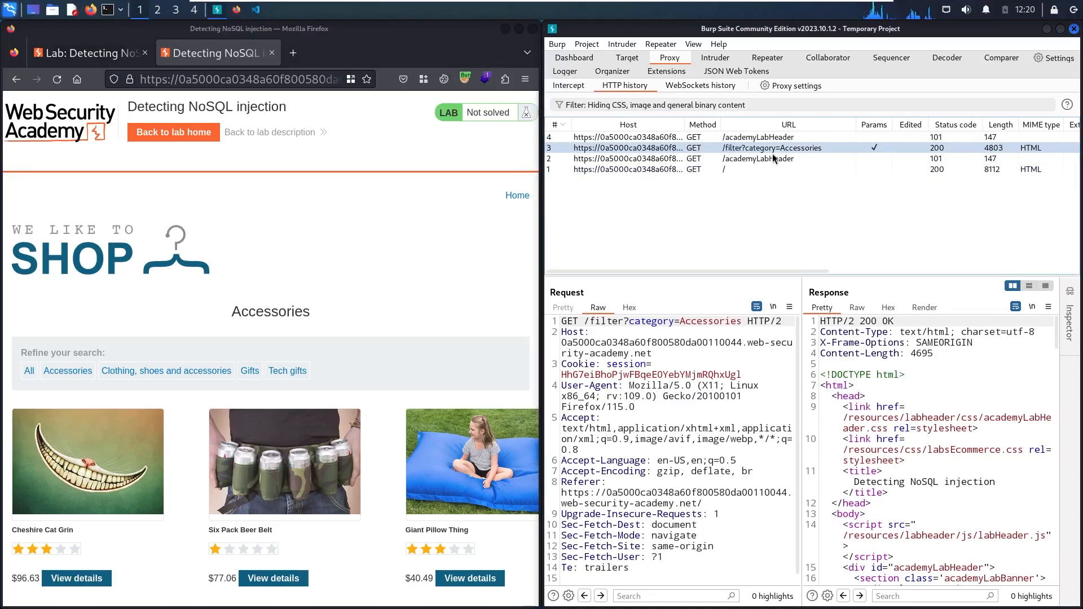
{"action": "mouse_move", "coordinate": [788, 159]}
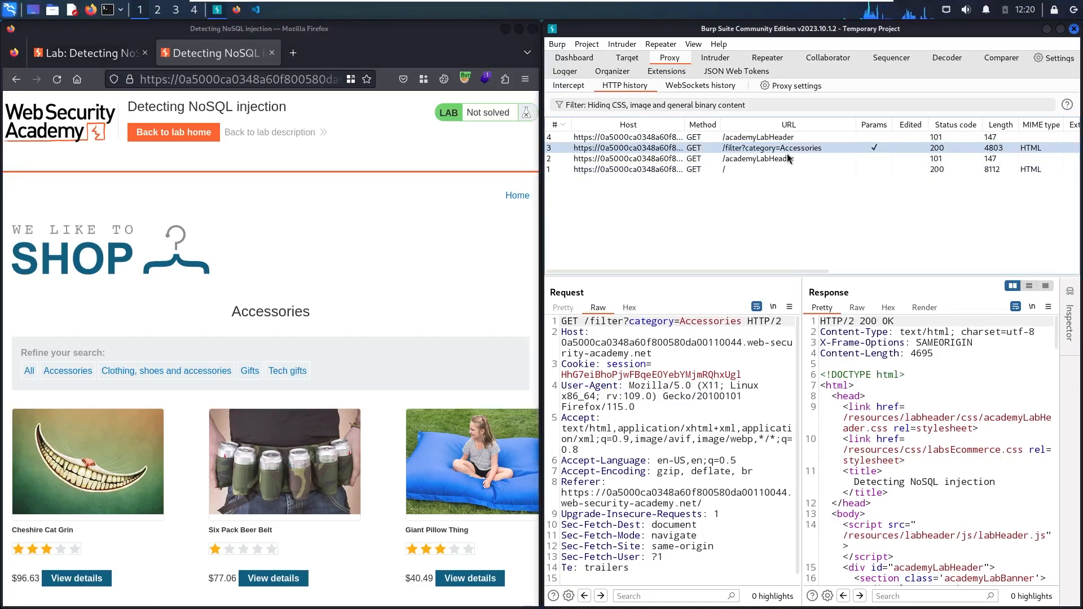
{"action": "right_click", "coordinate": [656, 376]}
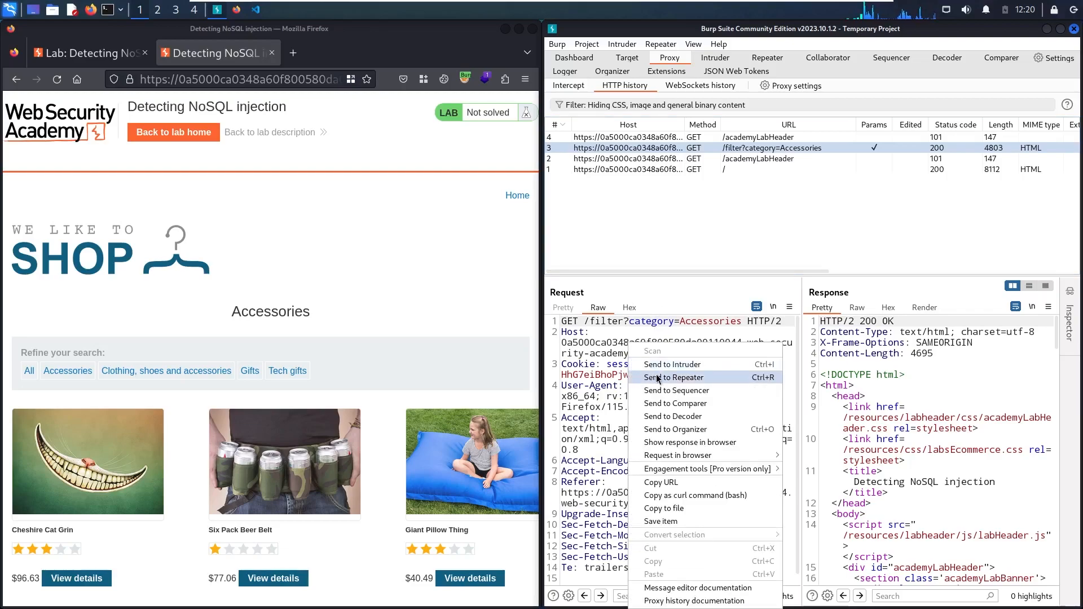
{"action": "left_click", "coordinate": [673, 378]}
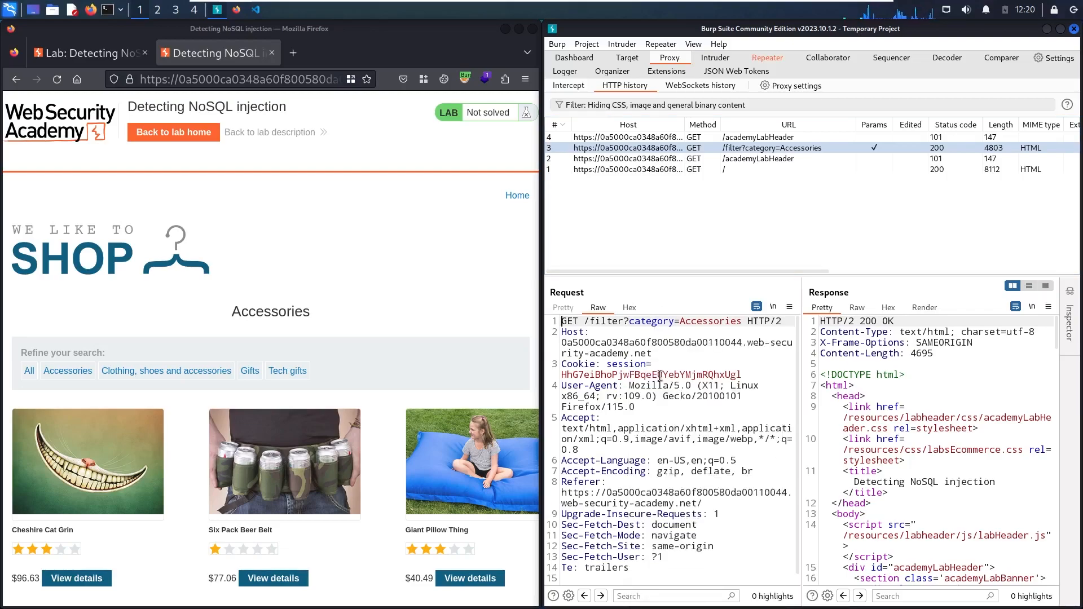
{"action": "mouse_move", "coordinate": [758, 68]}
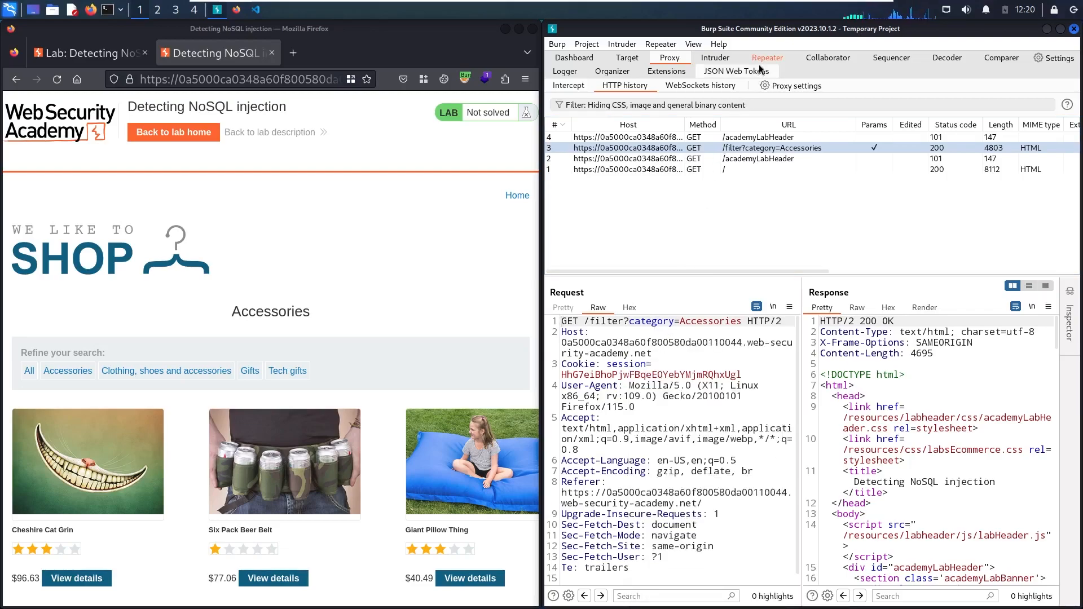
Resend the Accessories request in Repeater and scroll the rendered response to the product cards.
{"action": "left_click", "coordinate": [766, 58]}
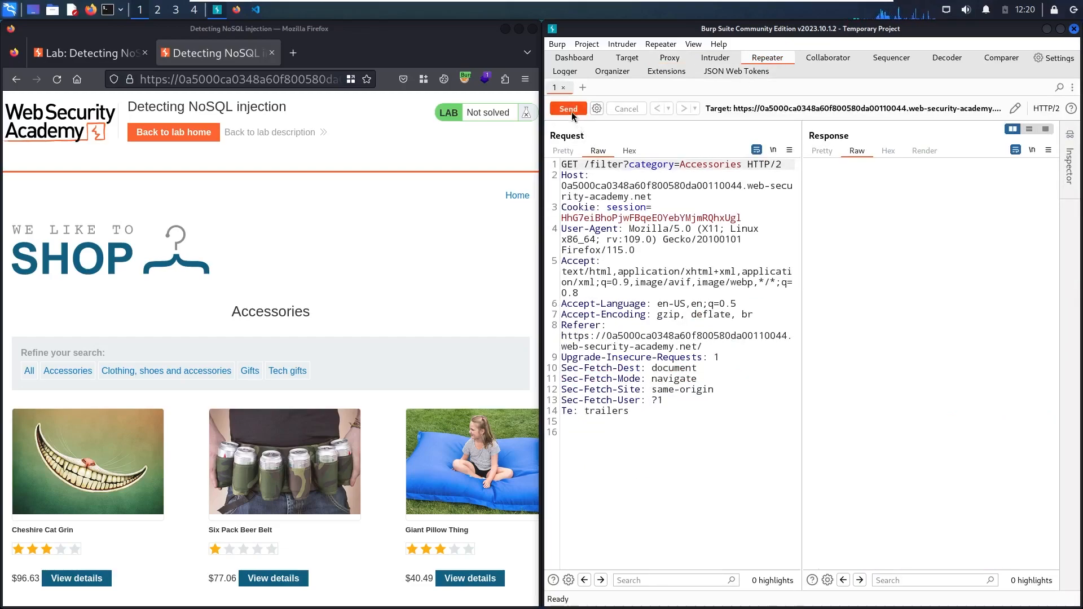
{"action": "left_click", "coordinate": [567, 109]}
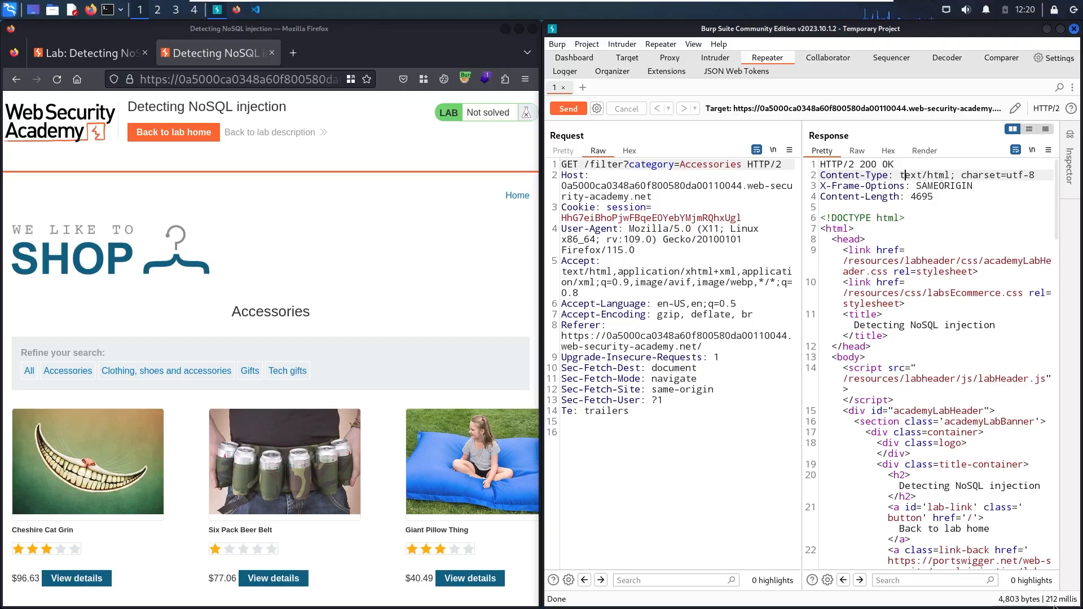
{"action": "mouse_move", "coordinate": [1015, 446]}
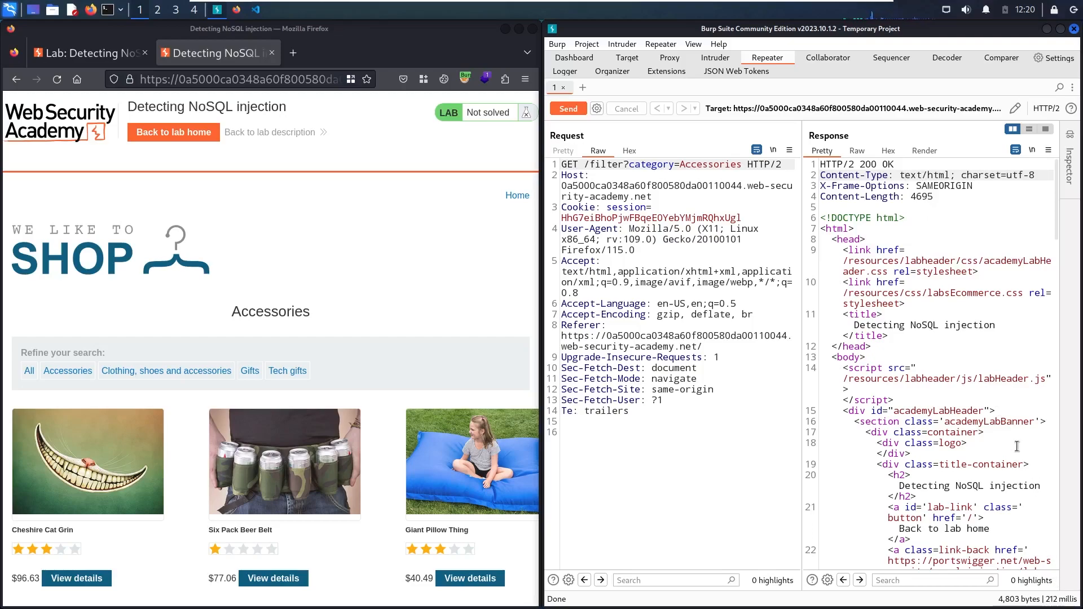
{"action": "mouse_move", "coordinate": [738, 233]}
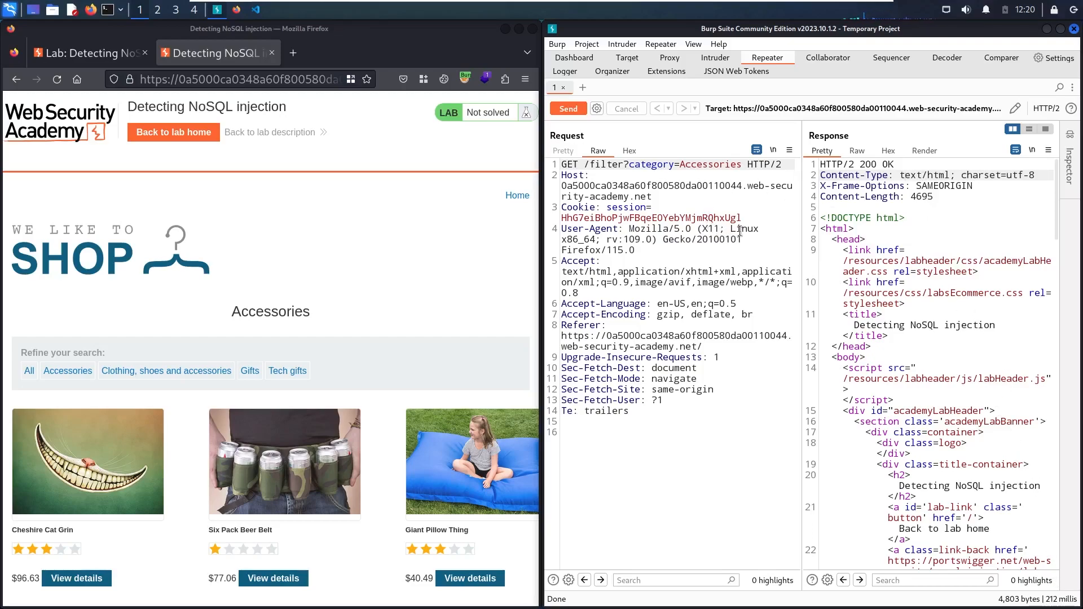
{"action": "left_click", "coordinate": [923, 151]}
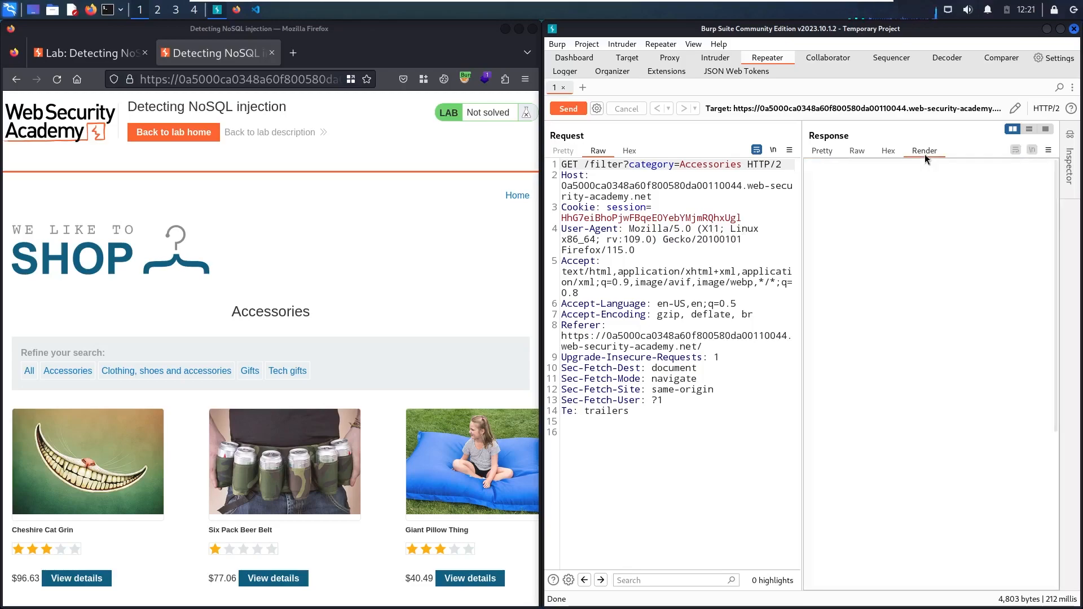
{"action": "left_click", "coordinate": [923, 151]}
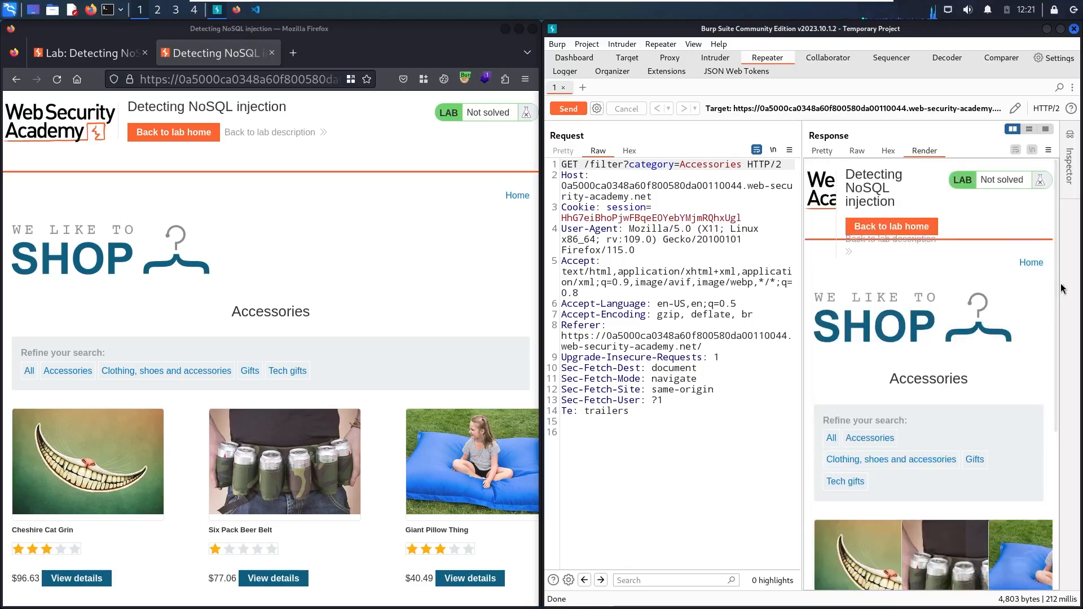
{"action": "scroll", "scroll_direction": "down", "scroll_amount": 3}
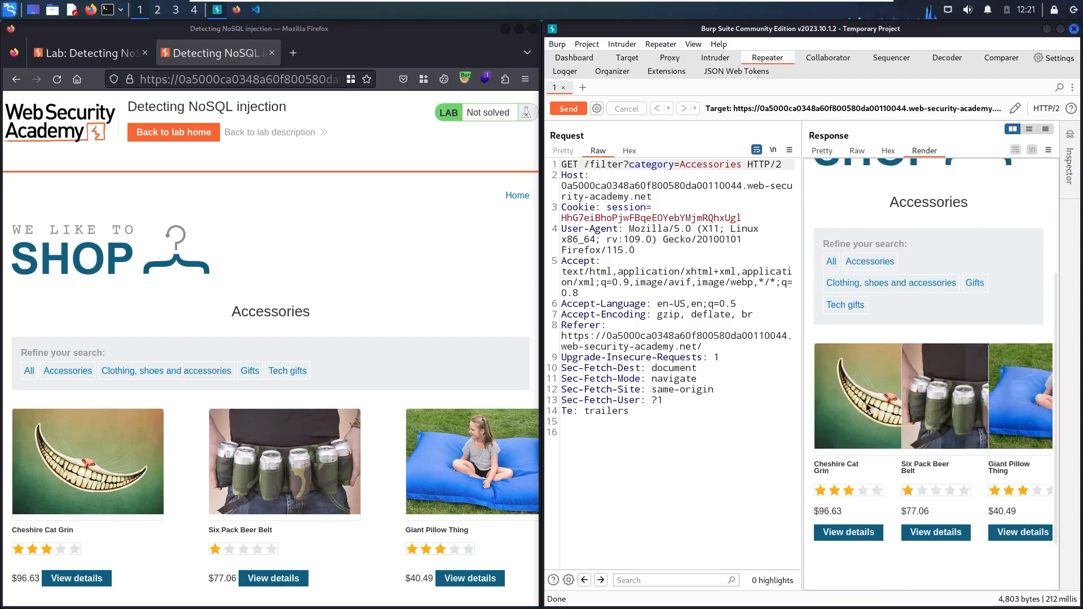
{"action": "mouse_move", "coordinate": [1022, 375]}
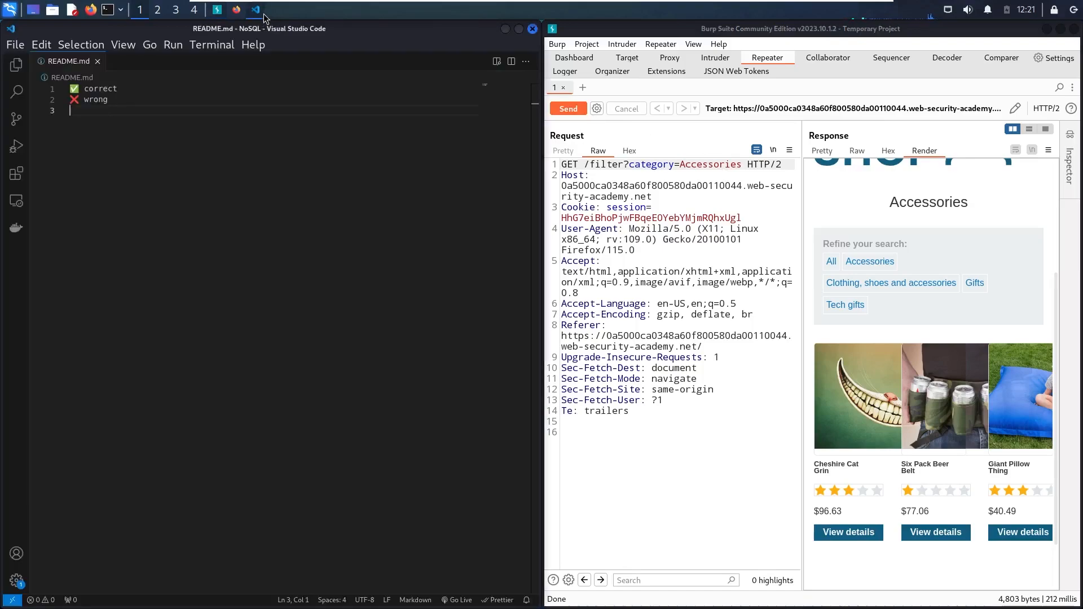
{"action": "mouse_move", "coordinate": [203, 178]}
{"action": "type", "text": "## 1. T"}
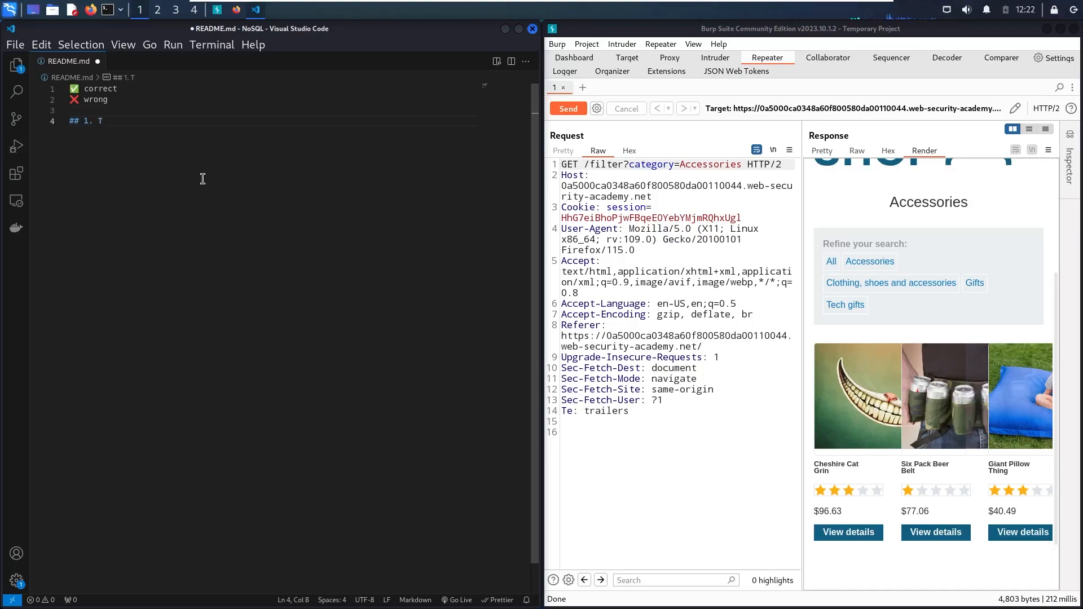
Type the README heading 'Try to generate an error'.
{"action": "type", "text": "ry to generate"}
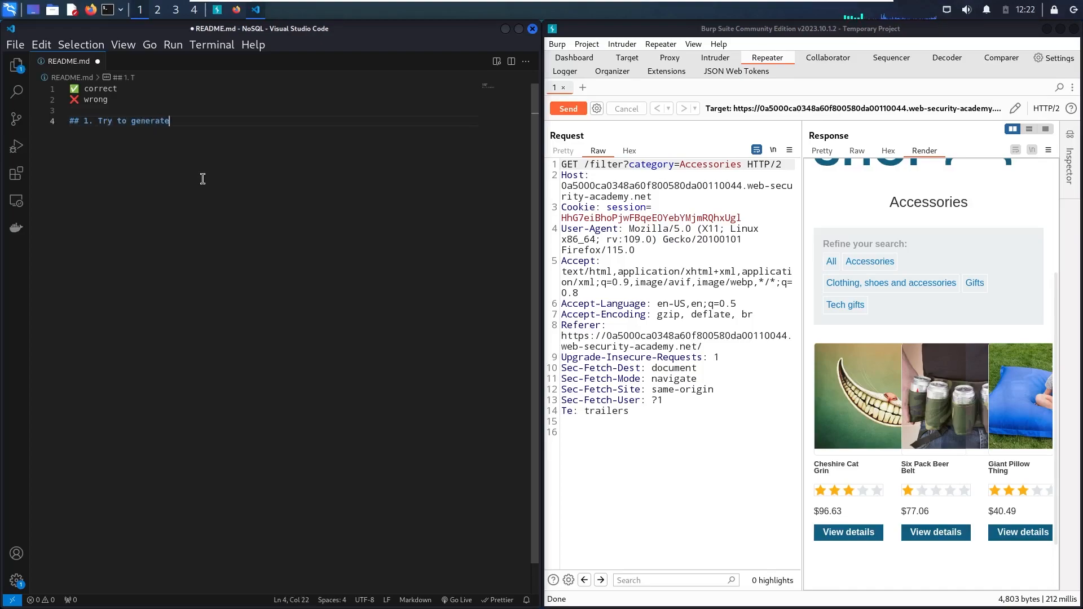
{"action": "type", "text": "an error"}
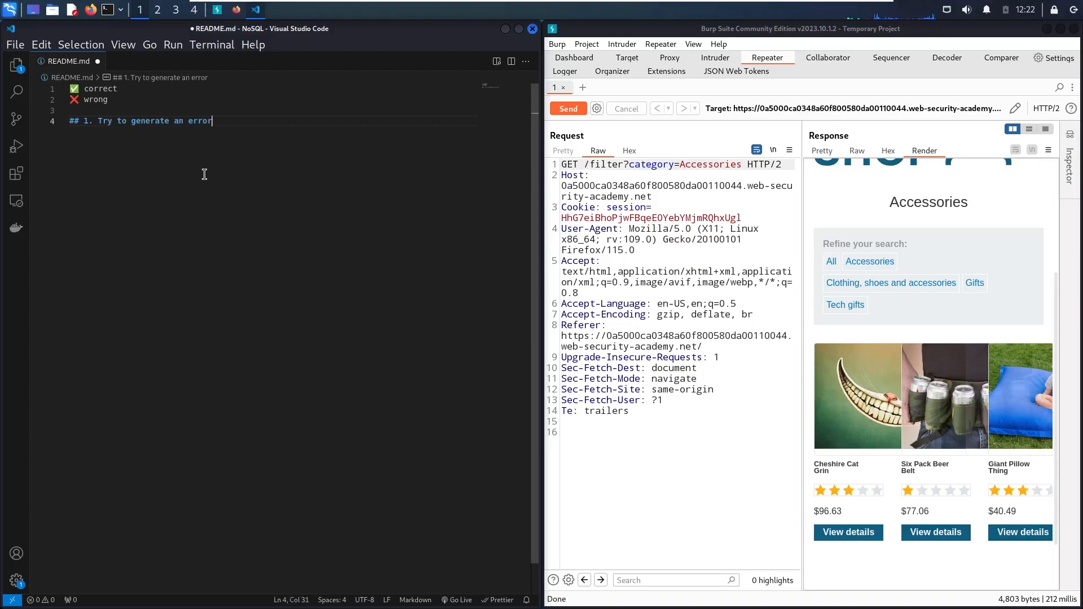
{"action": "mouse_move", "coordinate": [654, 162]}
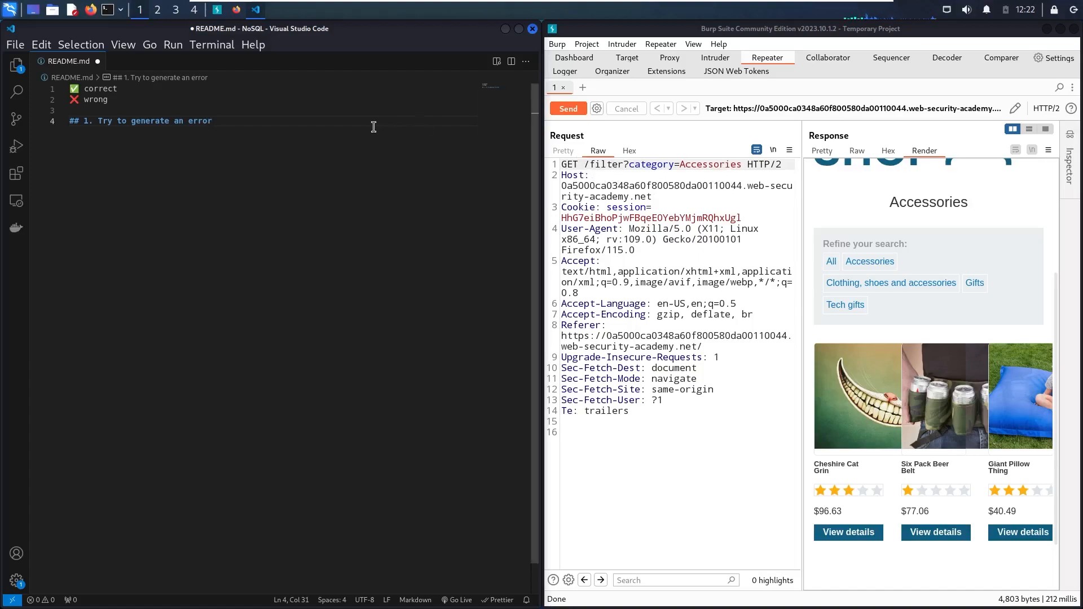
{"action": "key", "text": "Enter"}
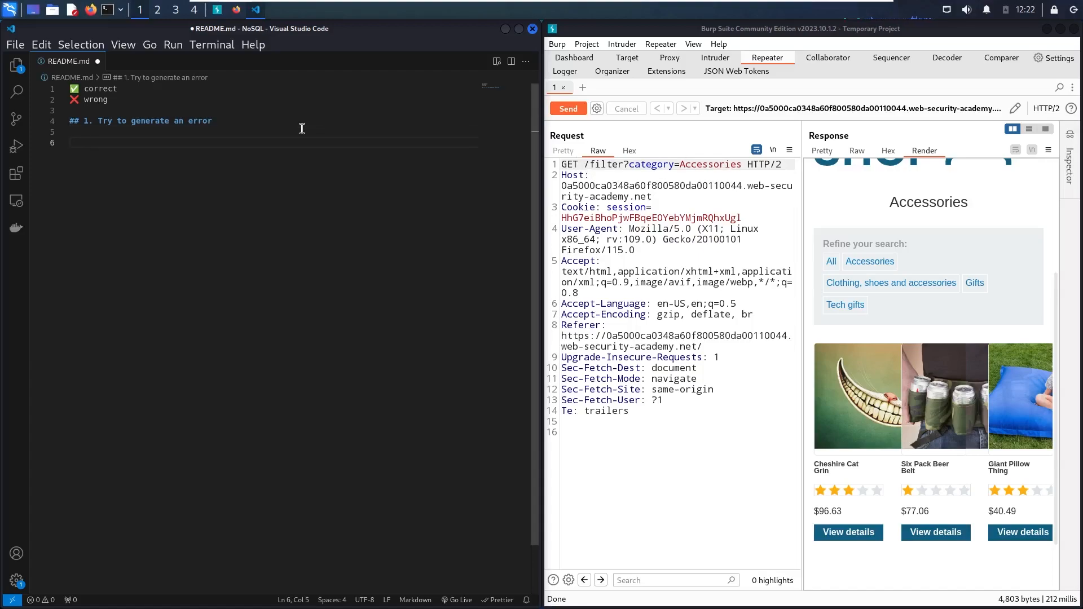
Add the snippet if(this.category == "Accessories"){ // ... do something }.
{"action": "type", "text": "if("}
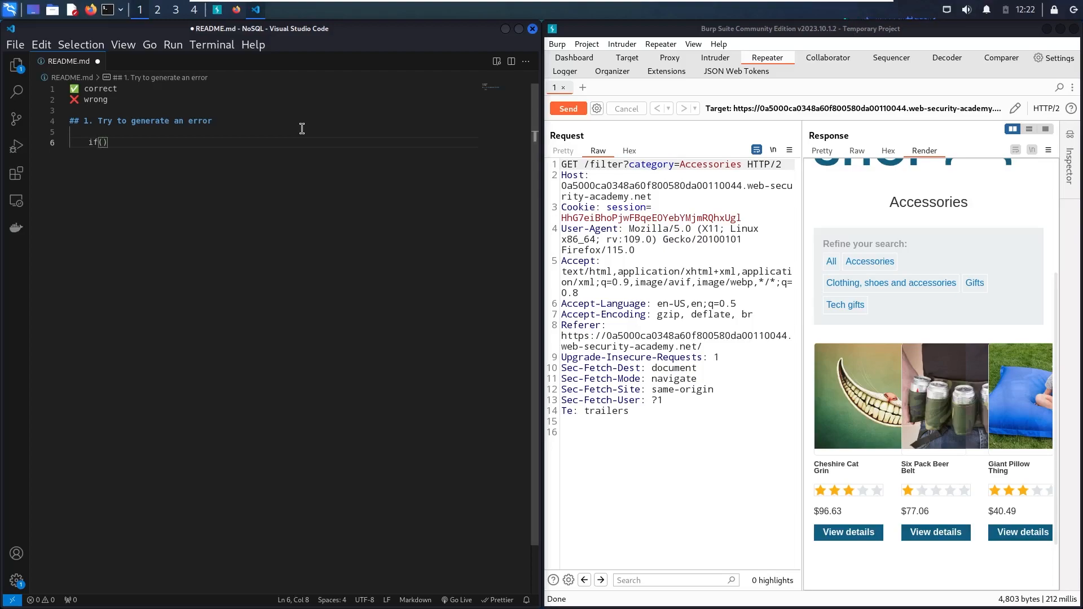
{"action": "type", "text": "this.ca"}
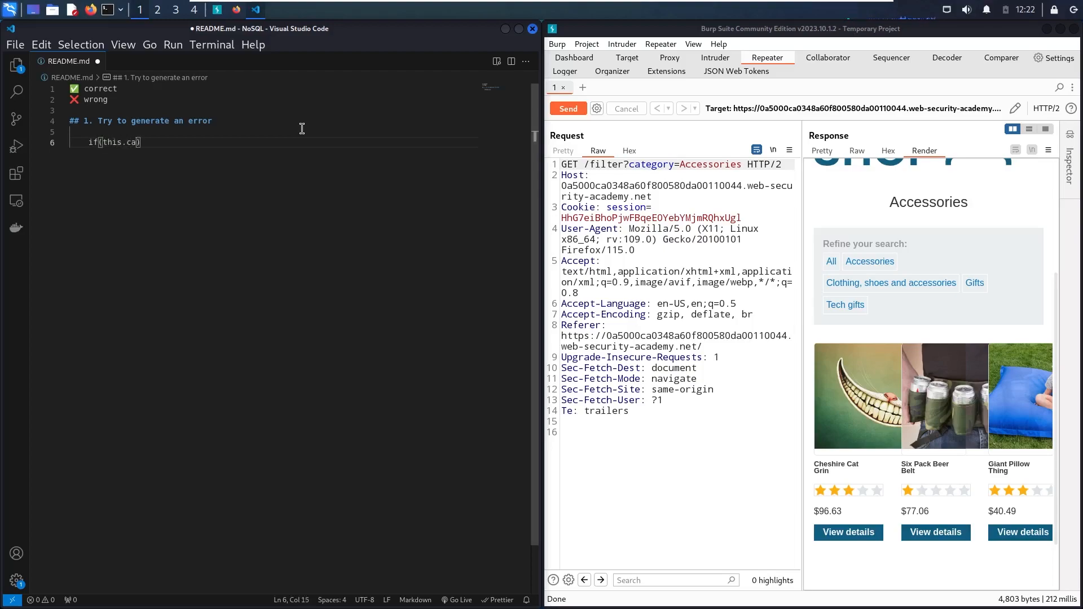
{"action": "type", "text": "tegory =="}
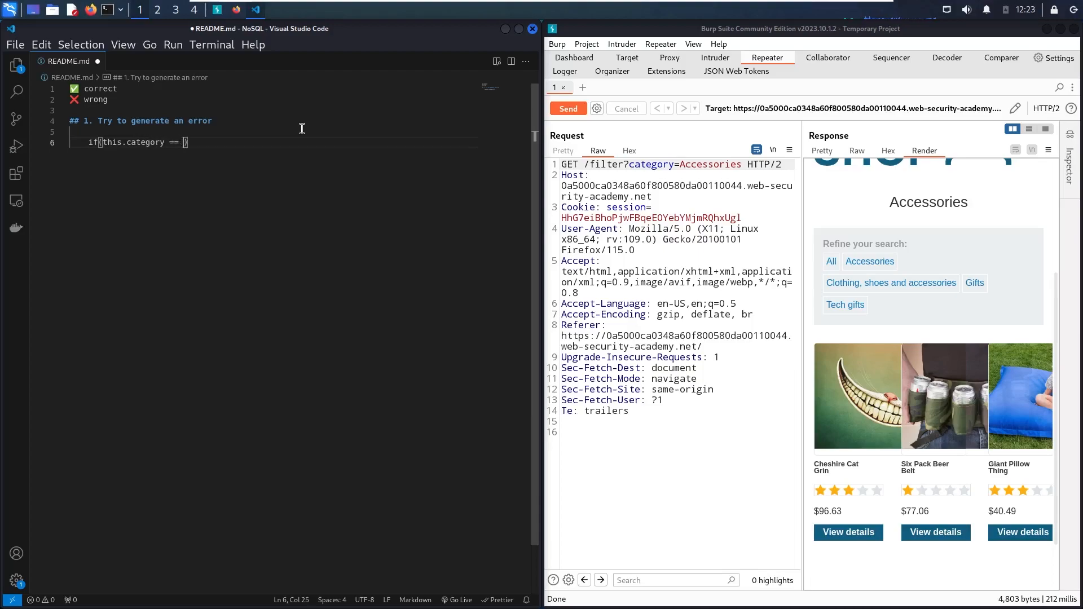
{"action": "mouse_move", "coordinate": [470, 159]}
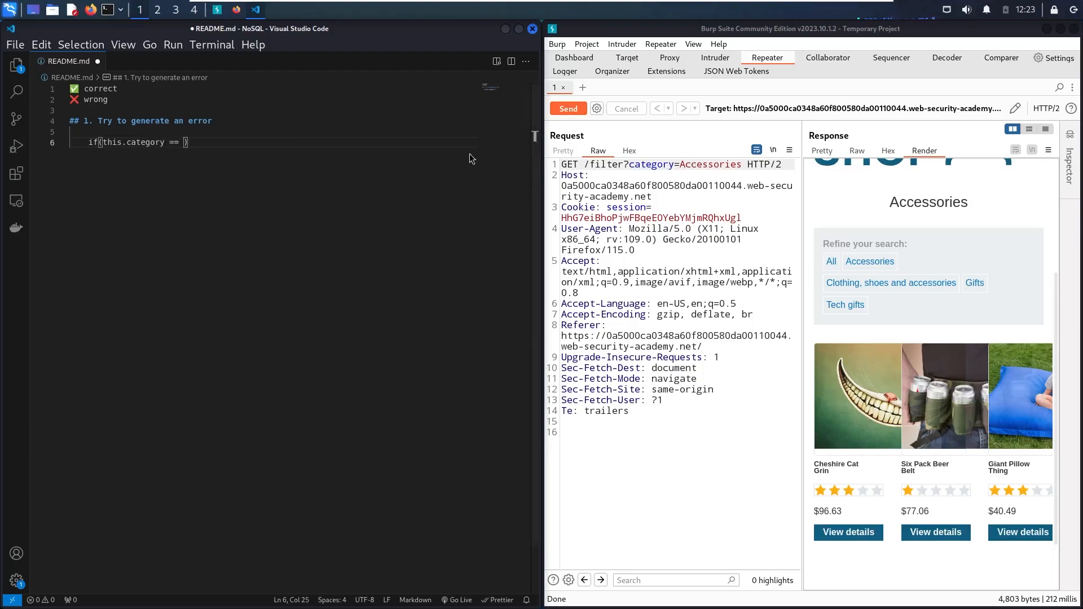
{"action": "type", "text": "\"\""}
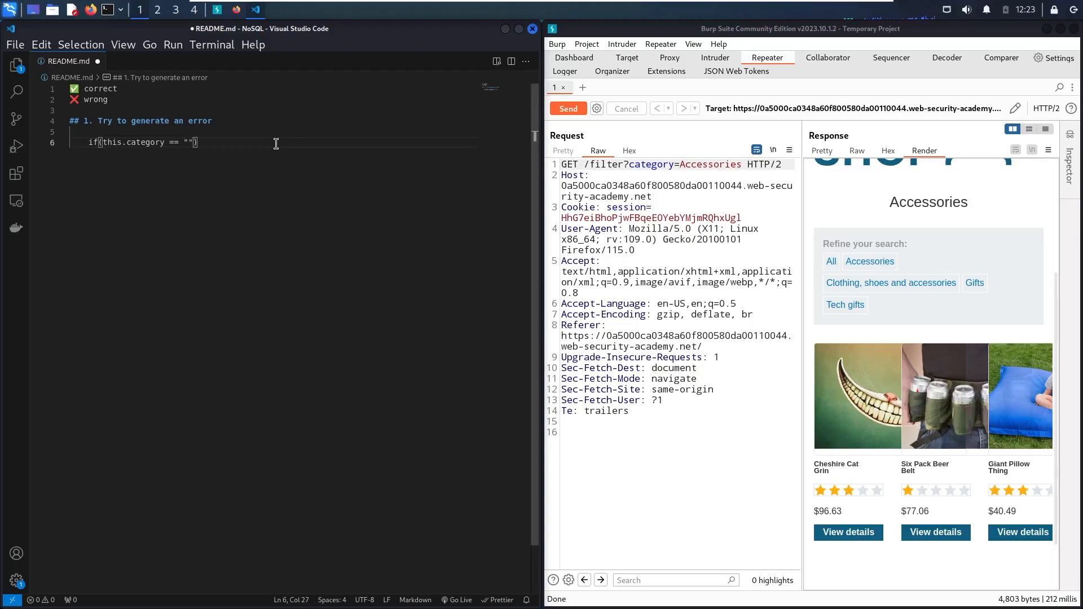
{"action": "type", "text": "Accessories"}
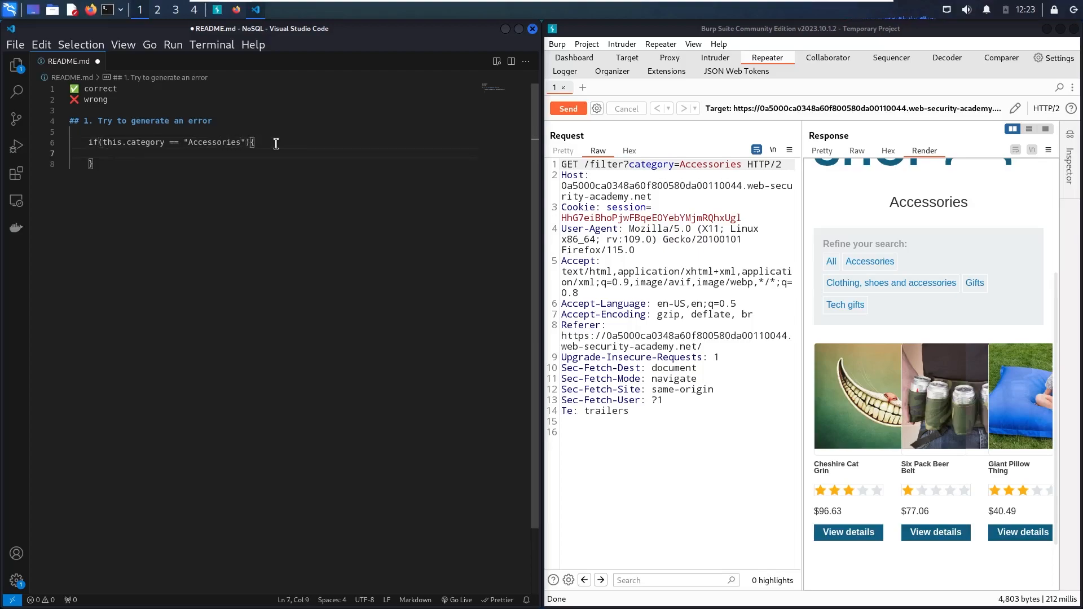
{"action": "type", "text": "// ..."}
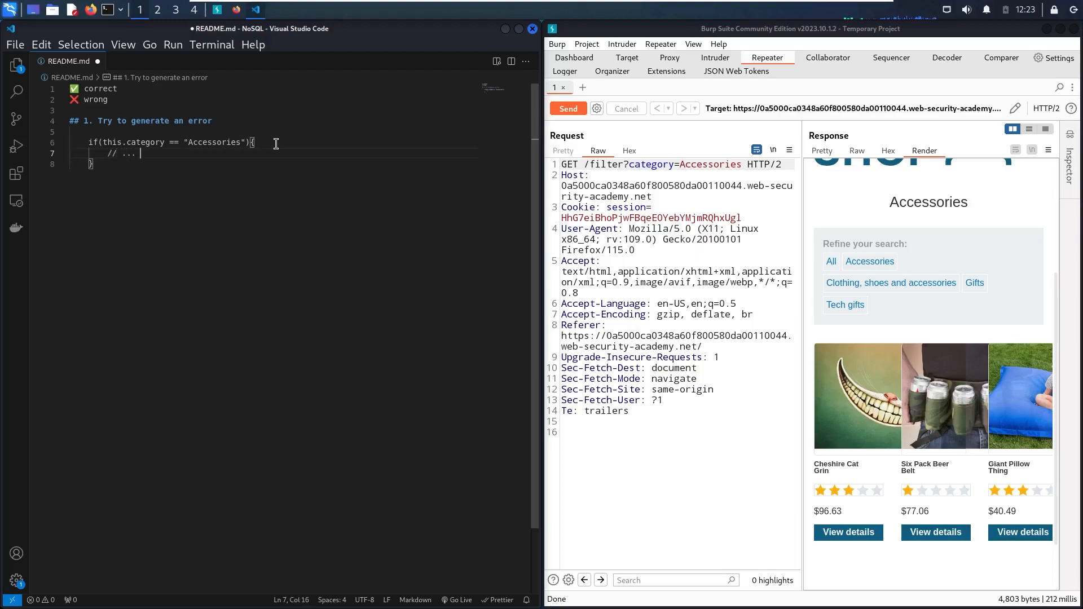
{"action": "type", "text": "do somet"}
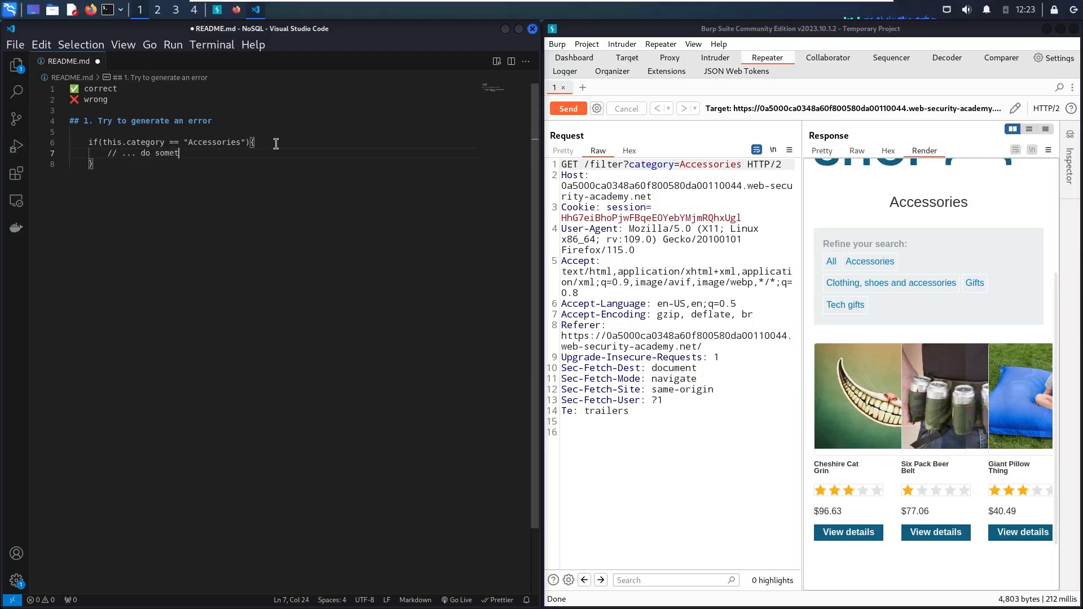
{"action": "type", "text": "hing"}
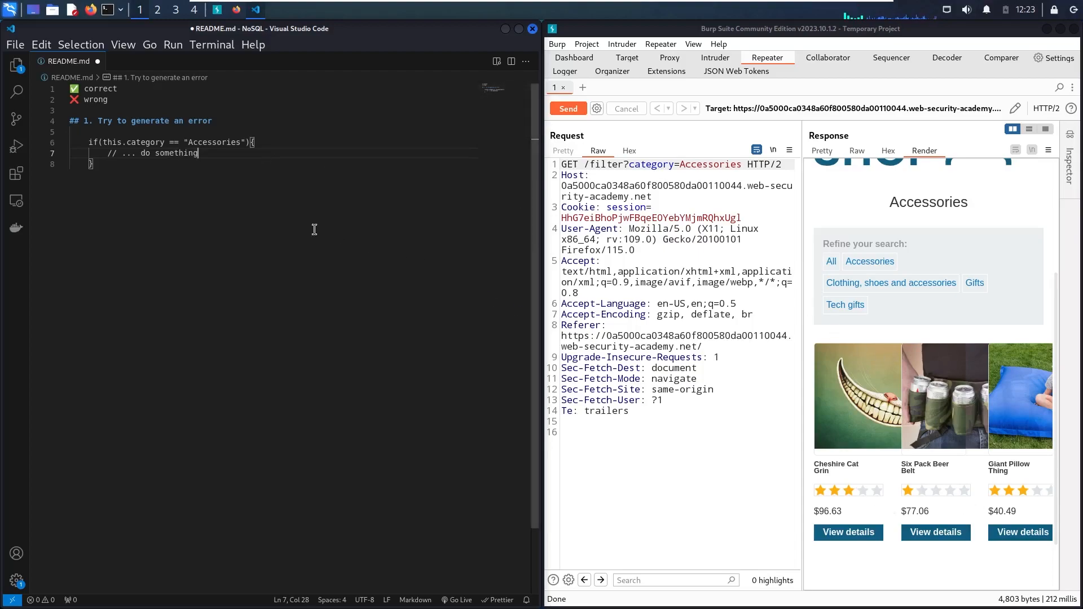
{"action": "key", "text": "Return"}
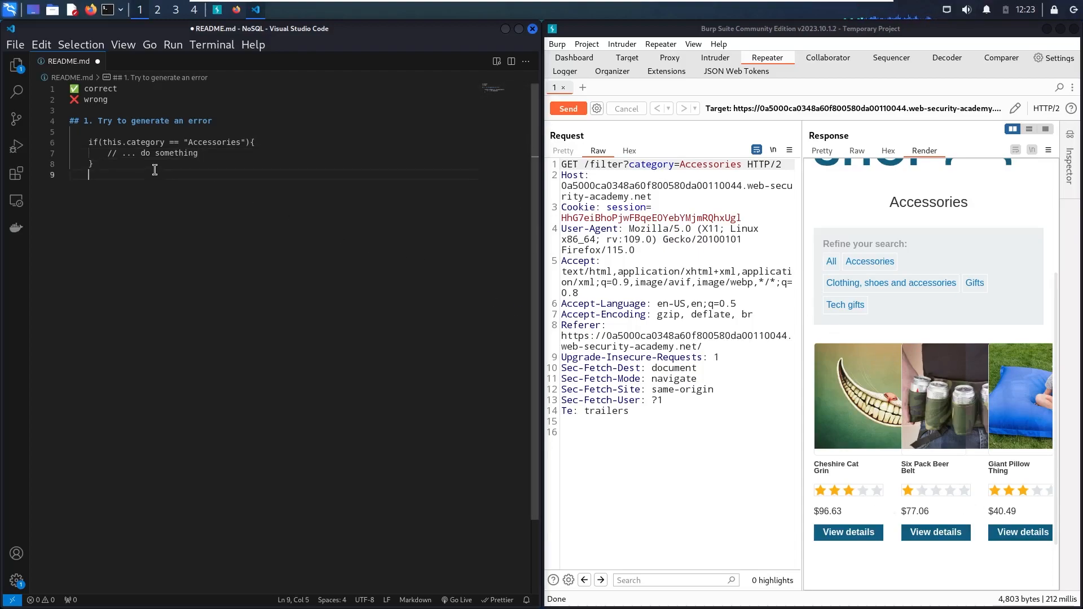
List the test characters ", ', `, {, }, $ and ; on separate lines.
{"action": "key", "text": "Return"}
{"action": "type", "text": "'"}
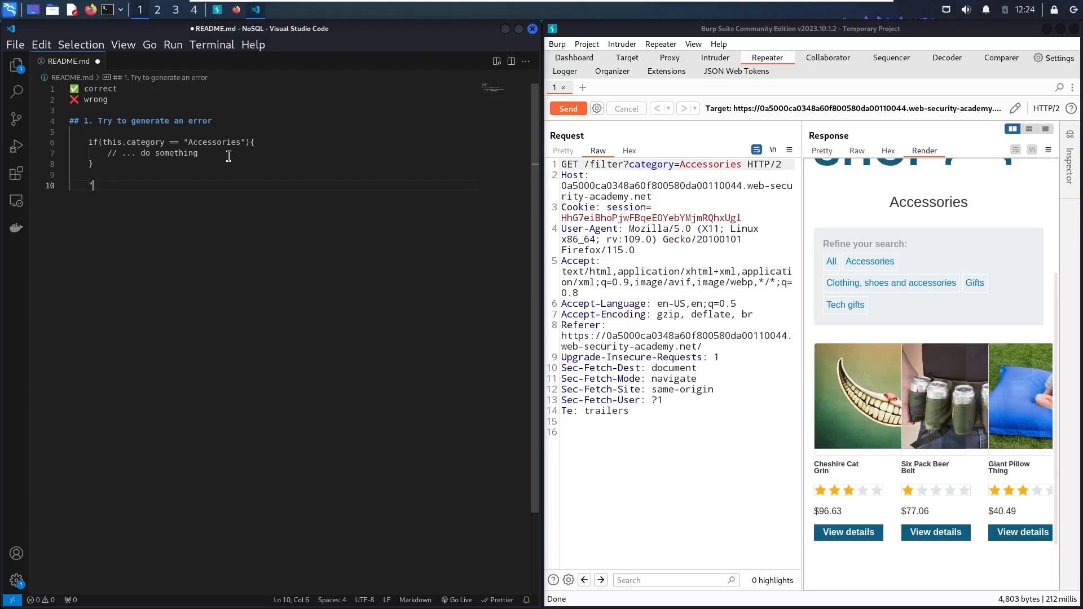
{"action": "key", "text": "Enter"}
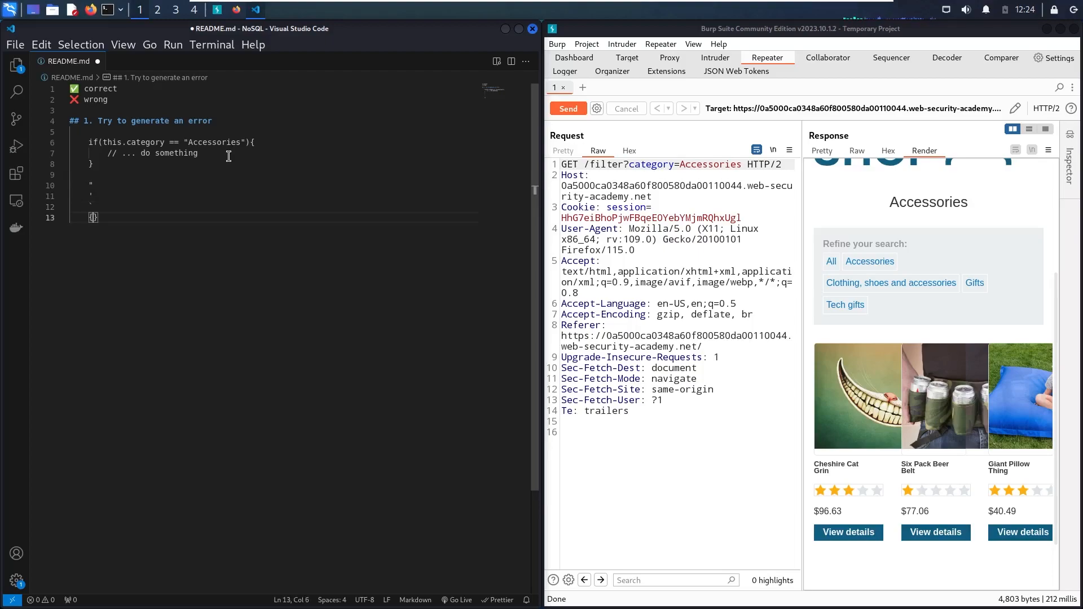
{"action": "key", "text": "Return"}
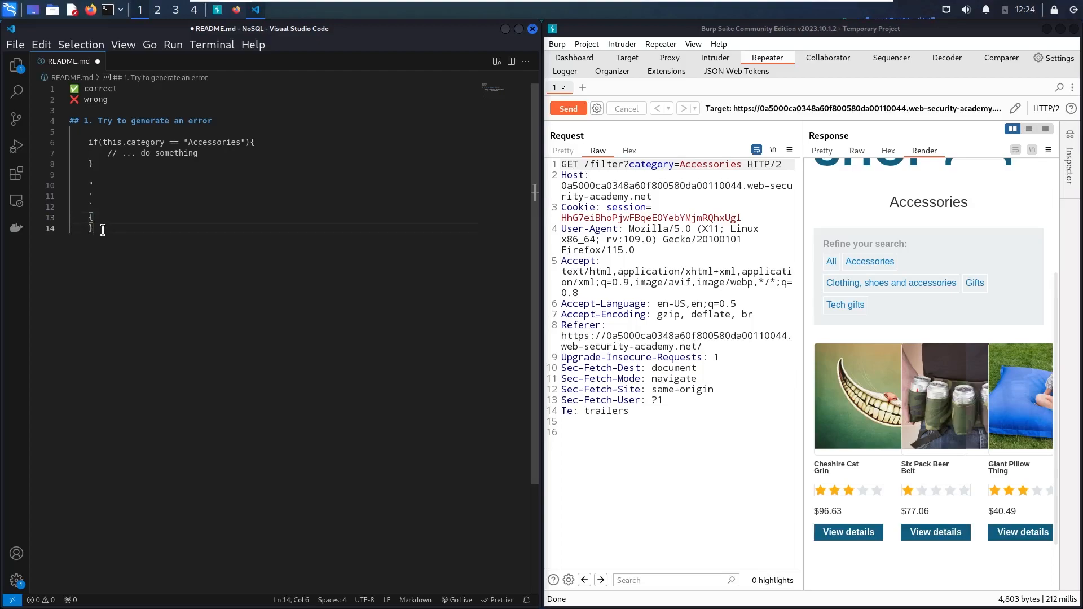
{"action": "key", "text": "Return"}
{"action": "type", "text": ";"}
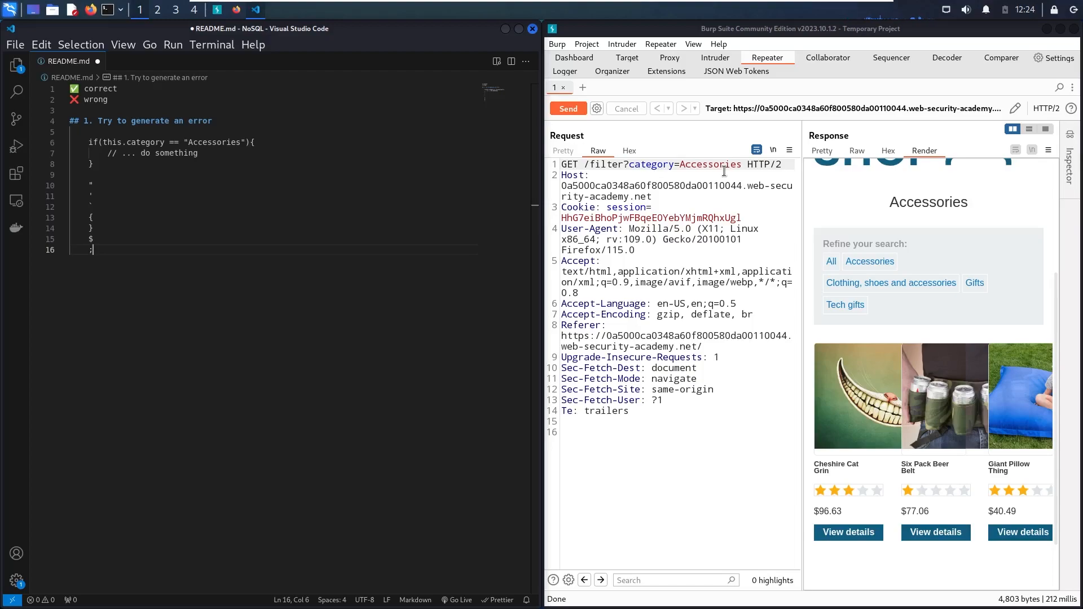
Append a quote to the Accessories category value and resend, getting 200 OK with no products.
{"action": "left_click", "coordinate": [90, 185]}
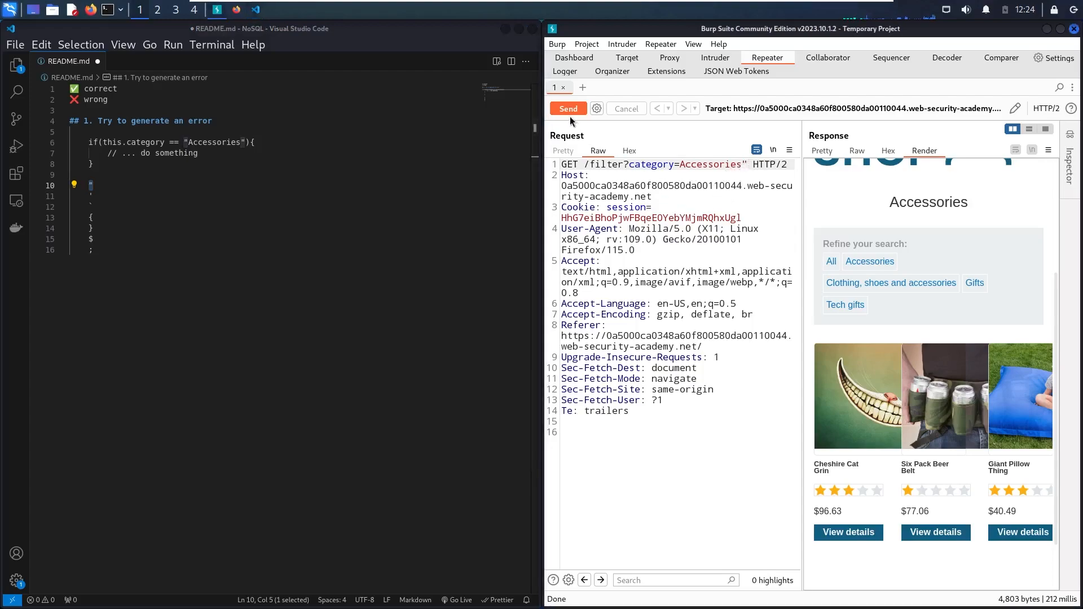
{"action": "left_click", "coordinate": [567, 108]}
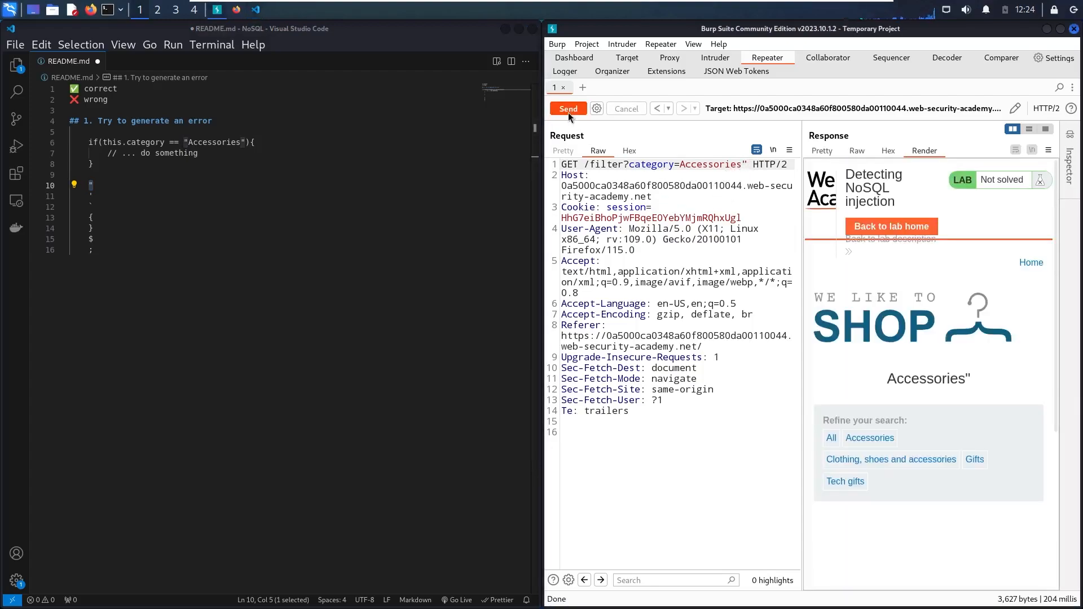
{"action": "mouse_move", "coordinate": [1028, 348]}
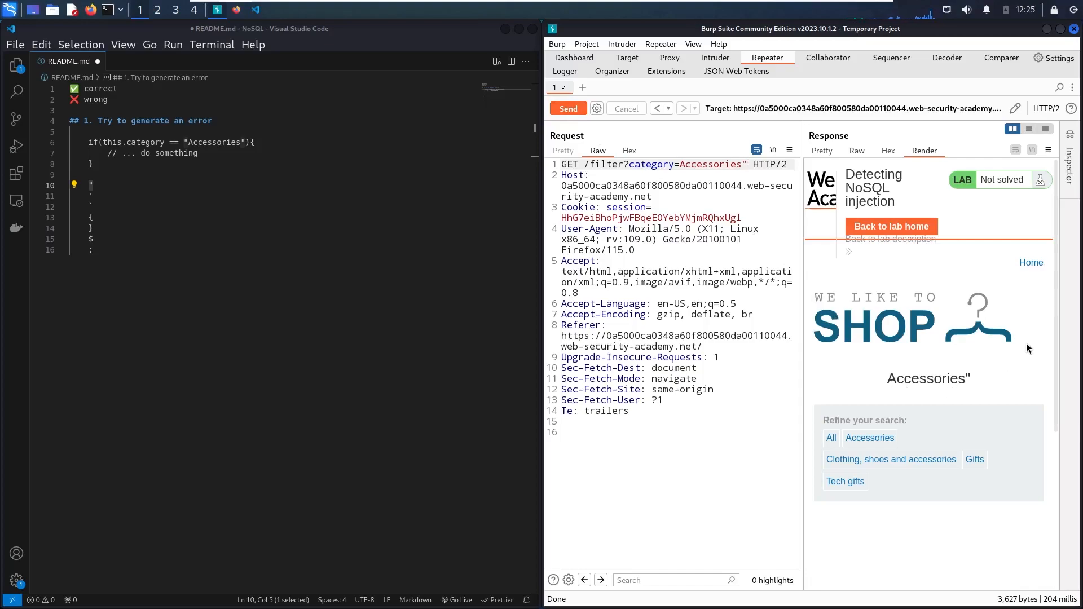
{"action": "scroll", "scroll_direction": "down", "scroll_amount": 3}
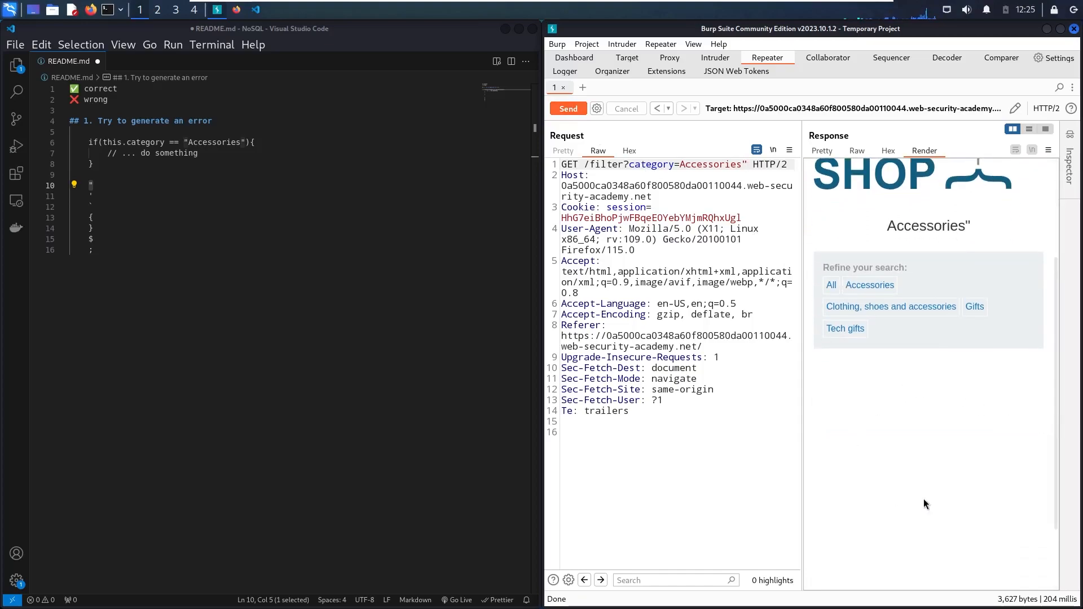
{"action": "mouse_move", "coordinate": [954, 237]}
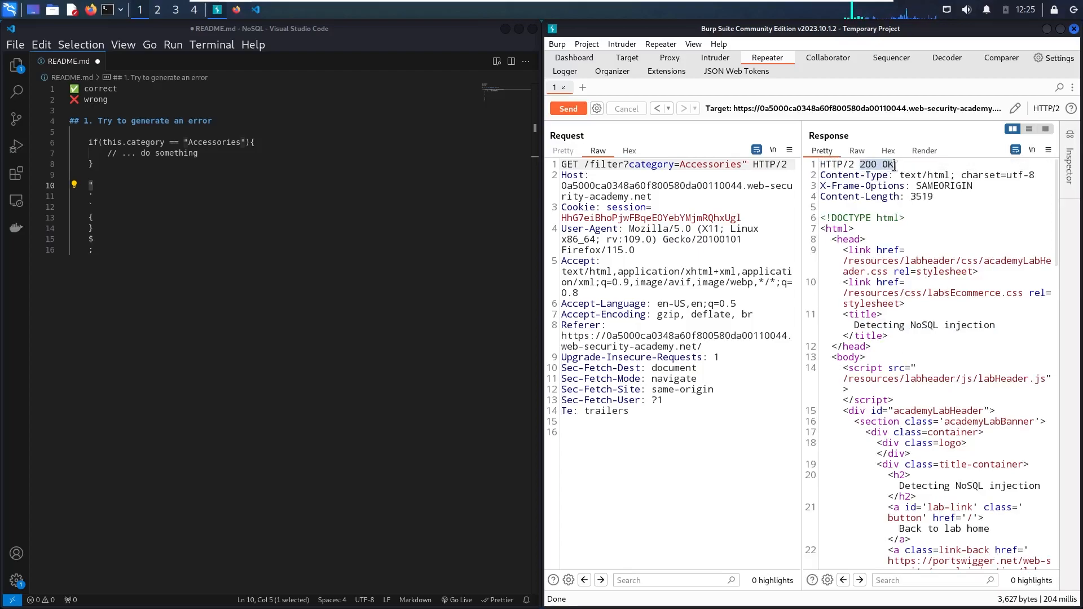
{"action": "left_click", "coordinate": [923, 150]}
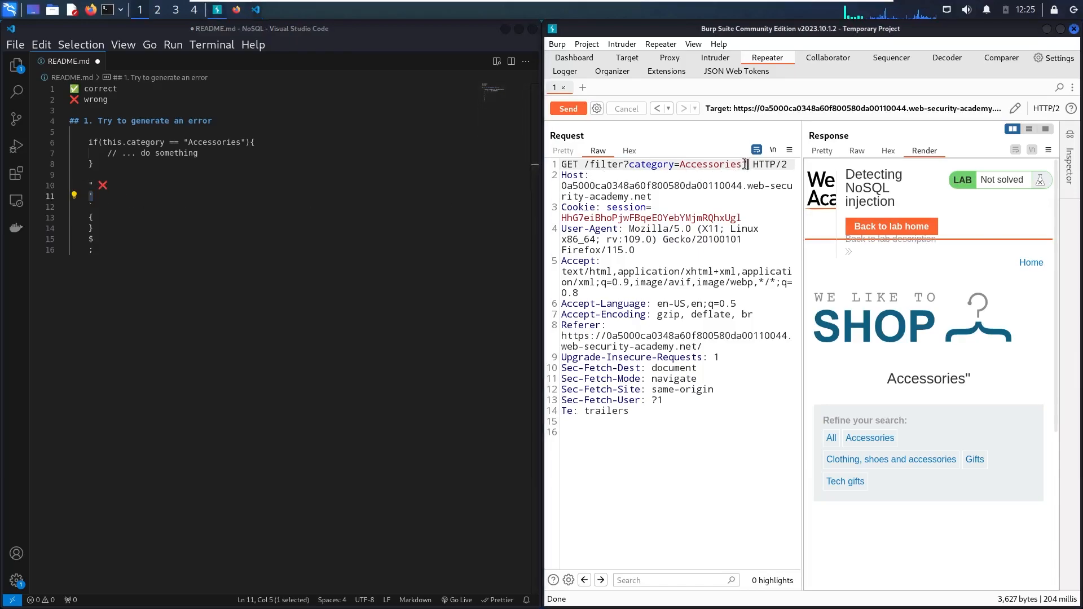
Send Accessories' and get an Internal Server Error with a JavaScript syntax error.
{"action": "left_click", "coordinate": [566, 108]}
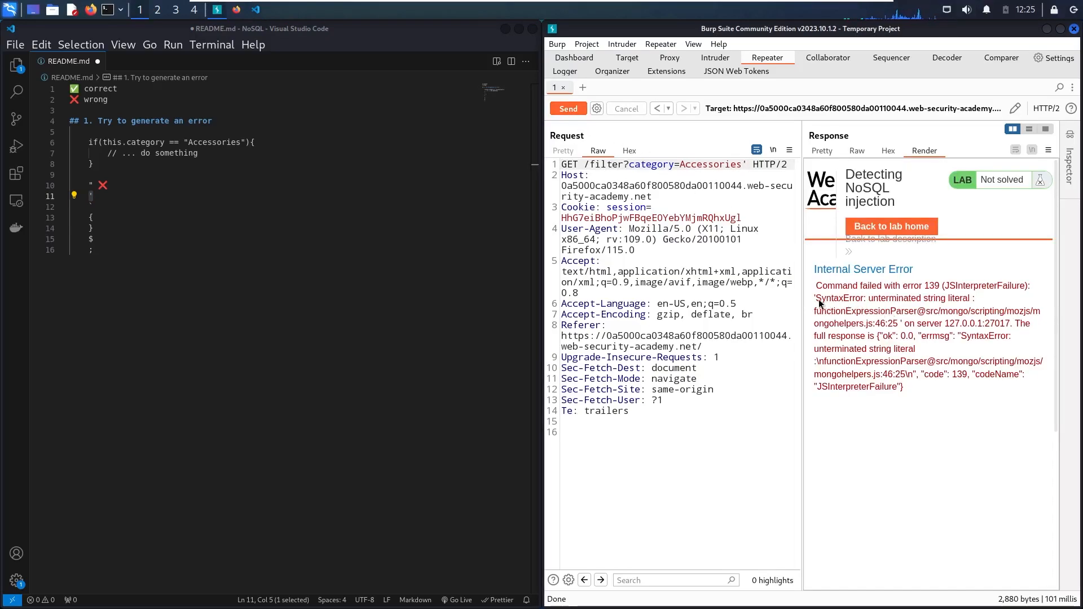
{"action": "mouse_move", "coordinate": [858, 305]}
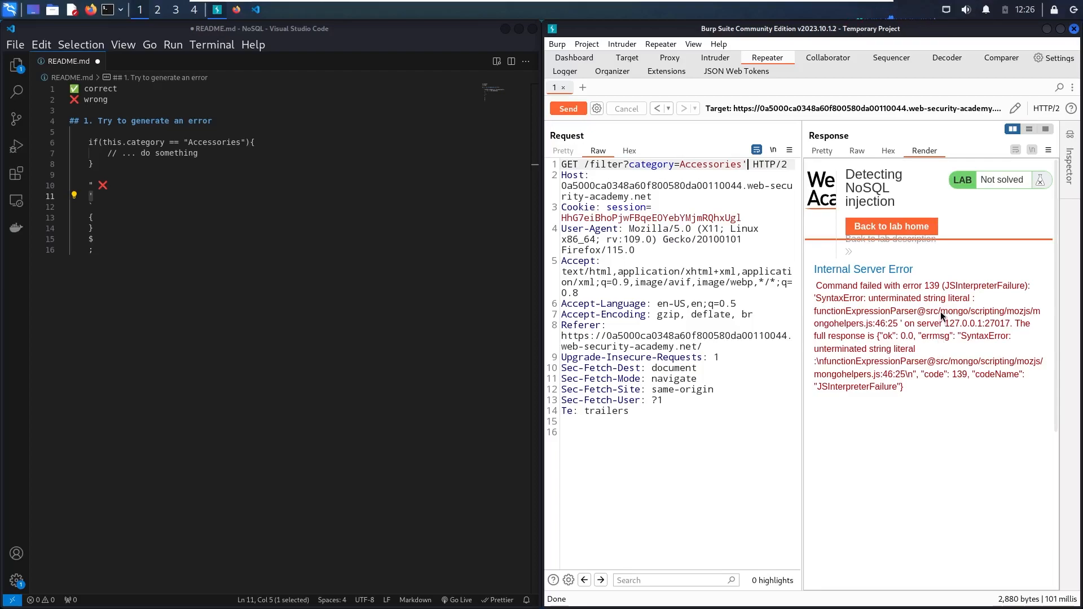
{"action": "mouse_move", "coordinate": [966, 314]}
{"action": "type", "text": " ✅"}
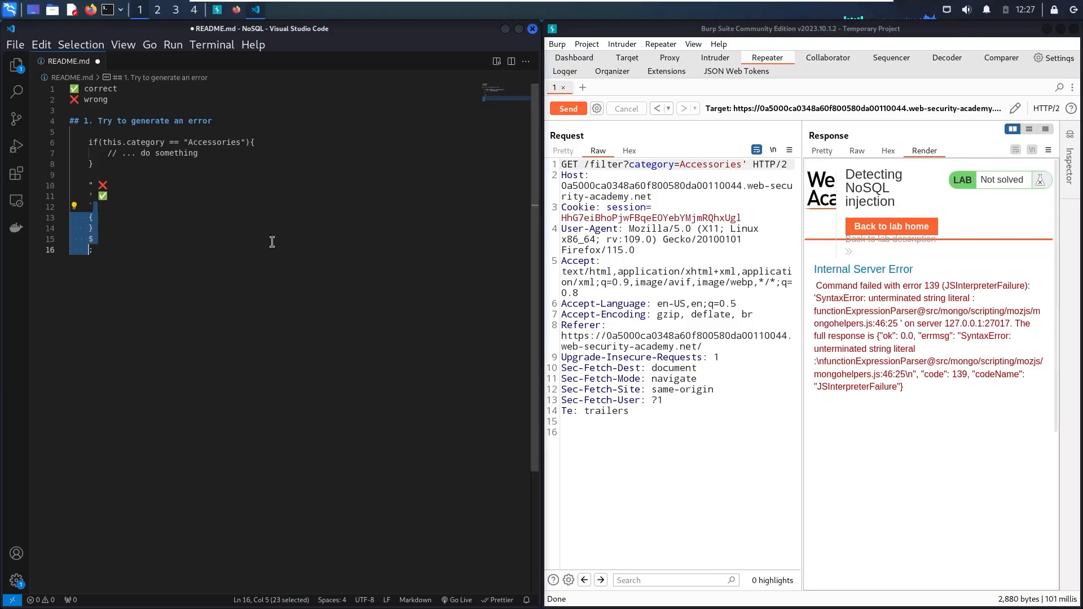
Add the heading '## 2. to bypass to filter to extract the data using a boolean condition'.
{"action": "left_click", "coordinate": [111, 196]}
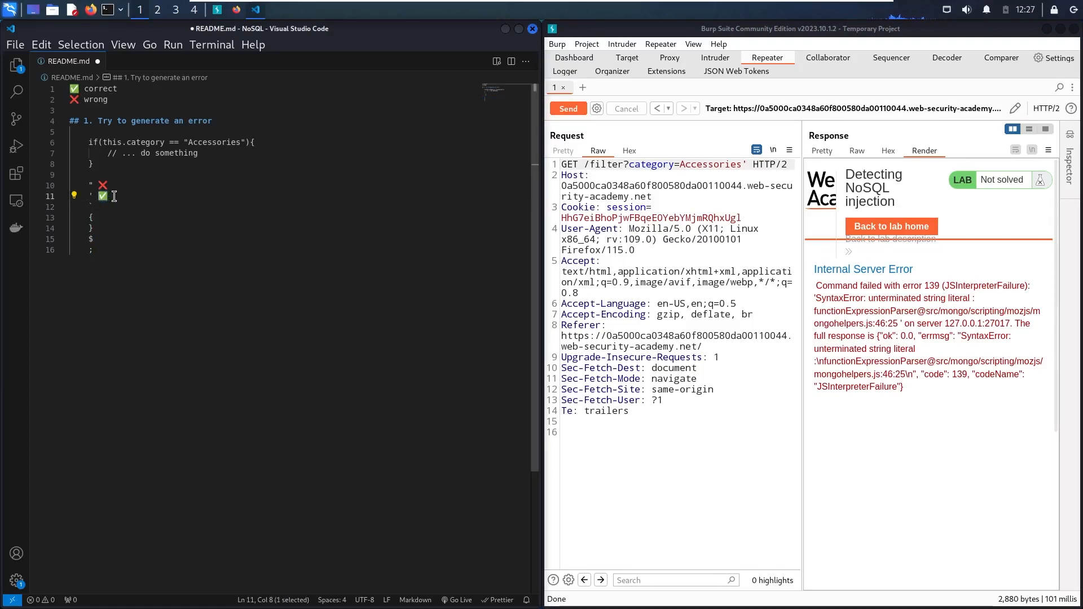
{"action": "left_click", "coordinate": [93, 250]}
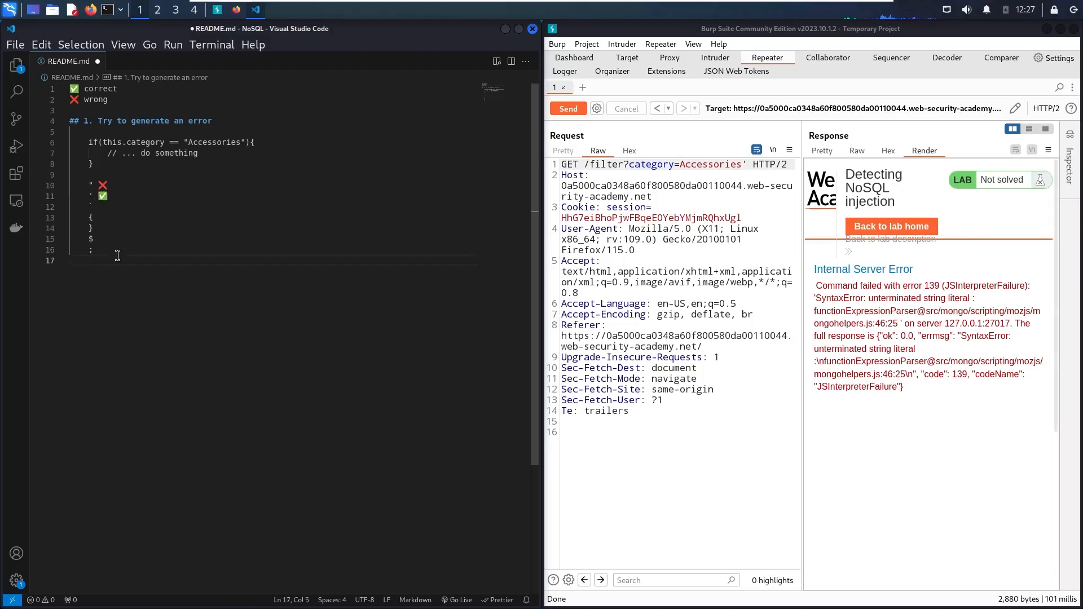
{"action": "type", "text": "##"}
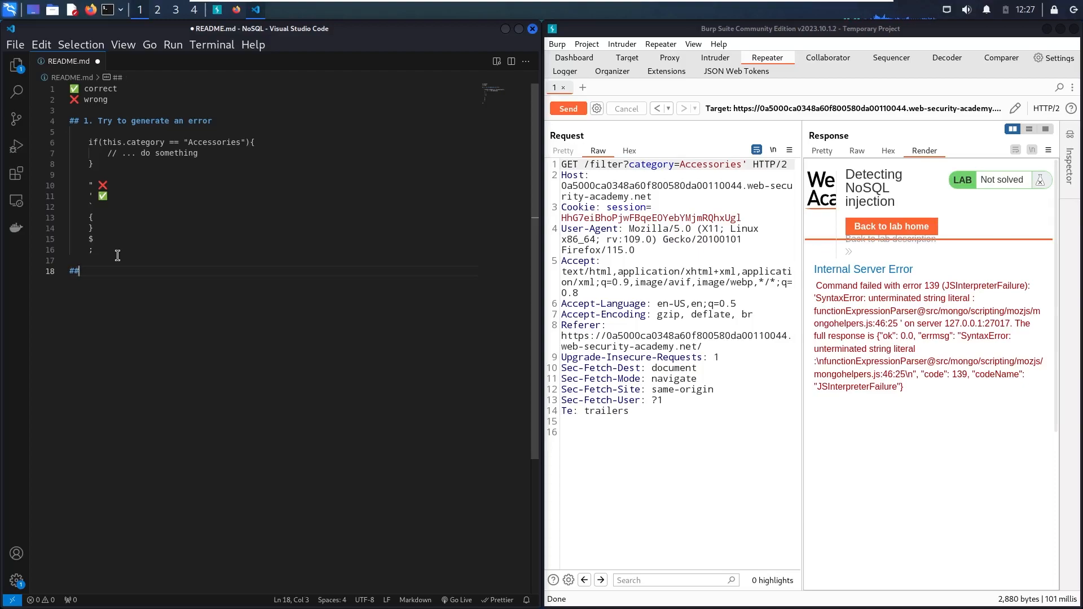
{"action": "type", "text": "2. to"}
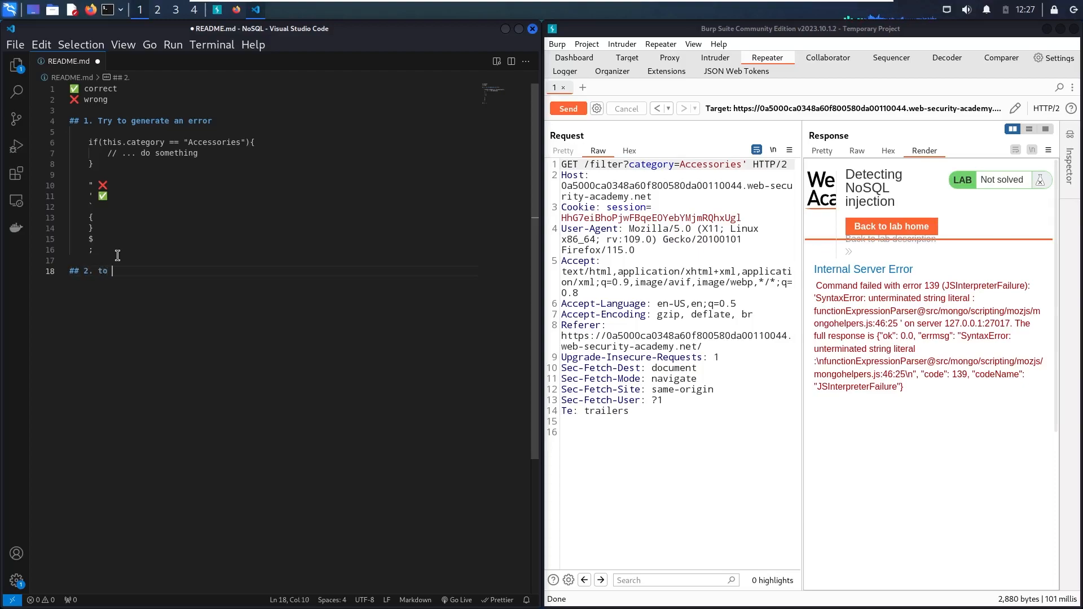
{"action": "type", "text": "bypass to filter to extrac"}
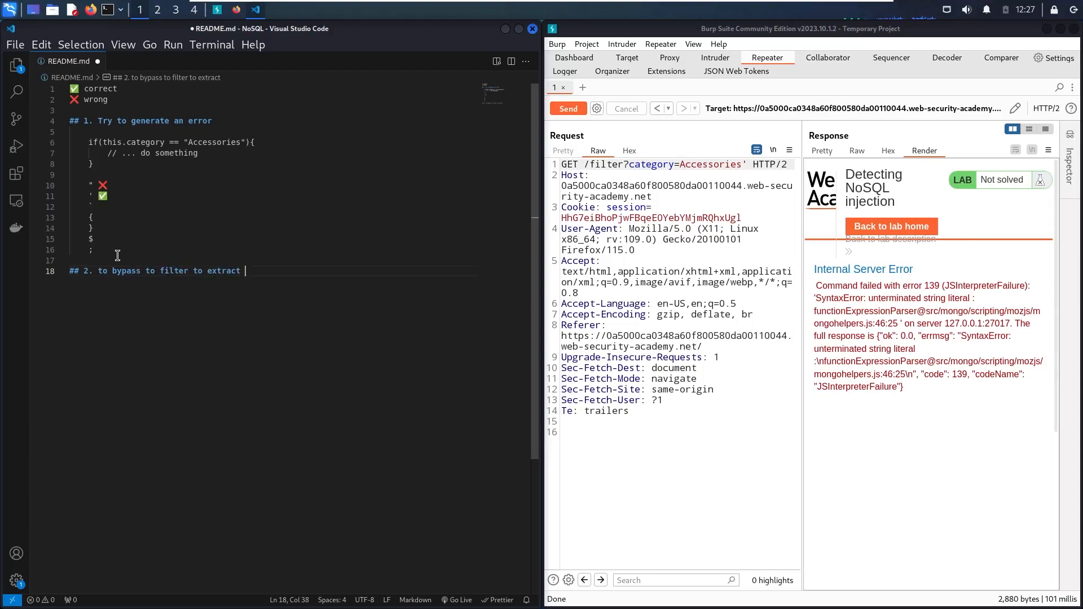
{"action": "type", "text": "the data using a boolean"}
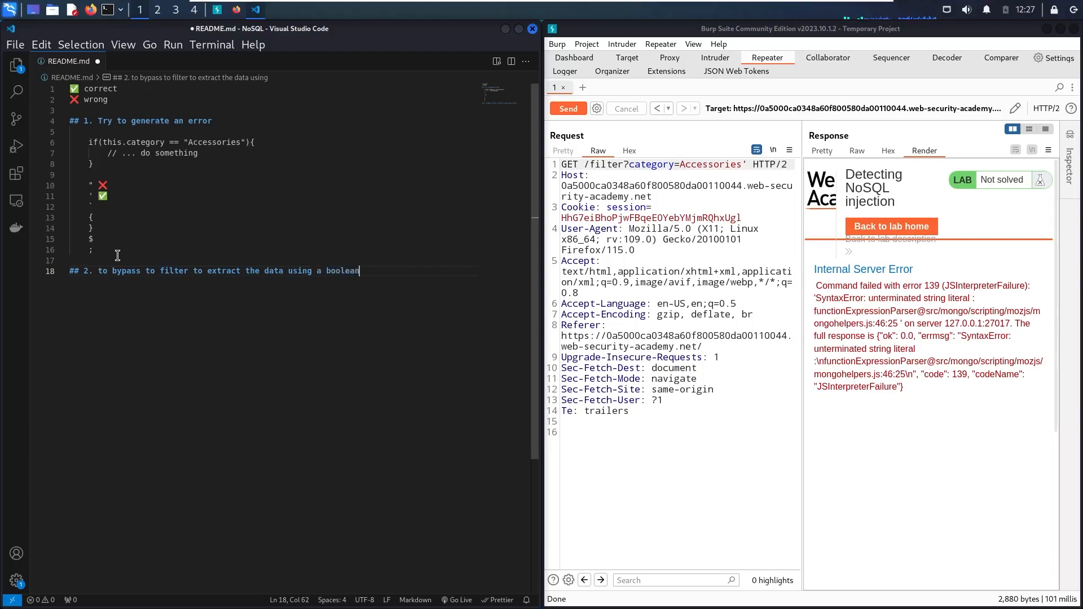
{"action": "type", "text": "condition"}
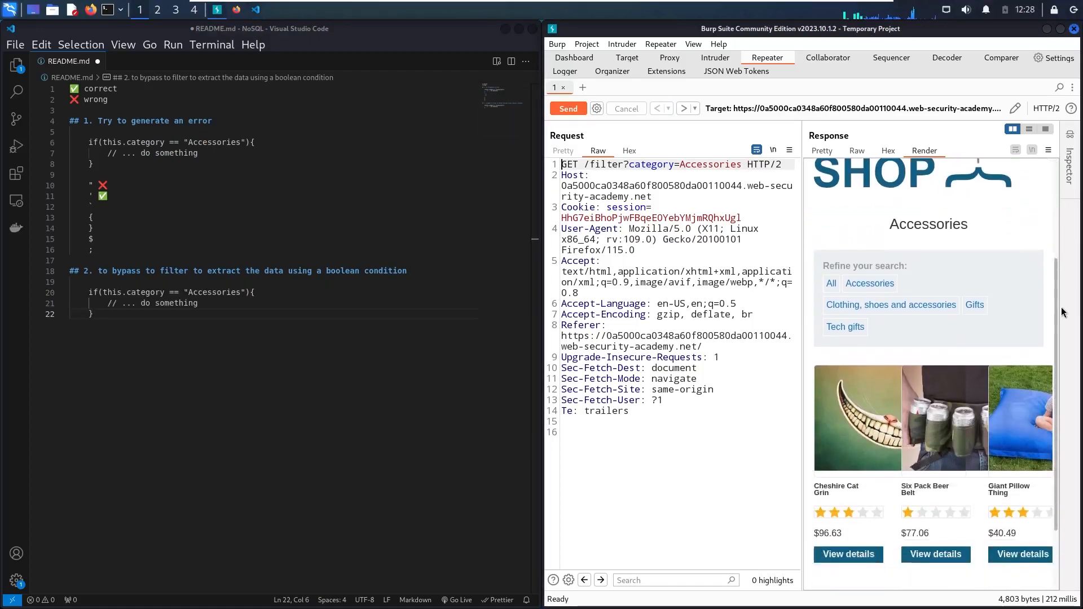
Add '&& this.limit== 3' to the section 2 Accessories if-condition.
{"action": "scroll", "scroll_direction": "down", "scroll_amount": 3}
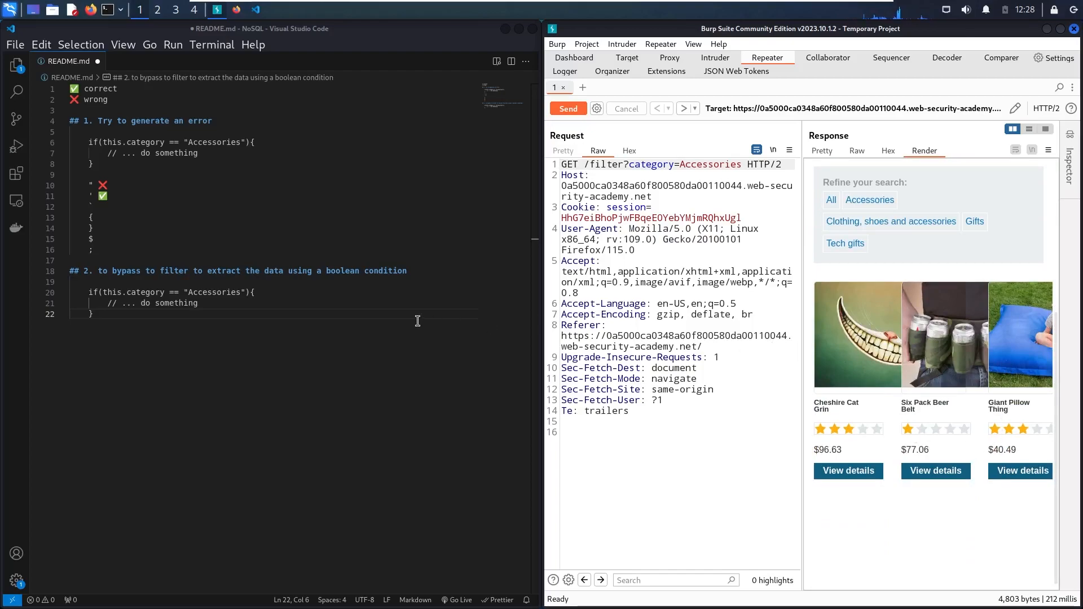
{"action": "left_click", "coordinate": [245, 291]}
{"action": "type", "text": " && "}
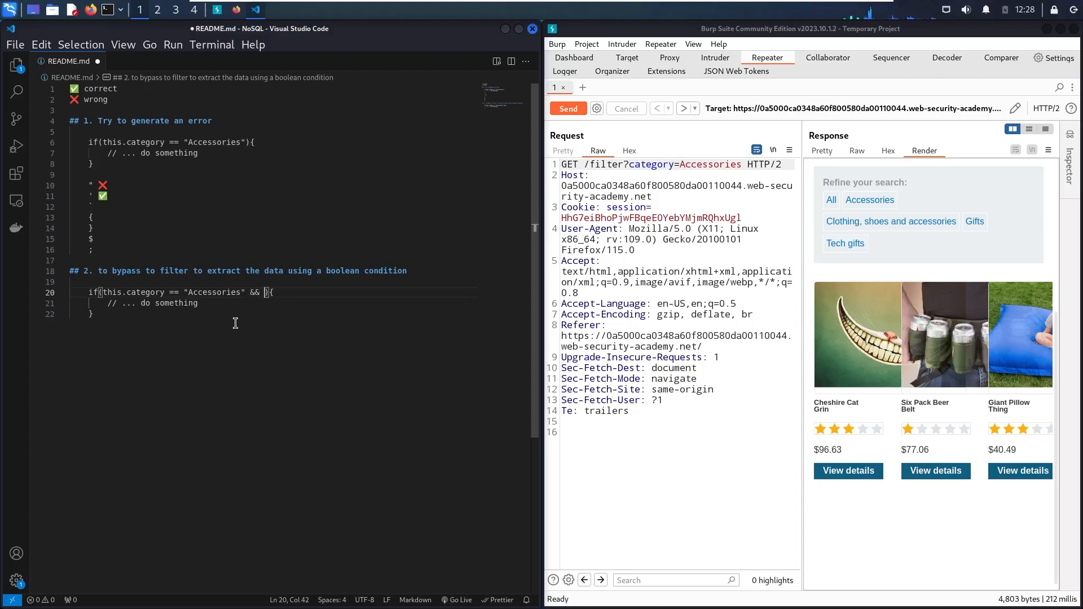
{"action": "type", "text": "this."}
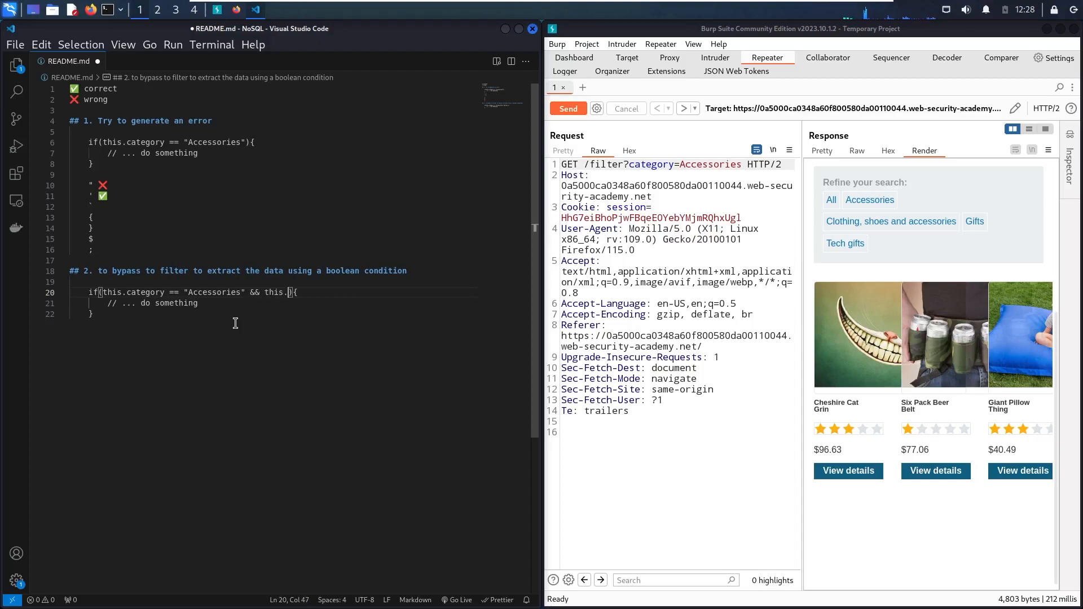
{"action": "type", "text": "limit=="}
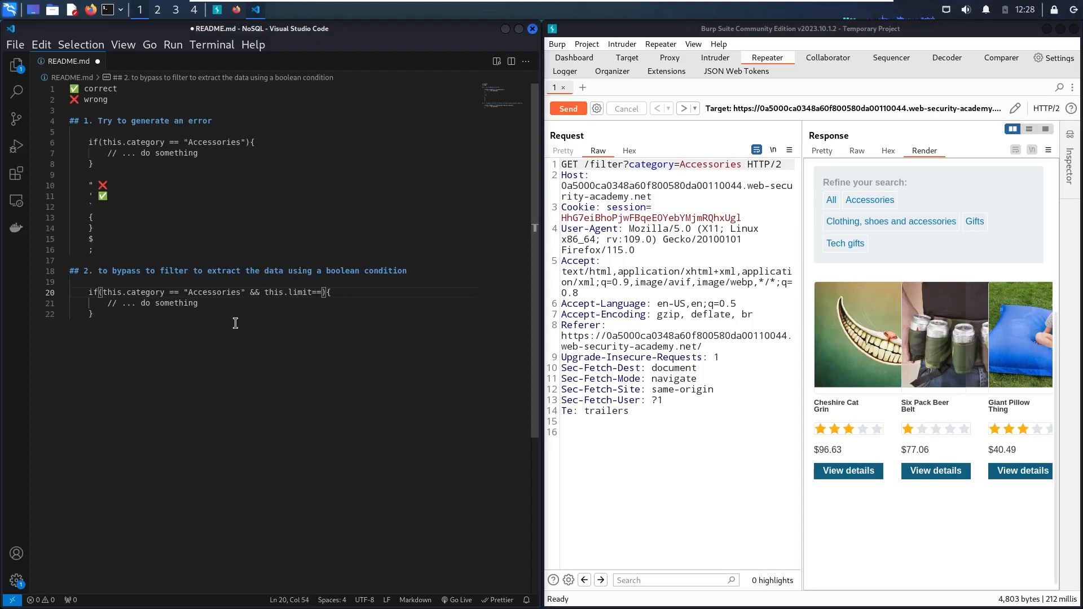
{"action": "type", "text": "3"}
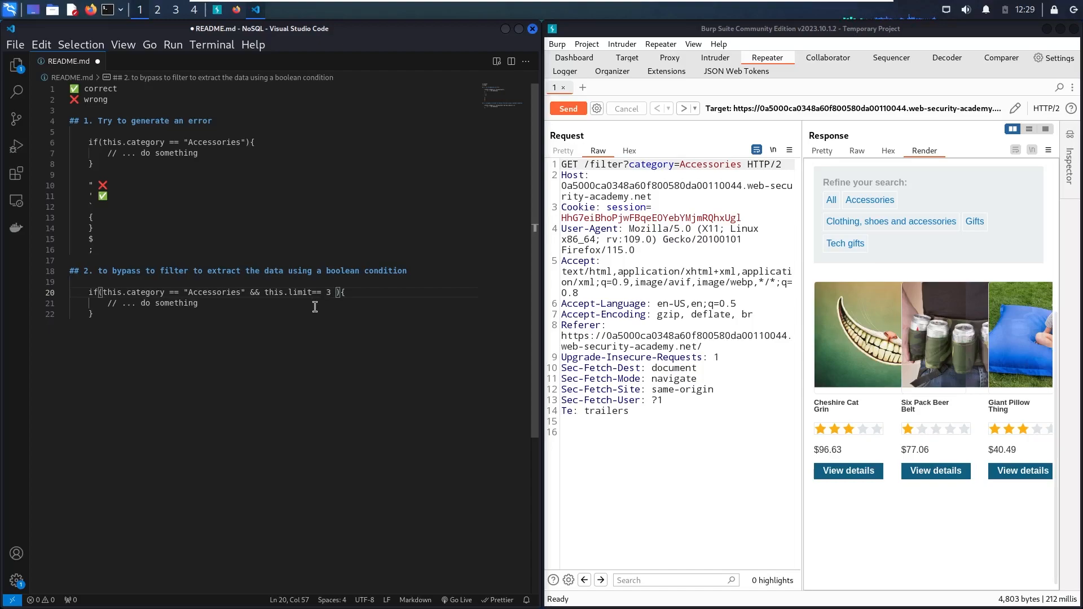
{"action": "mouse_move", "coordinate": [160, 334]}
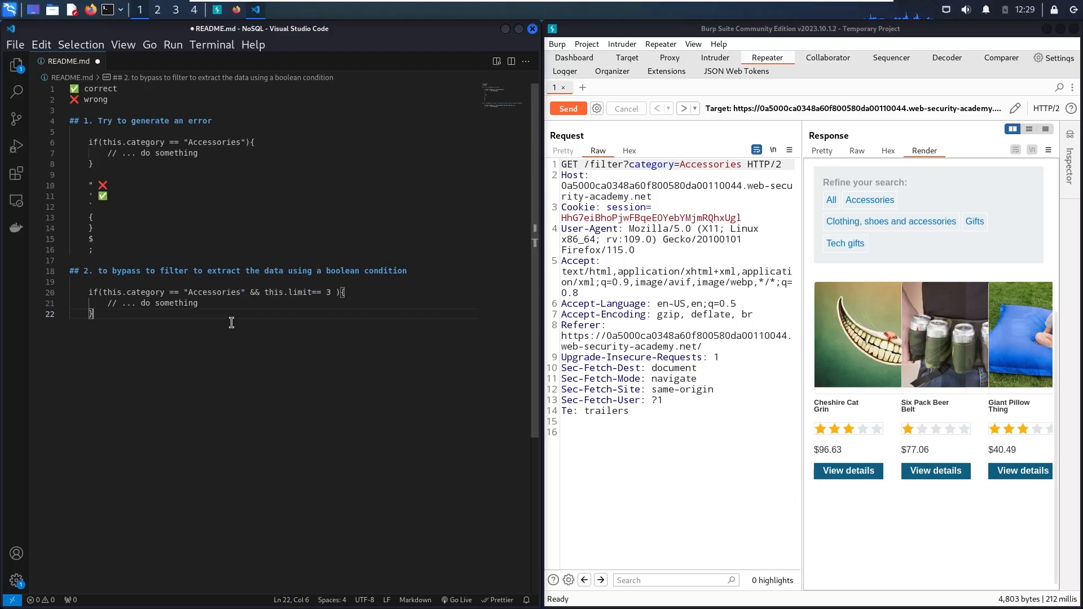
Type the first boolean payloads, ' && 1 == 1 and a '1' variant, below the example.
{"action": "key", "text": "Enter"}
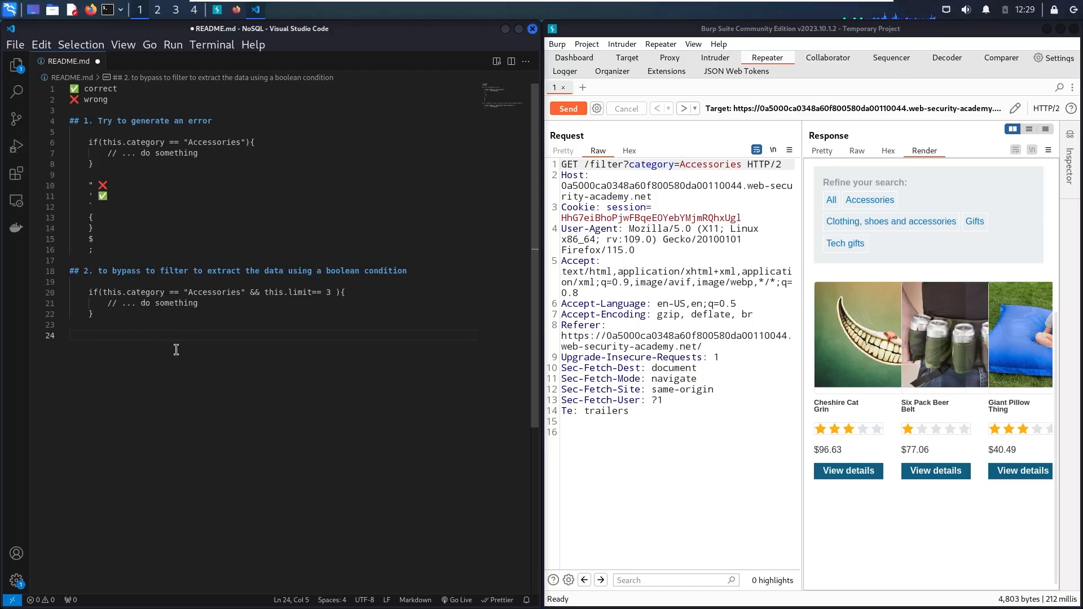
{"action": "type", "text": "' &"}
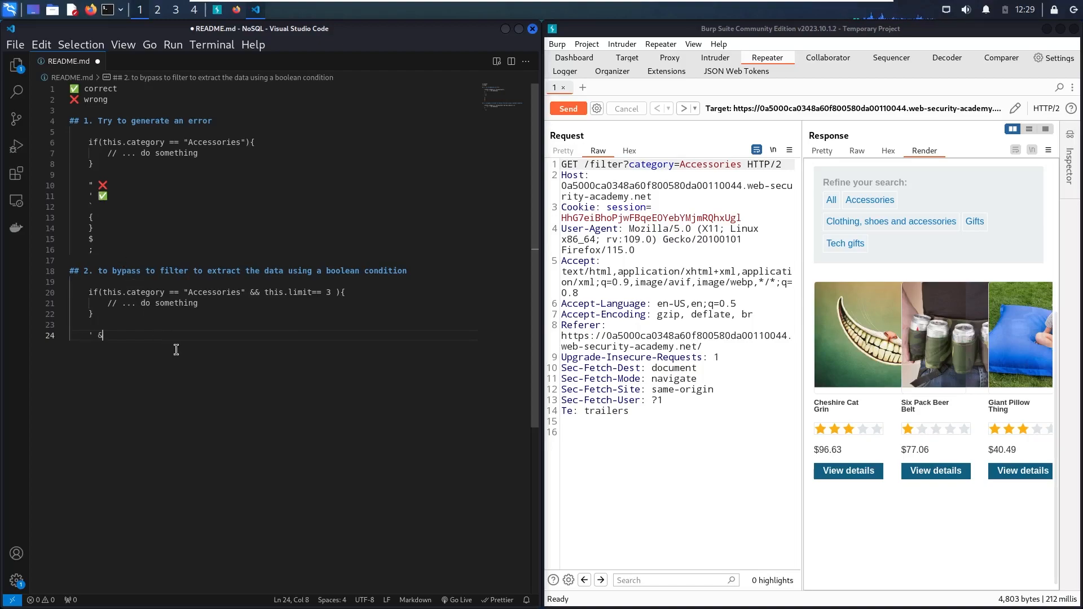
{"action": "type", "text": "& 1"}
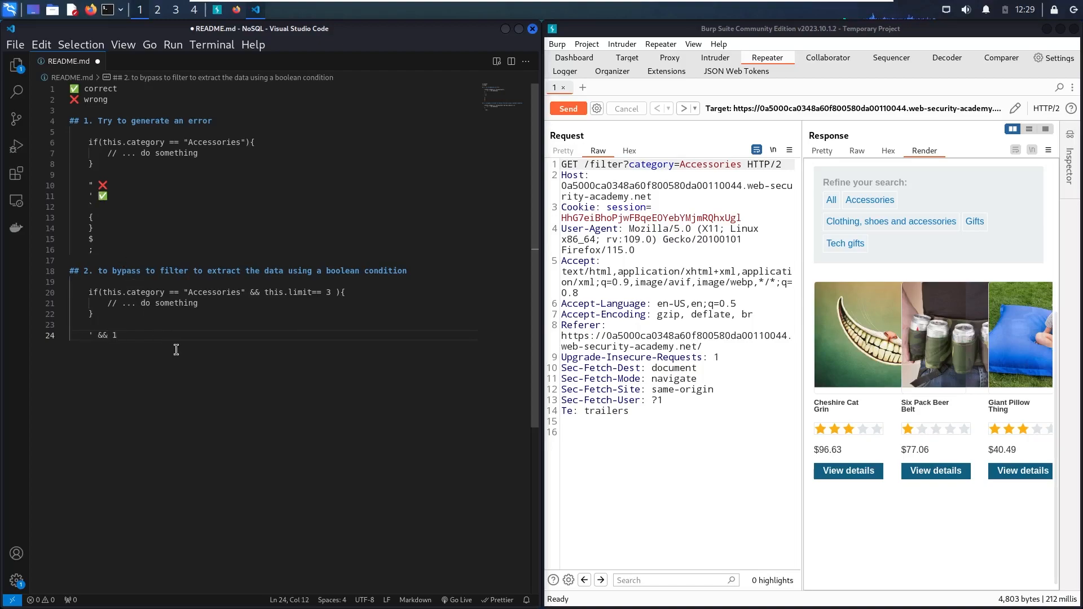
{"action": "type", "text": "== 1"}
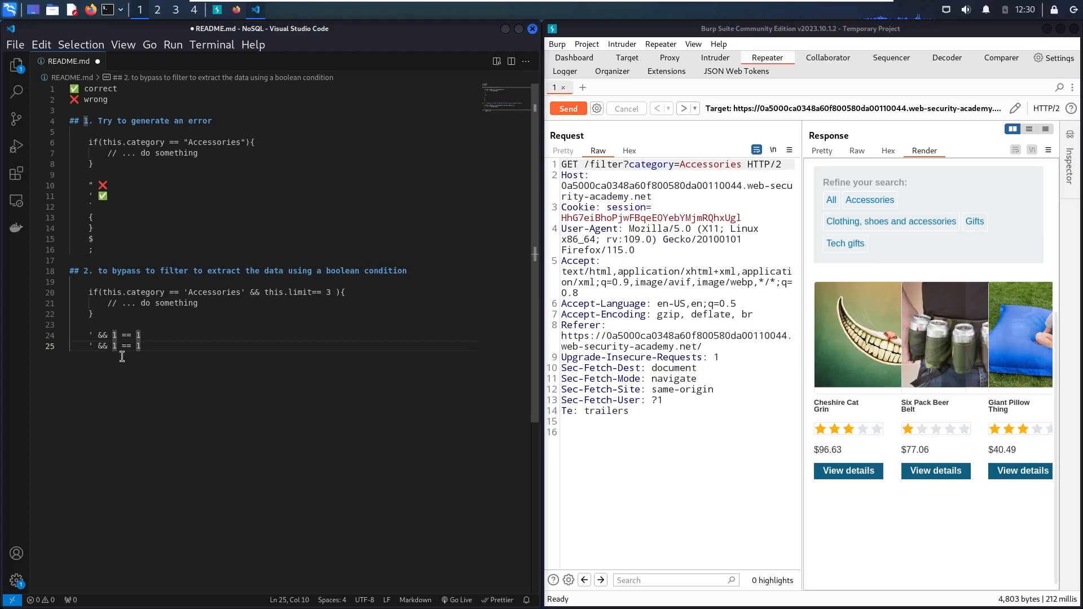
{"action": "type", "text": "'1'"}
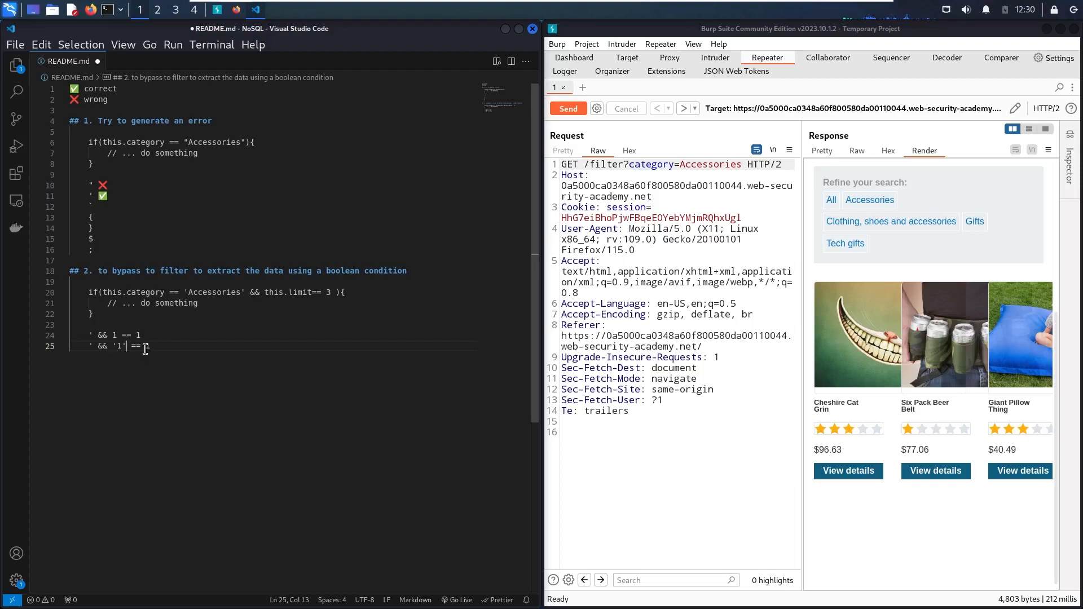
{"action": "type", "text": "'1"}
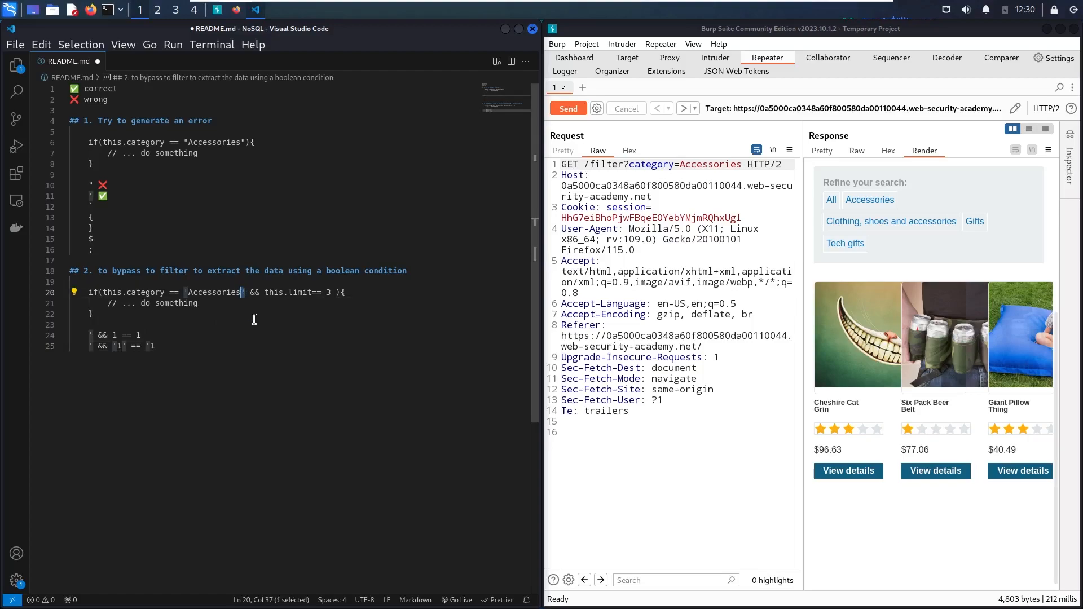
{"action": "mouse_move", "coordinate": [159, 352]}
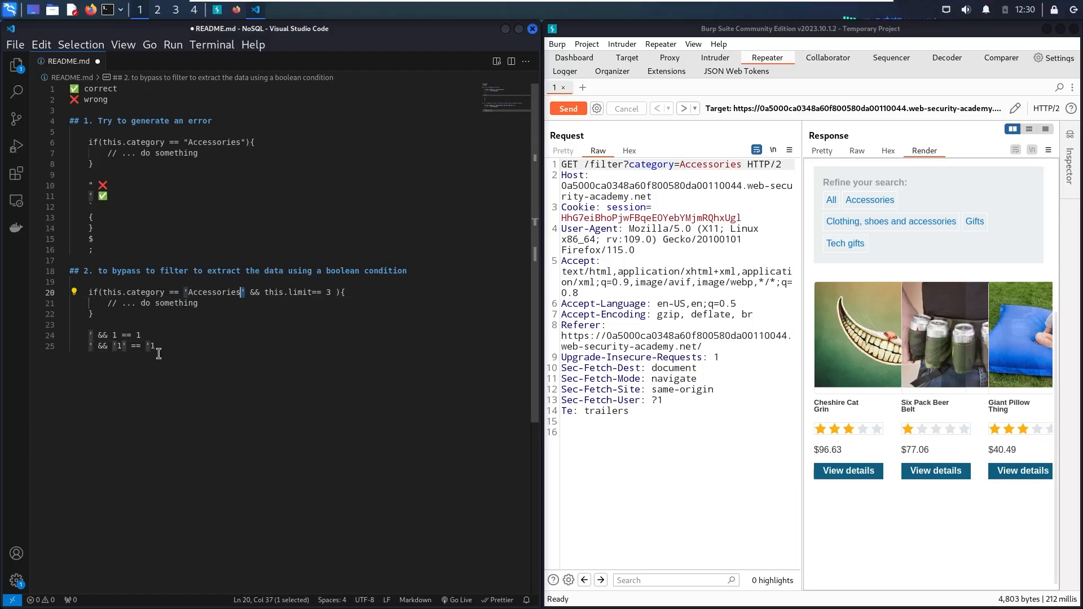
Add the || 1==1 and 1 || payload variants on further lines.
{"action": "left_click", "coordinate": [161, 345]}
{"action": "type", "text": "'"}
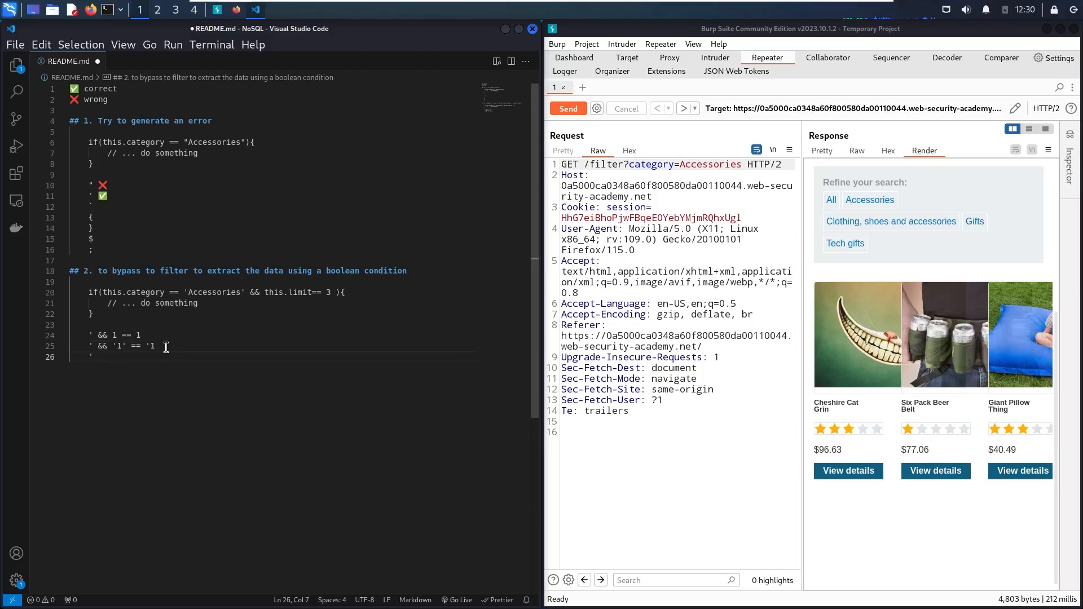
{"action": "type", "text": "|| 1"}
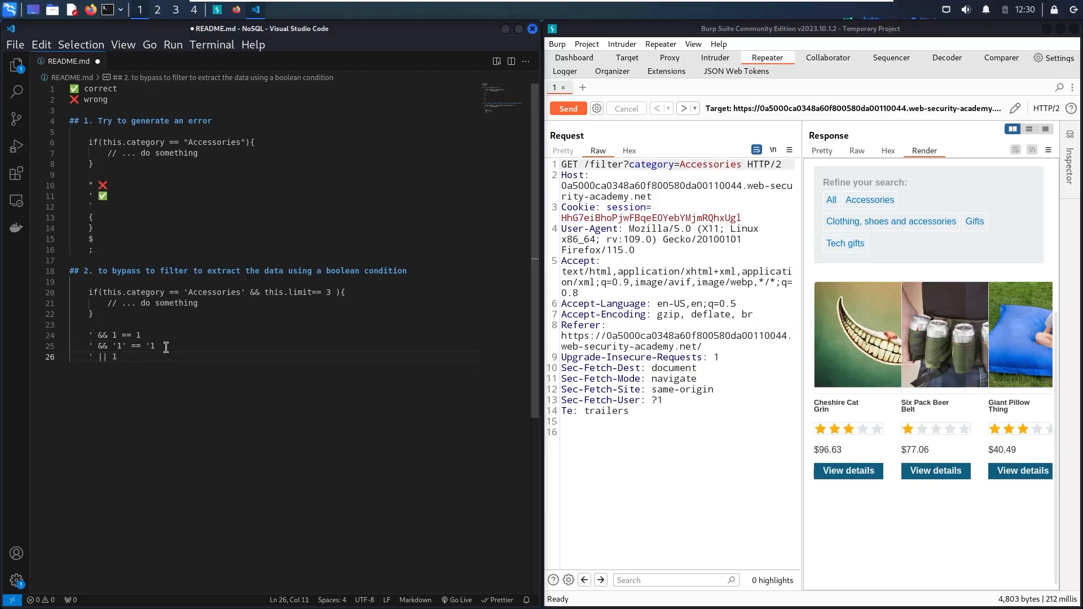
{"action": "type", "text": "==1"}
{"action": "type", "text": "' || '1'== '1"}
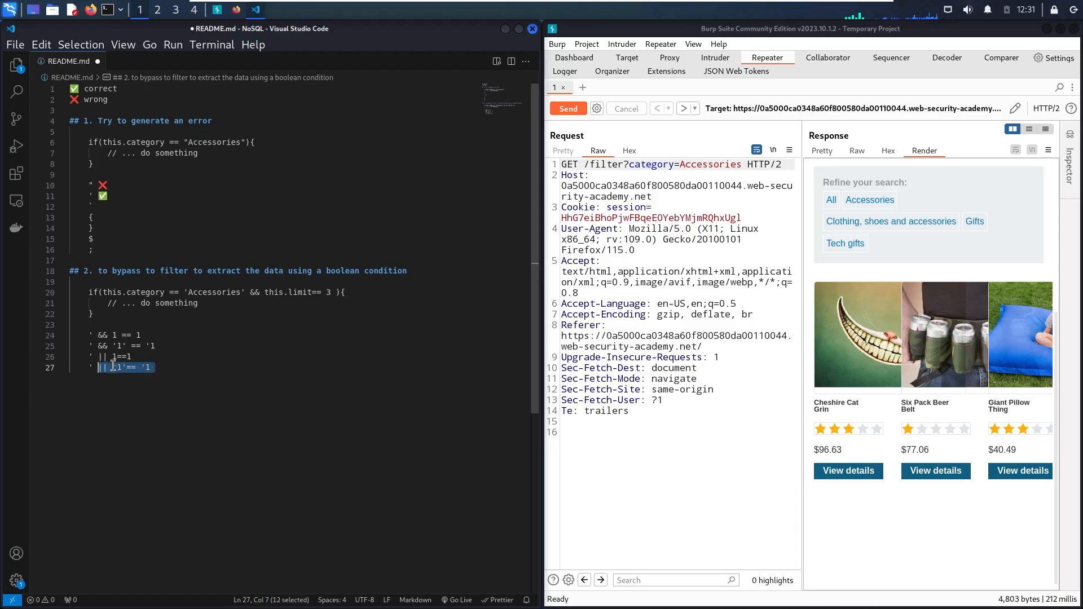
{"action": "left_click", "coordinate": [157, 367]}
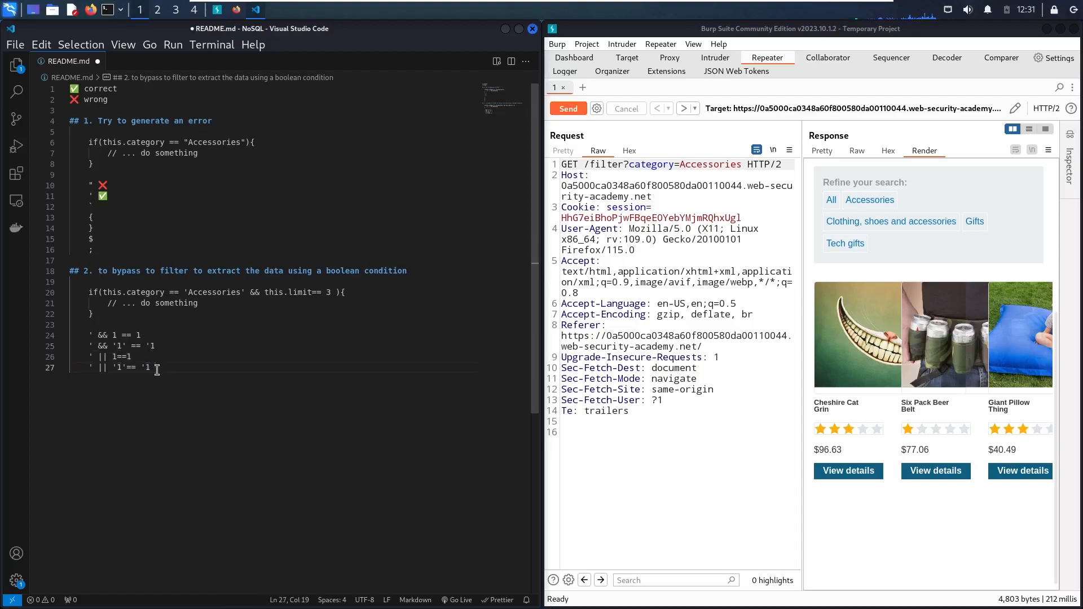
{"action": "key", "text": "enter"}
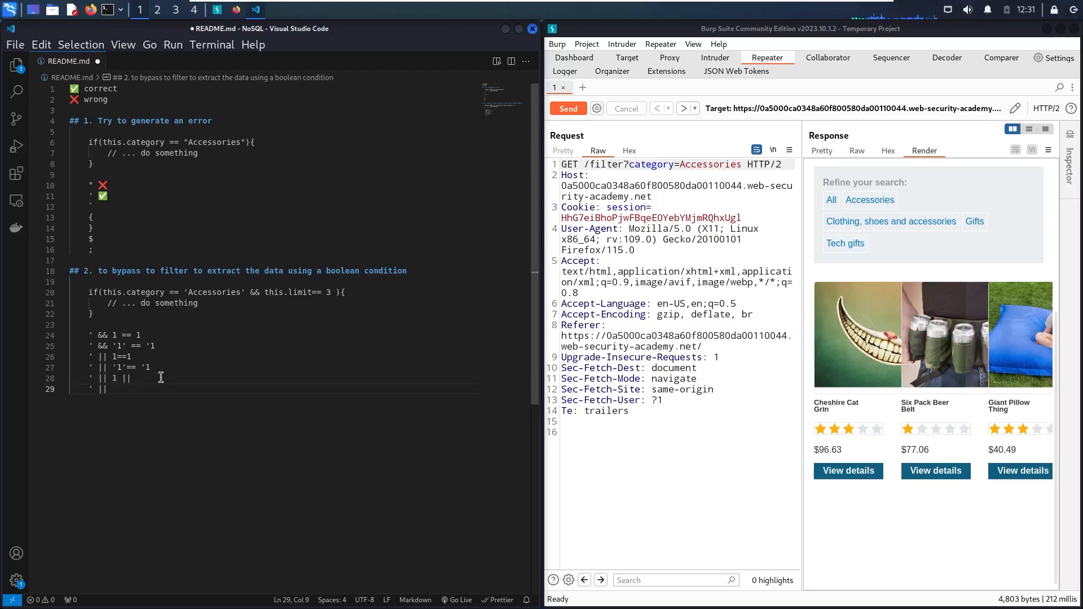
{"action": "type", "text": "1 ||"}
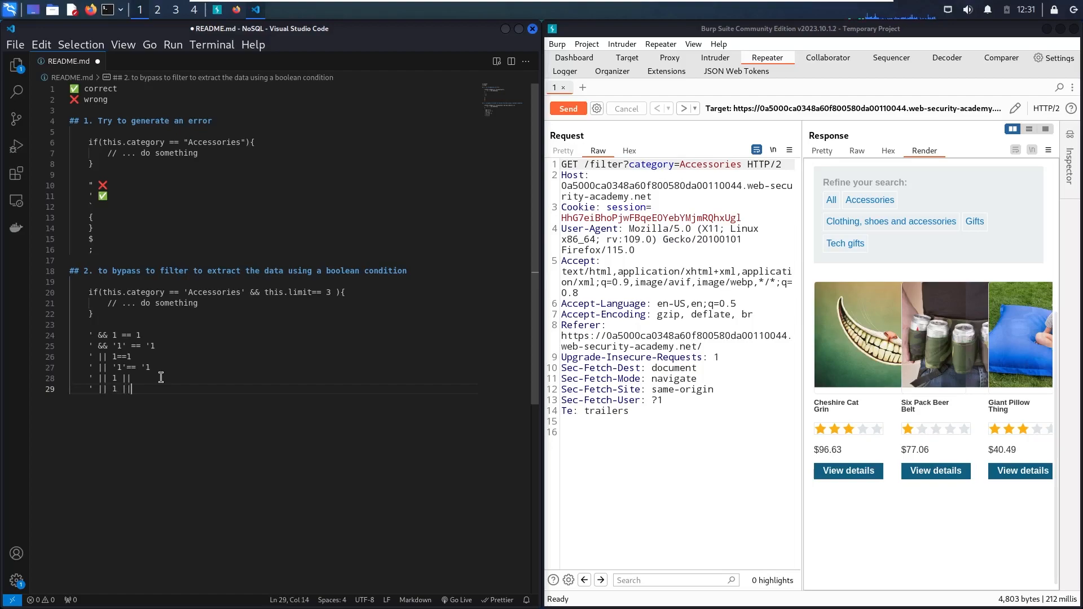
Trim the pasted && this.limit clause and select the ' && 1 == 1 payload.
{"action": "left_click", "coordinate": [243, 292]}
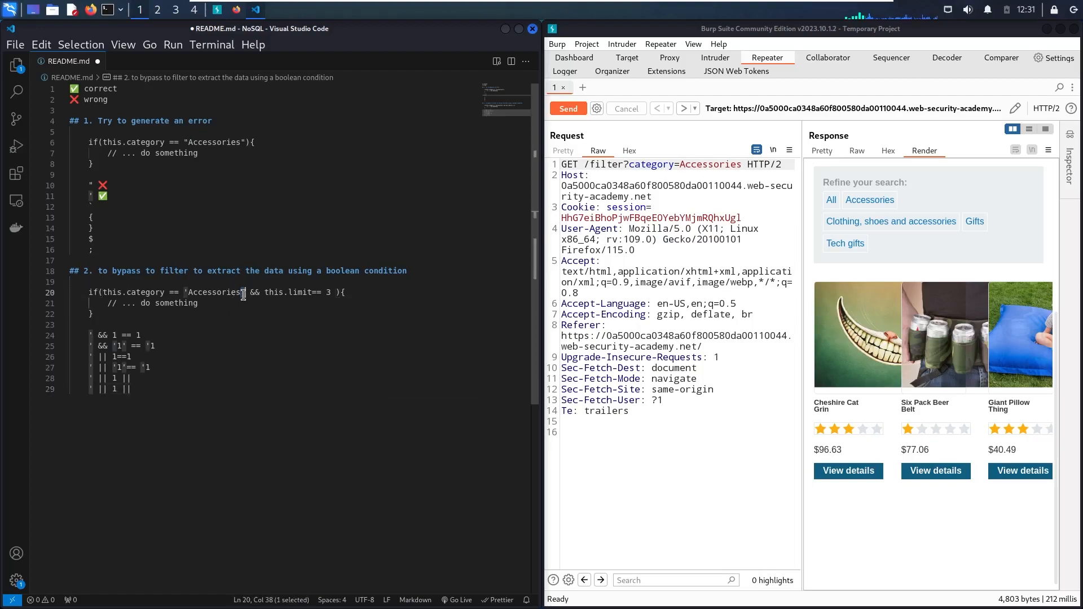
{"action": "left_click", "coordinate": [141, 388]}
{"action": "type", "text": " '' && this.limit== 3"}
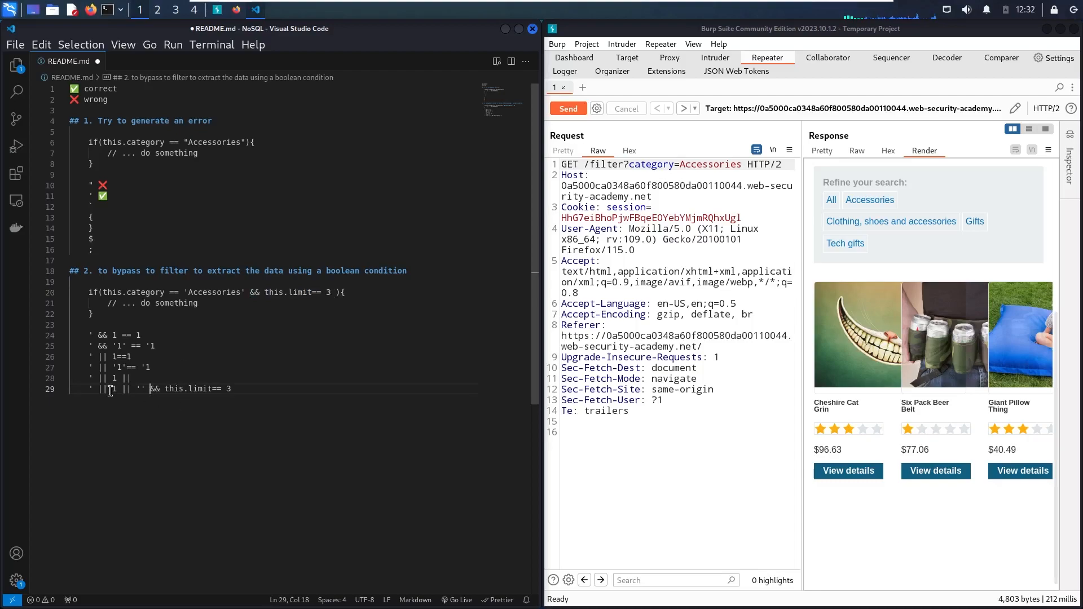
{"action": "left_click", "coordinate": [228, 388]}
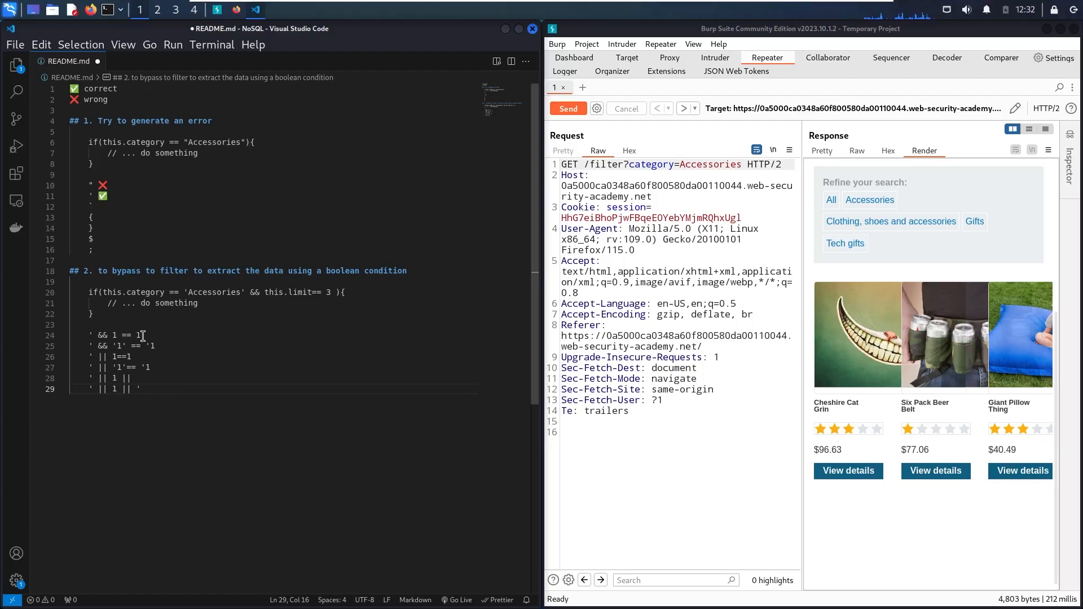
{"action": "double_click", "coordinate": [111, 335]}
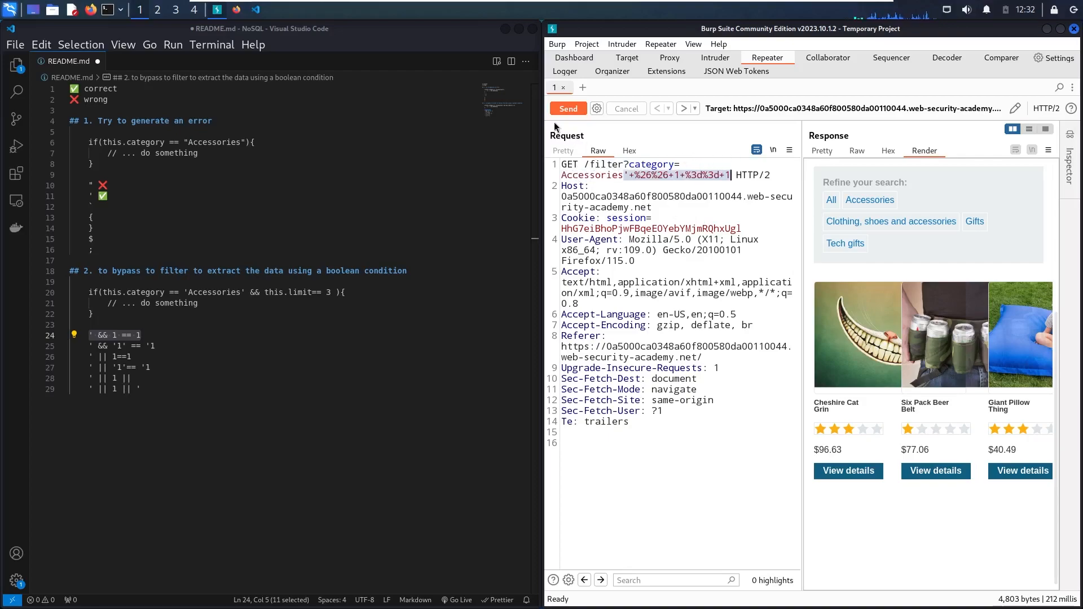
Send the ' && '1' == '1 category payload and view the rendered products.
{"action": "left_click", "coordinate": [567, 108]}
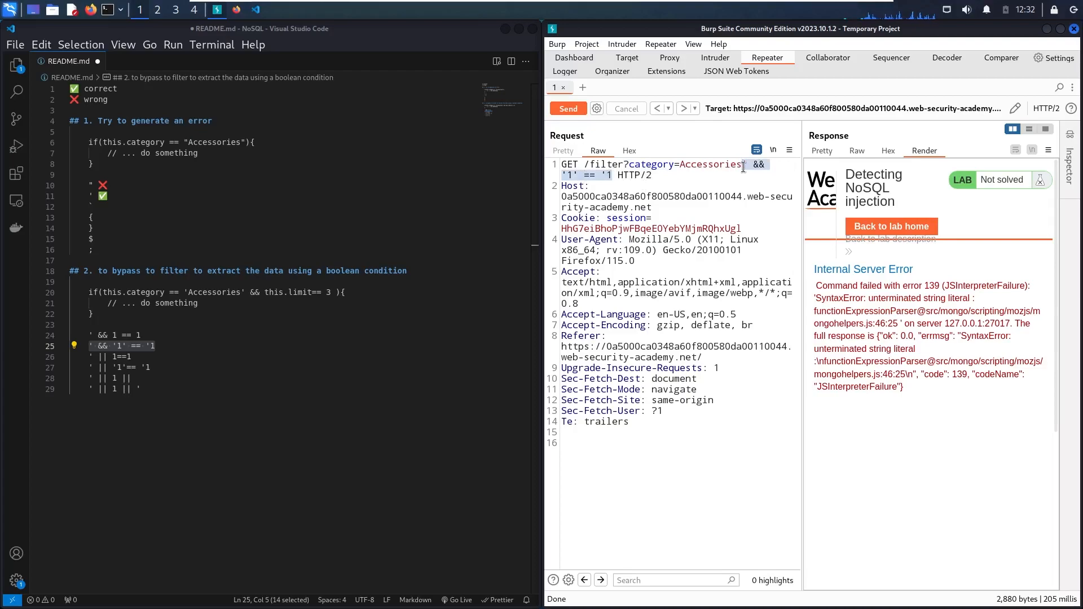
{"action": "left_click", "coordinate": [567, 109]}
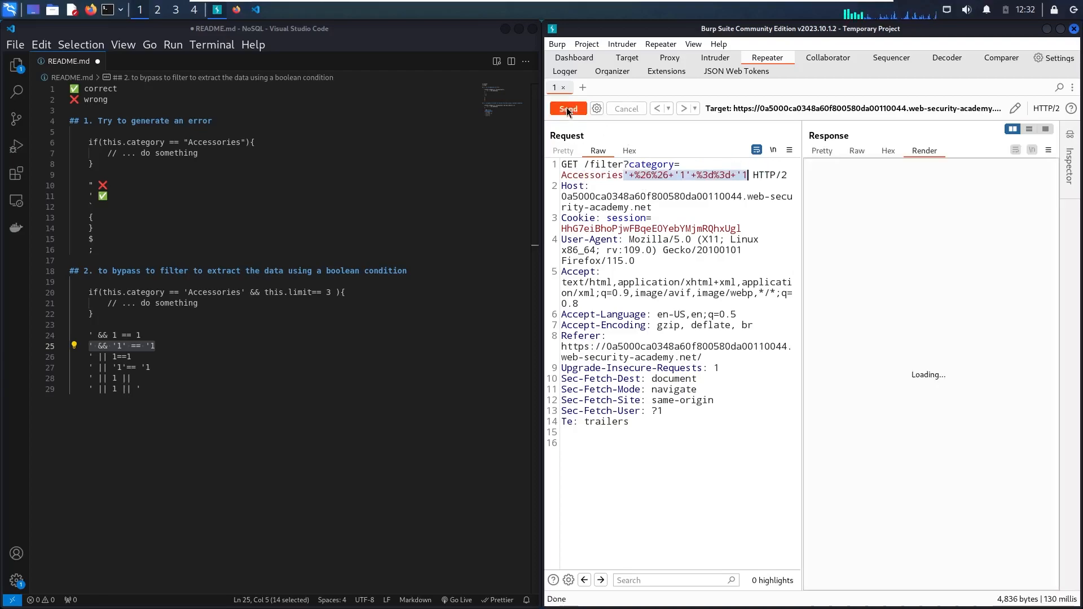
{"action": "left_click", "coordinate": [566, 108]}
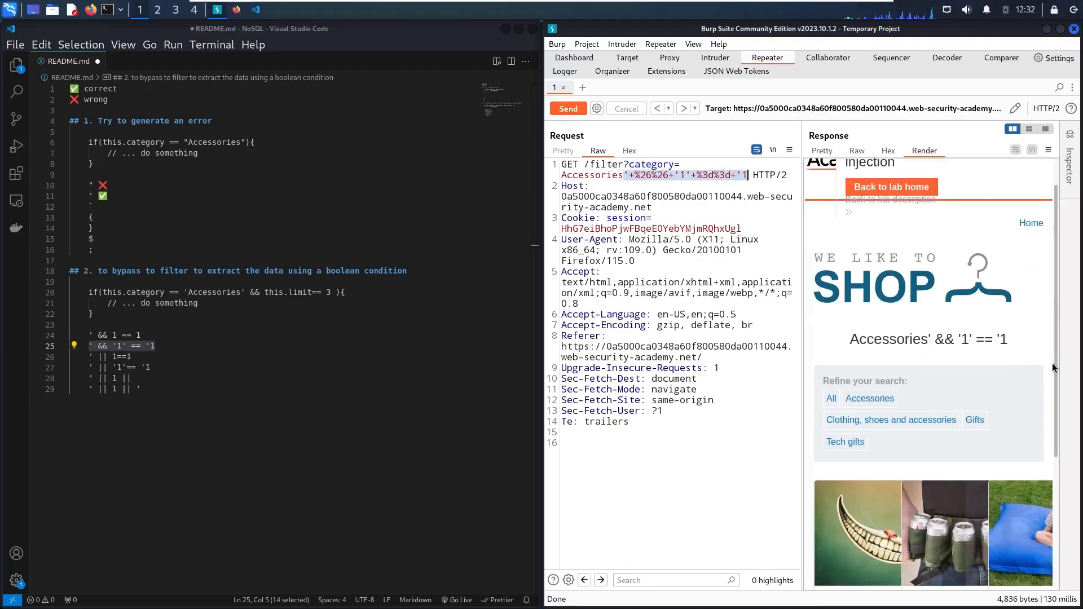
{"action": "scroll", "scroll_direction": "down", "scroll_amount": 3}
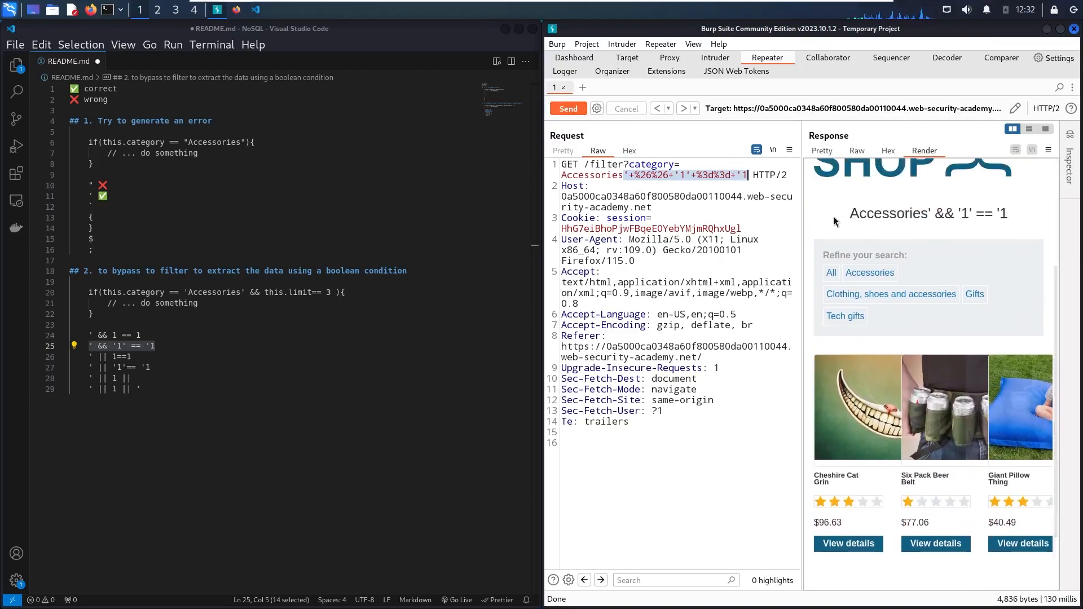
{"action": "left_click", "coordinate": [159, 345]}
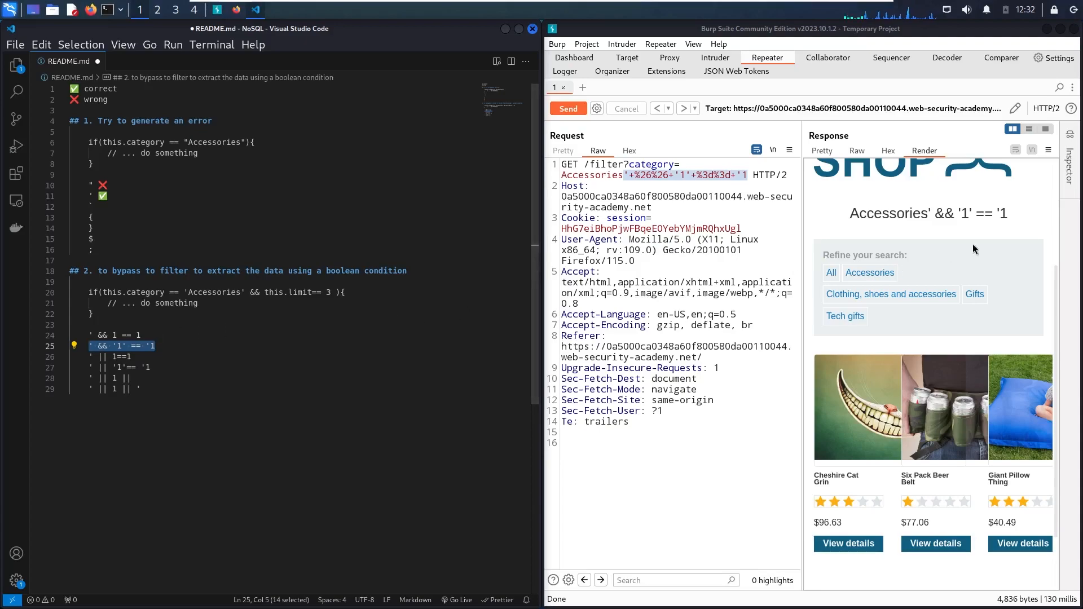
{"action": "mouse_move", "coordinate": [951, 219]}
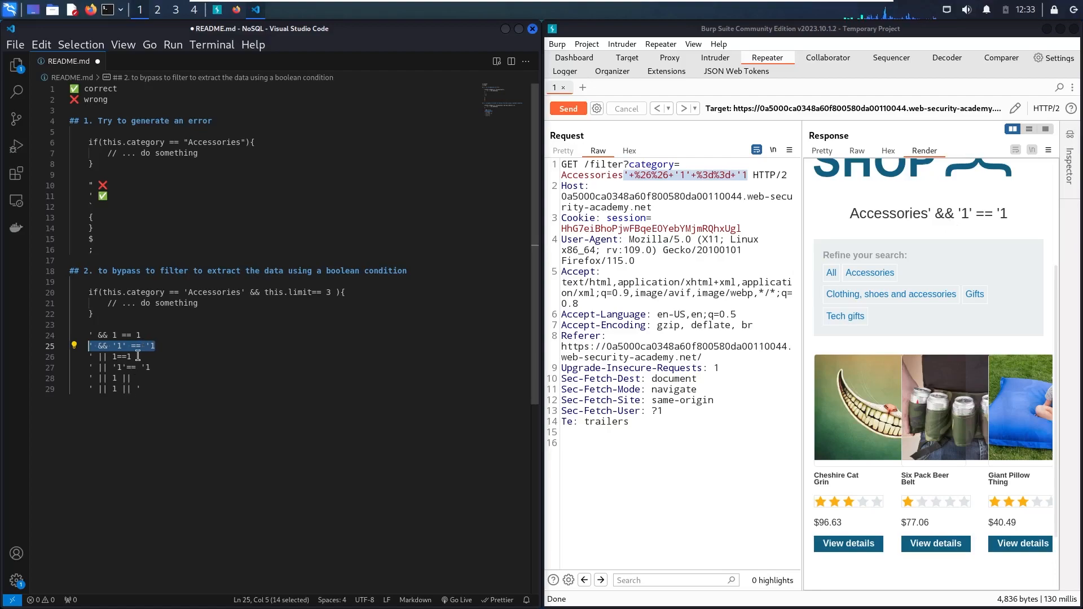
Send the ' || 1==1 payload, which returns an unterminated-string Internal Server Error.
{"action": "left_click", "coordinate": [117, 356]}
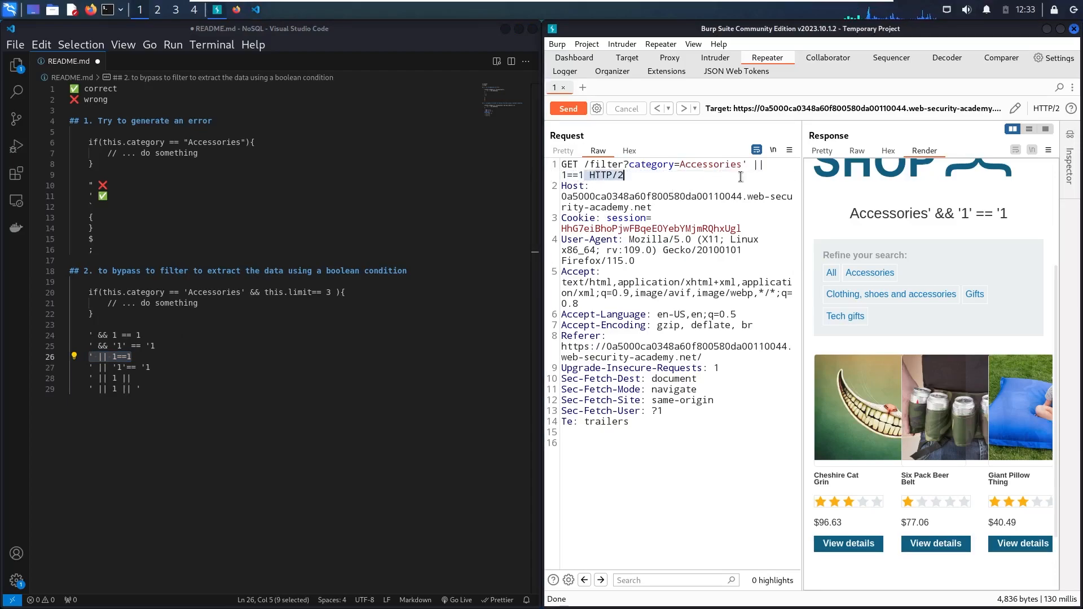
{"action": "left_click", "coordinate": [566, 108]}
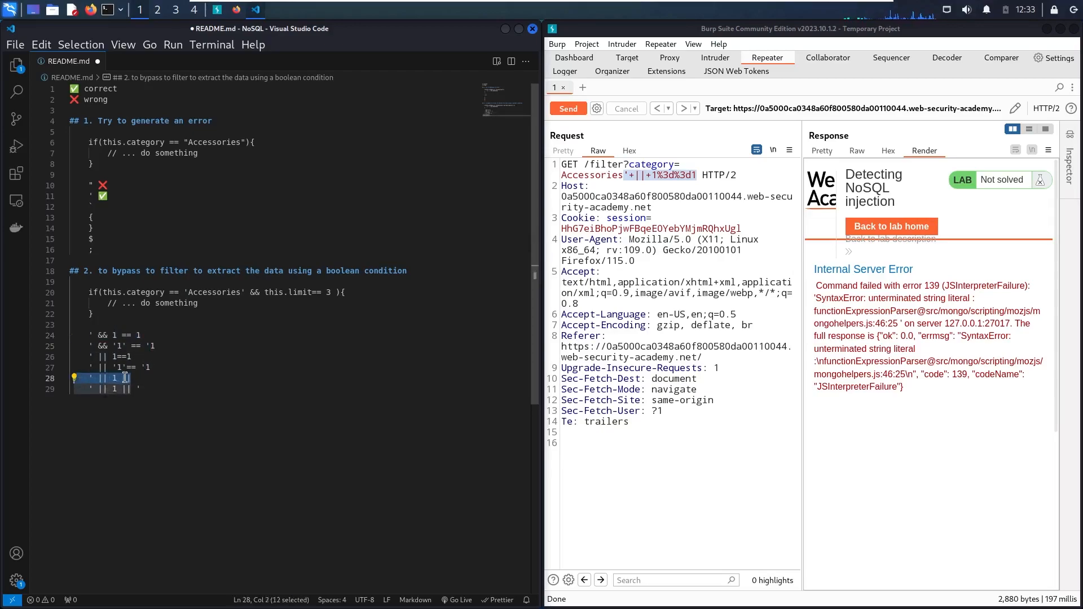
{"action": "left_click", "coordinate": [142, 385]}
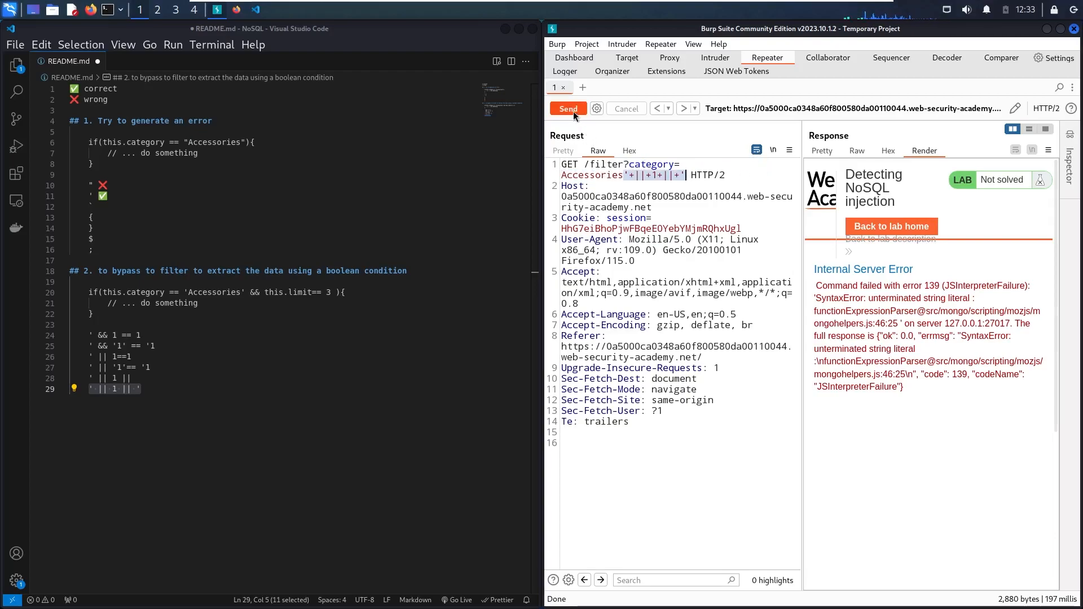
Send ' || 1 || ' to list products beyond Accessories, then select the ' || '1' == '1 line.
{"action": "left_click", "coordinate": [568, 108]}
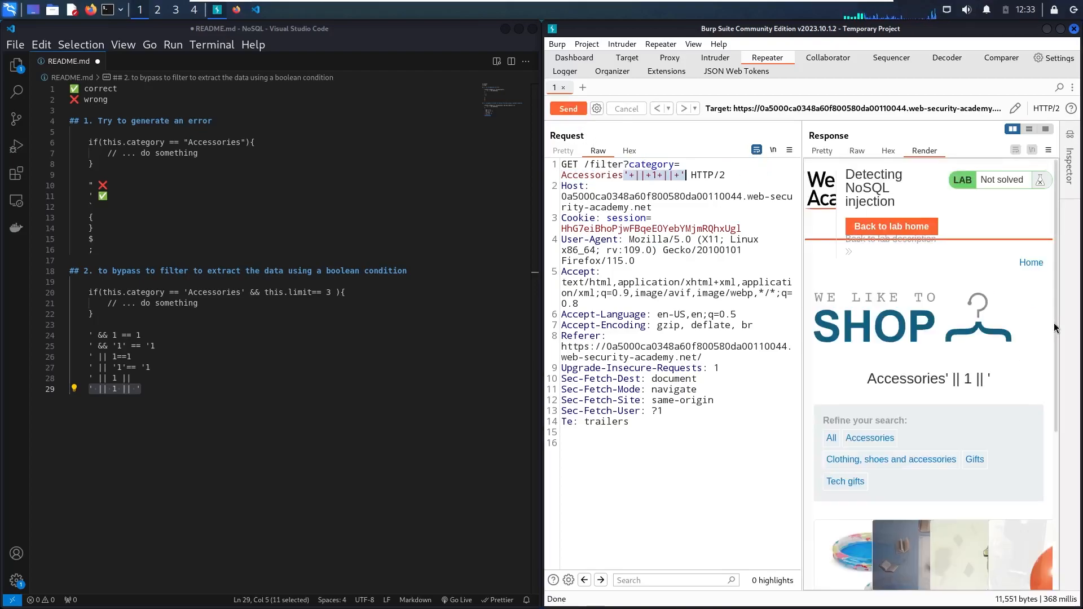
{"action": "scroll", "scroll_direction": "down", "scroll_amount": 3}
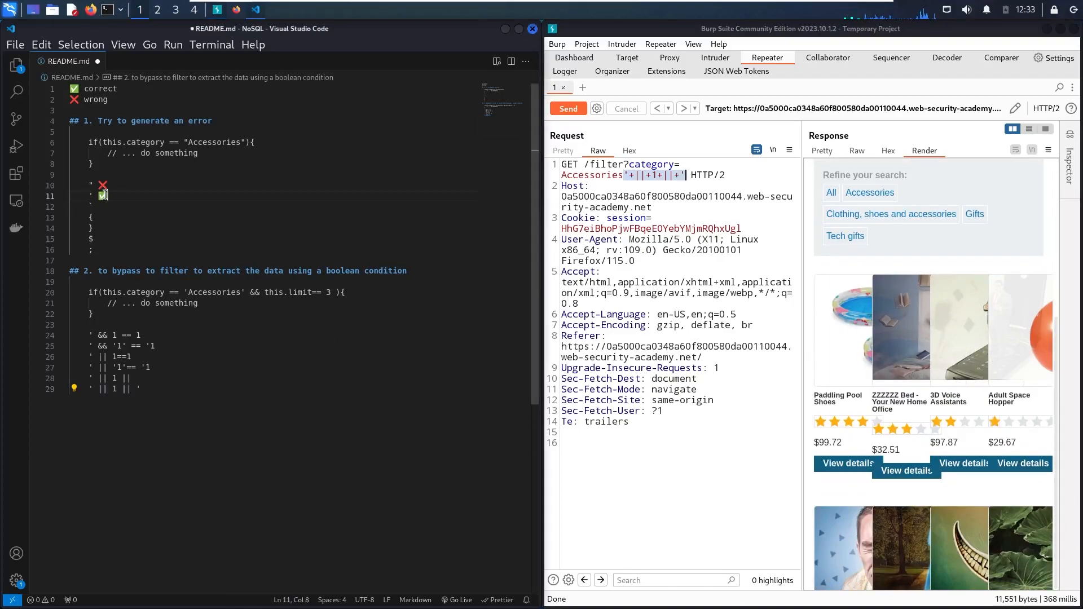
{"action": "left_click", "coordinate": [149, 387]}
{"action": "type", "text": "'  '1' == '1"}
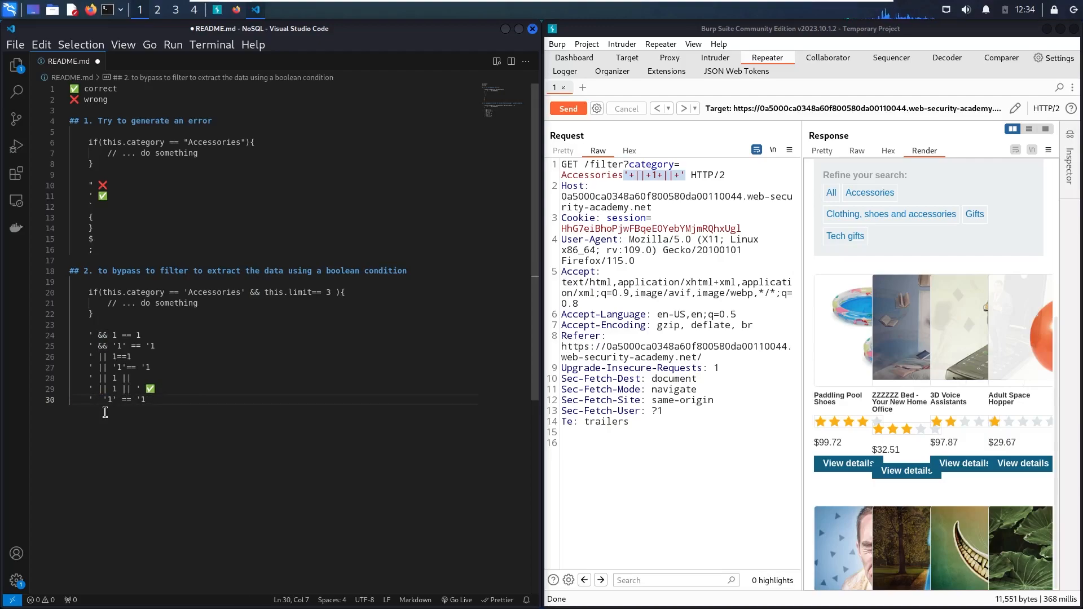
{"action": "triple_click", "coordinate": [114, 399]}
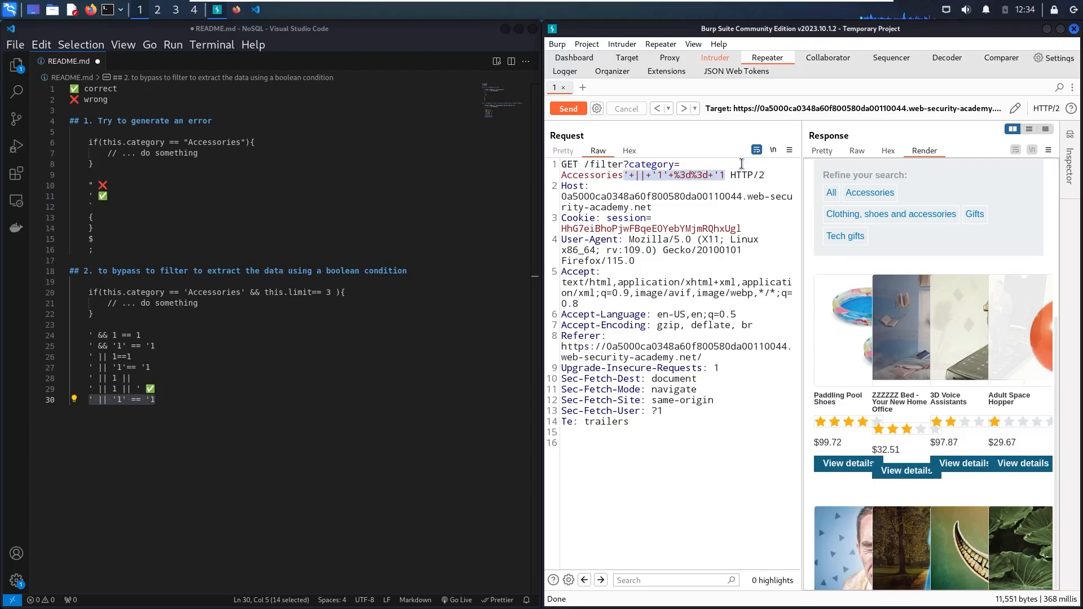
Send ' || '1' == '1 to list products from every category and solve the lab.
{"action": "left_click", "coordinate": [567, 109]}
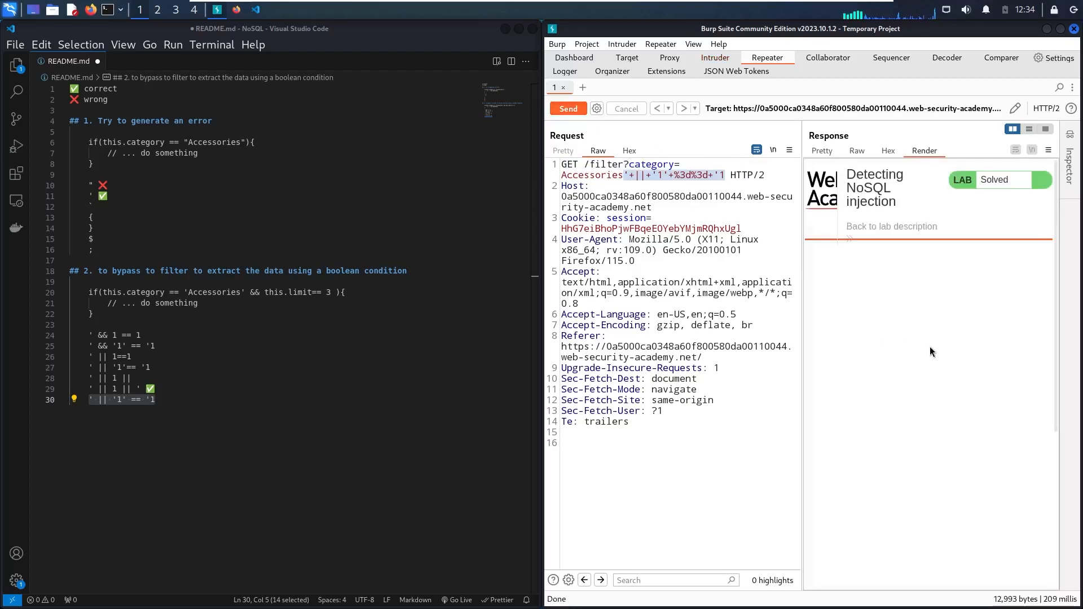
{"action": "left_click", "coordinate": [566, 108]}
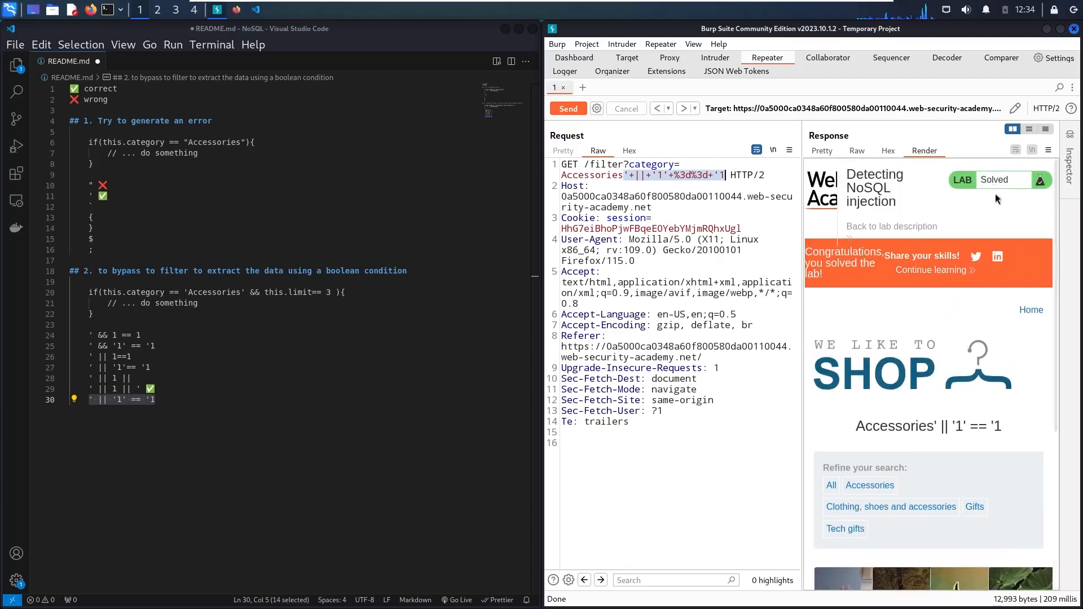
{"action": "scroll", "scroll_direction": "down", "scroll_amount": 3}
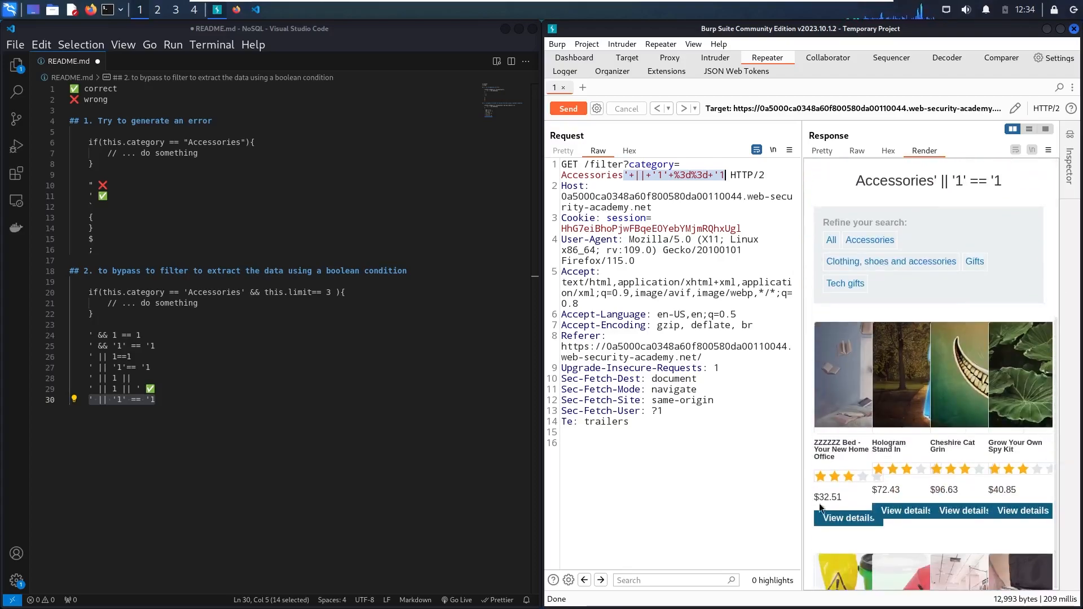
{"action": "mouse_move", "coordinate": [278, 430]}
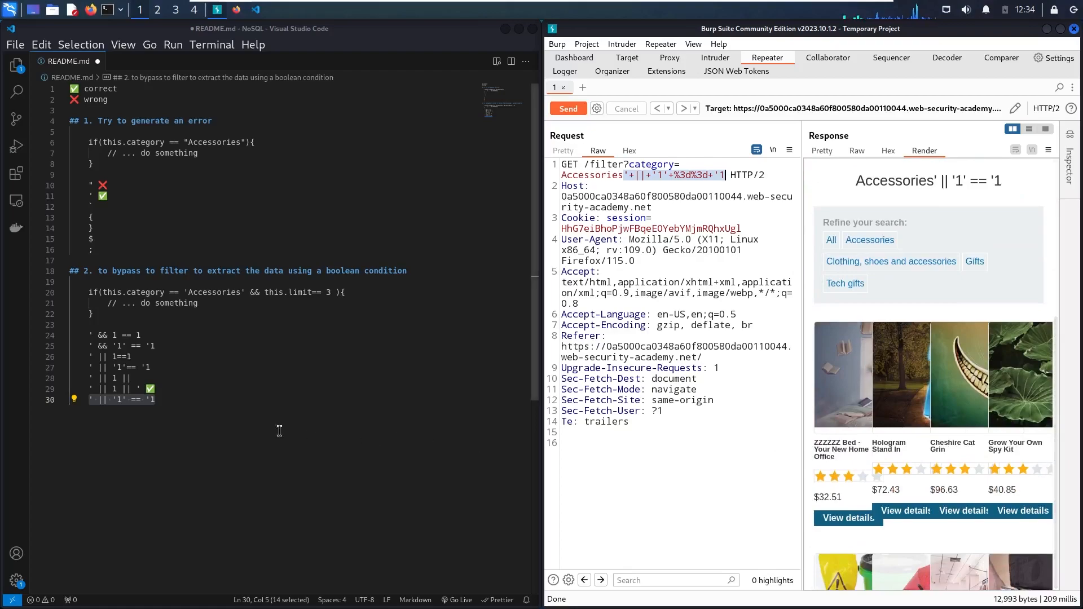
{"action": "left_click", "coordinate": [162, 399]}
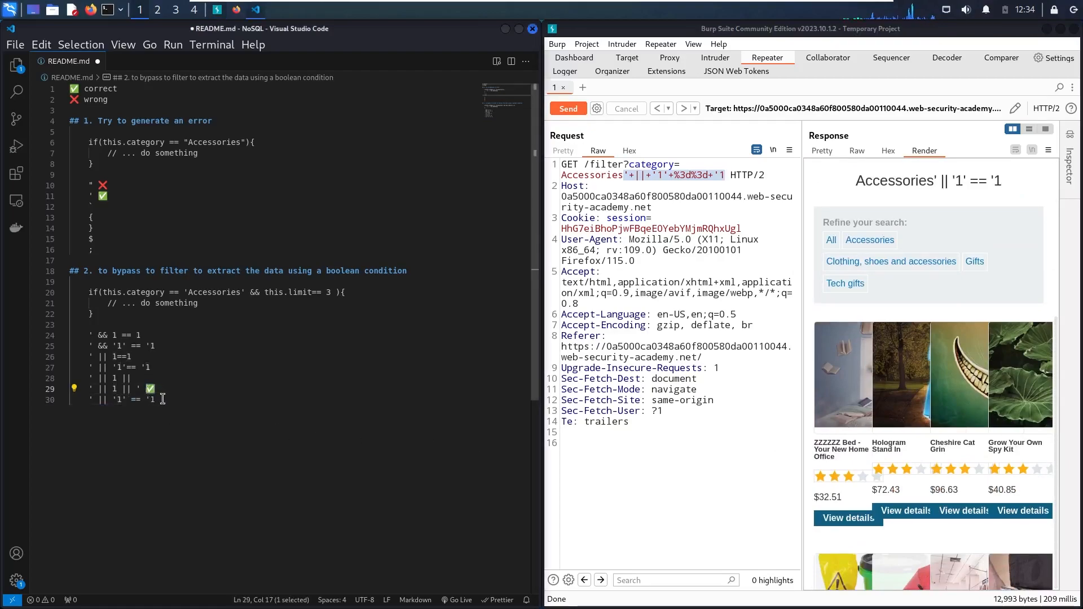
{"action": "left_click", "coordinate": [164, 399]}
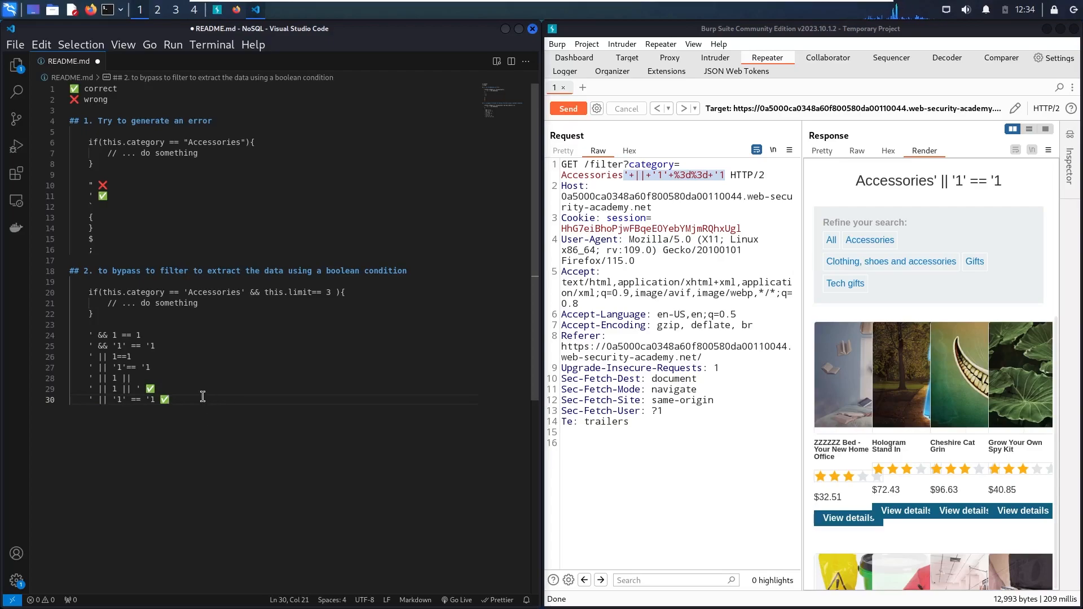
{"action": "mouse_move", "coordinate": [243, 293]}
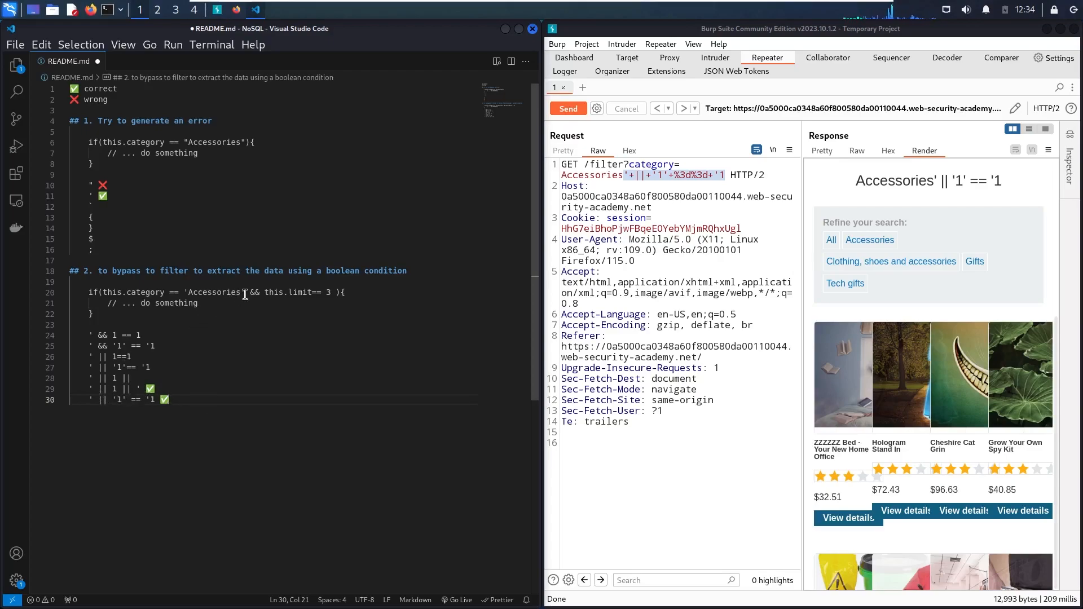
Mark the ' || '1' == '1 README line with ✅ and select the && this.limit== 3 clause.
{"action": "double_click", "coordinate": [254, 292]}
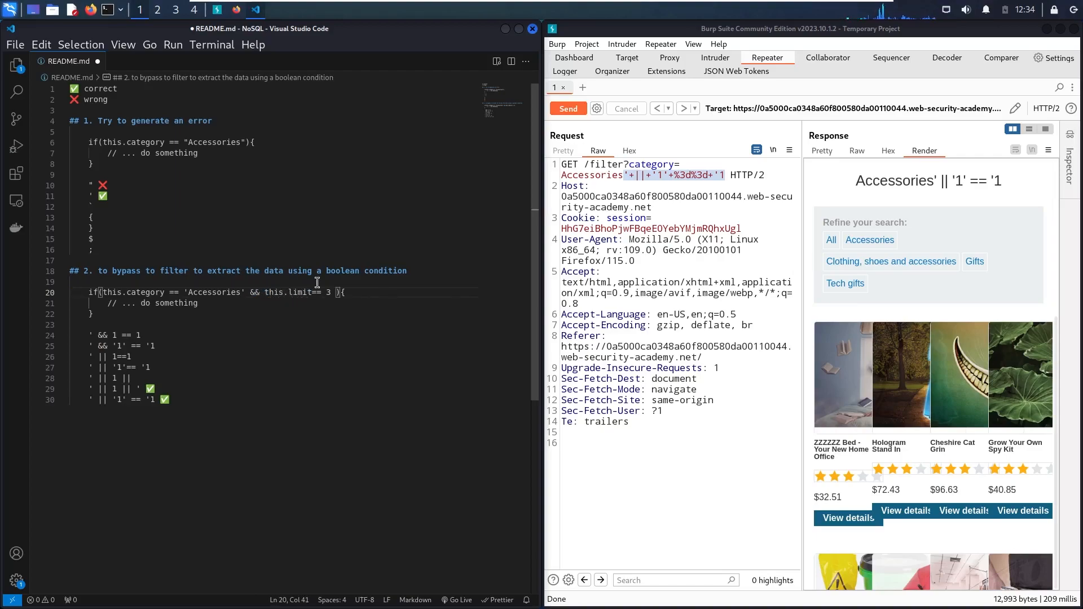
{"action": "left_click", "coordinate": [256, 292]}
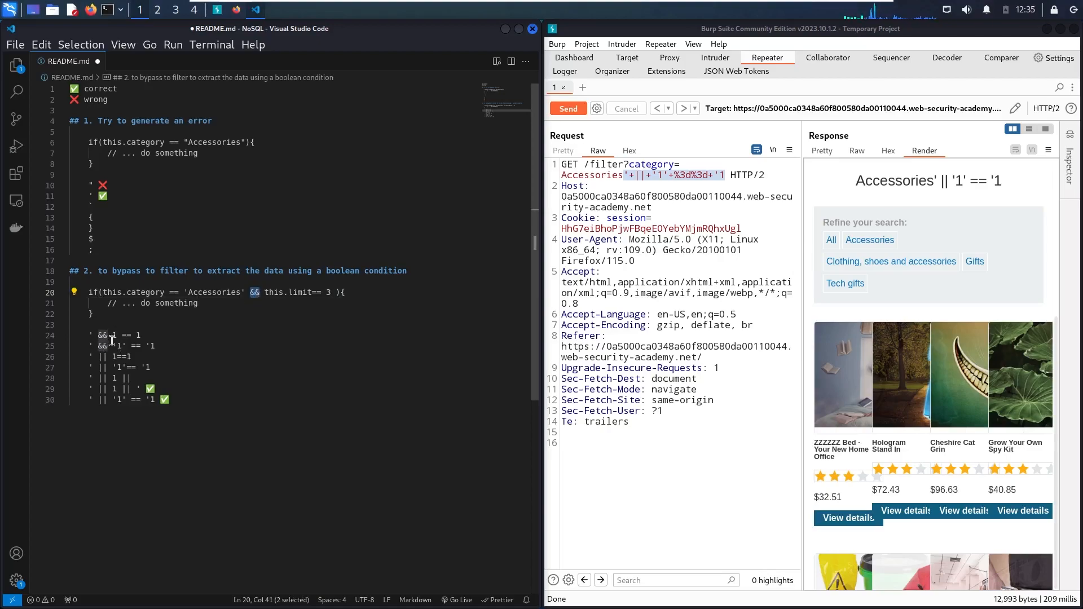
{"action": "left_click", "coordinate": [104, 389]}
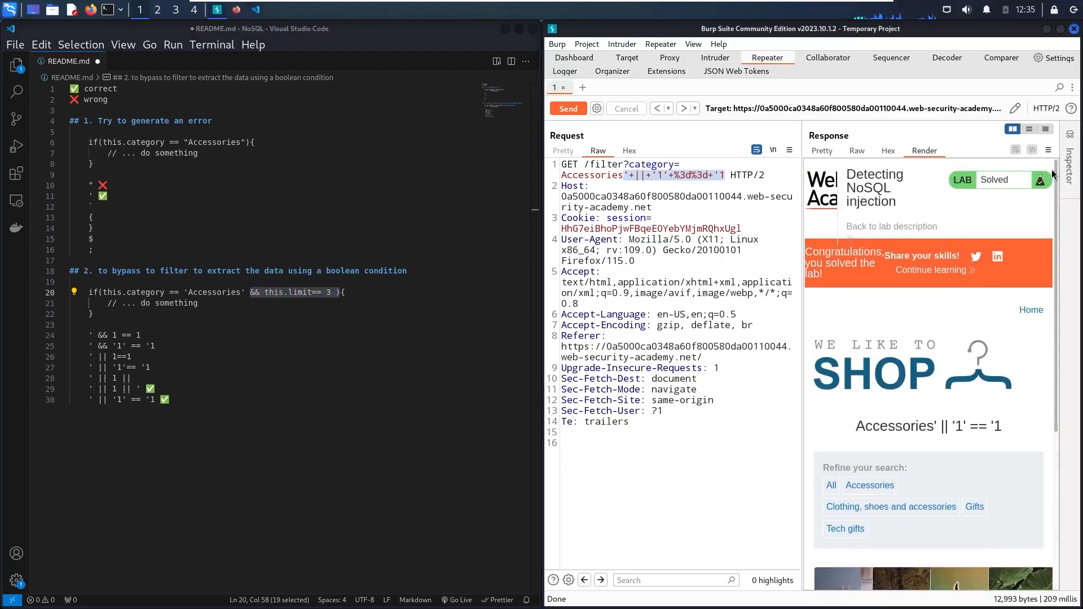
{"action": "mouse_move", "coordinate": [1027, 205]}
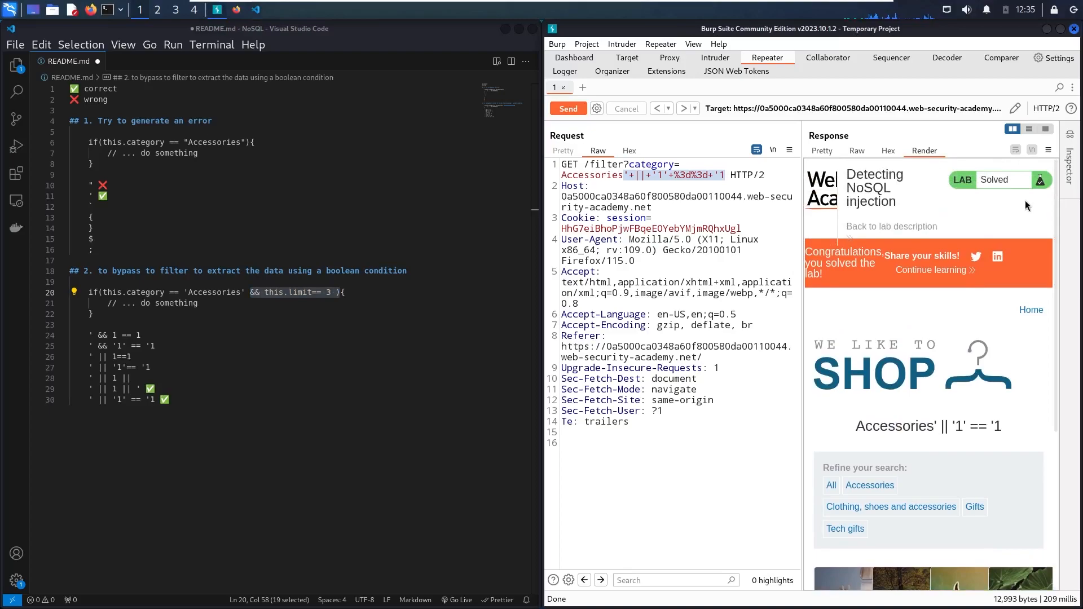